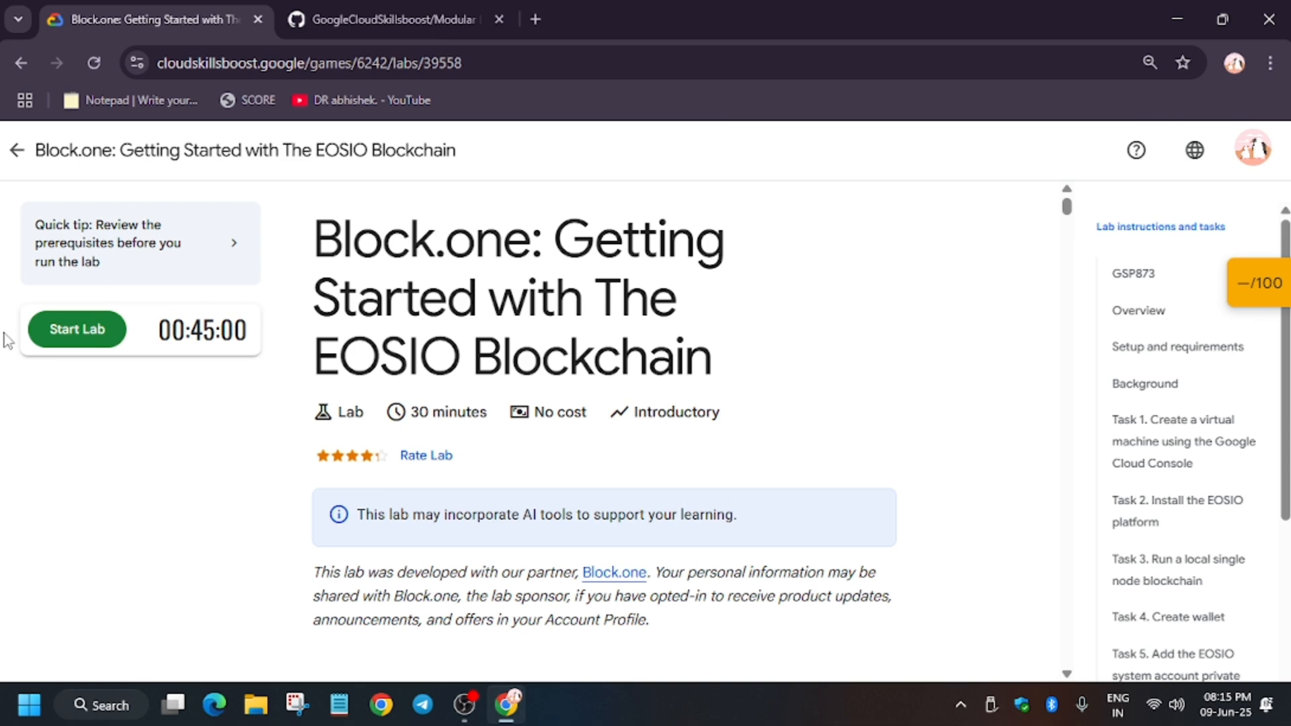
Start the EOSIO lab countdown and open the Google Cloud Console for the lab project
click(75, 330)
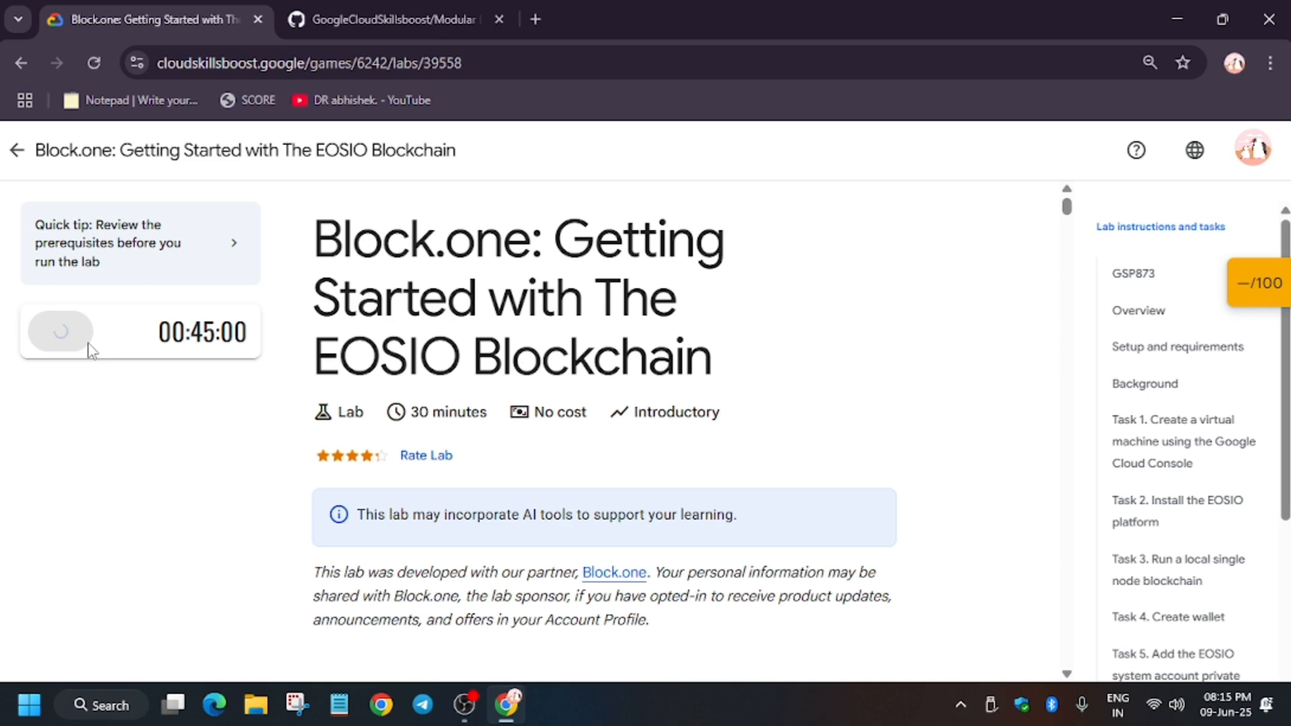
click(59, 331)
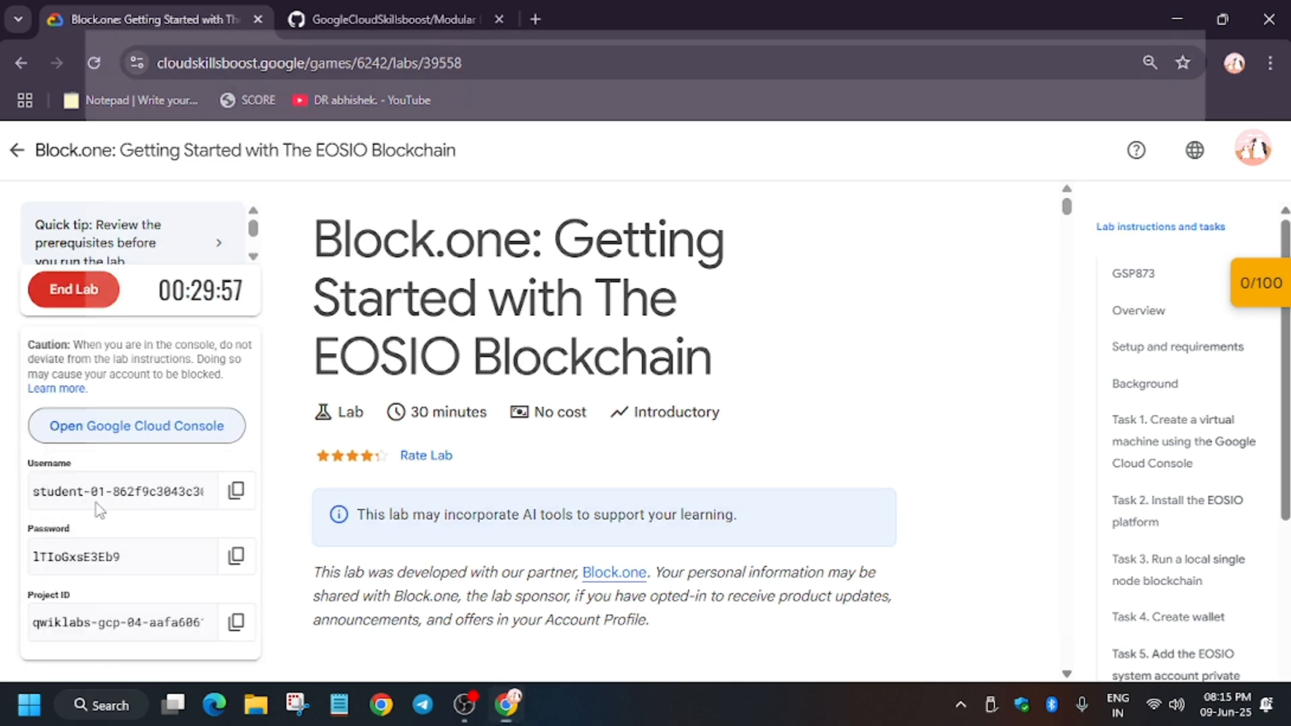
click(137, 427)
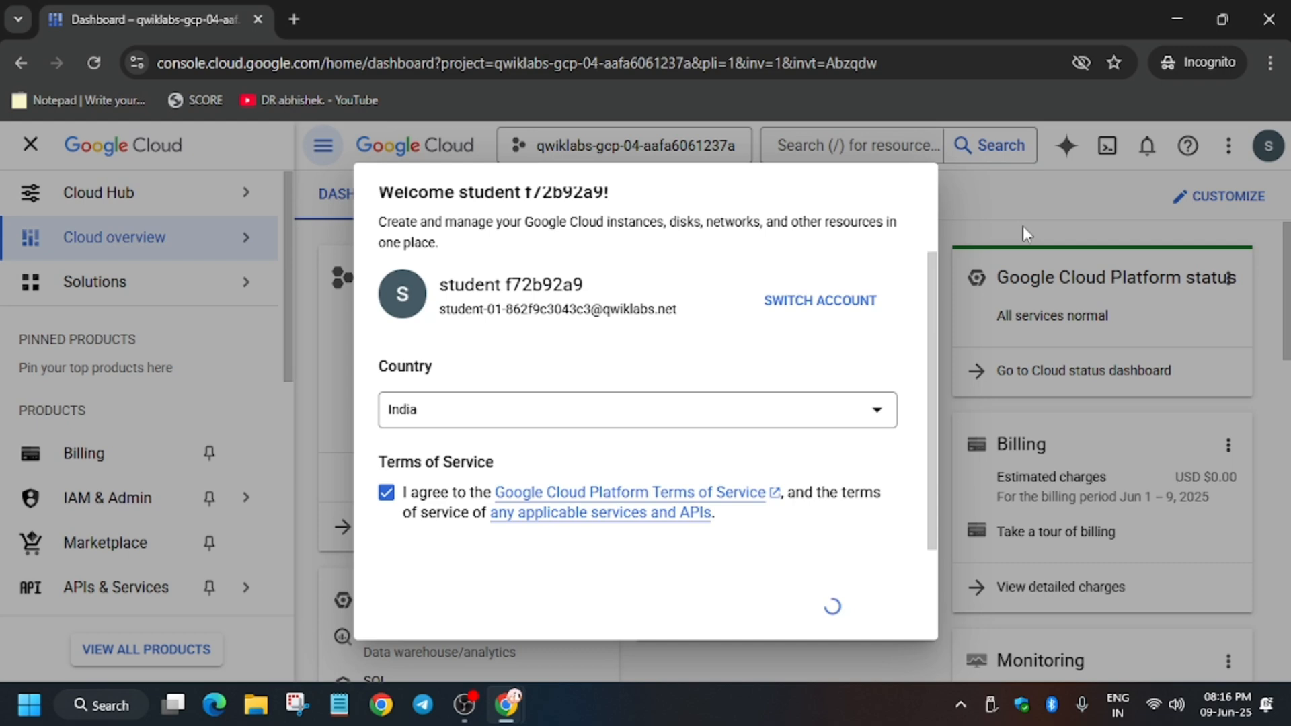
Accept the terms, go to Compute Engine and begin creating a new VM instance
click(852, 145)
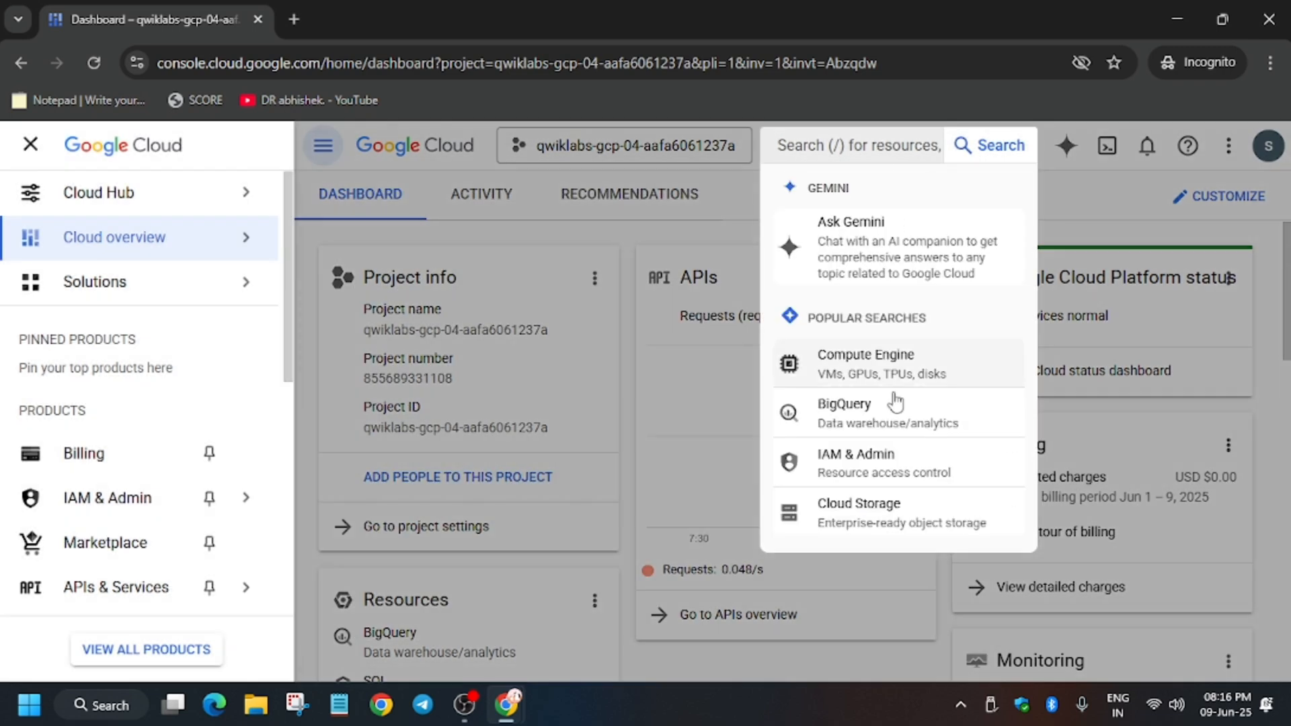
mouse_move(861, 379)
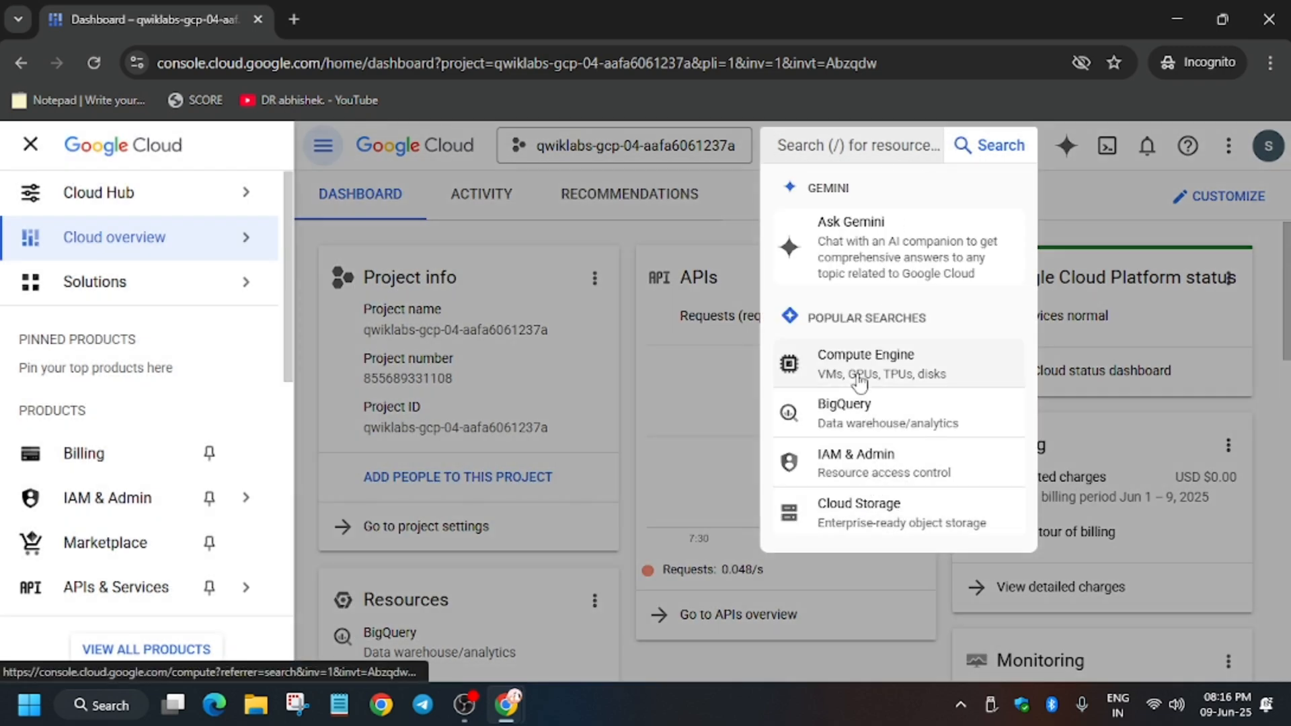
click(865, 362)
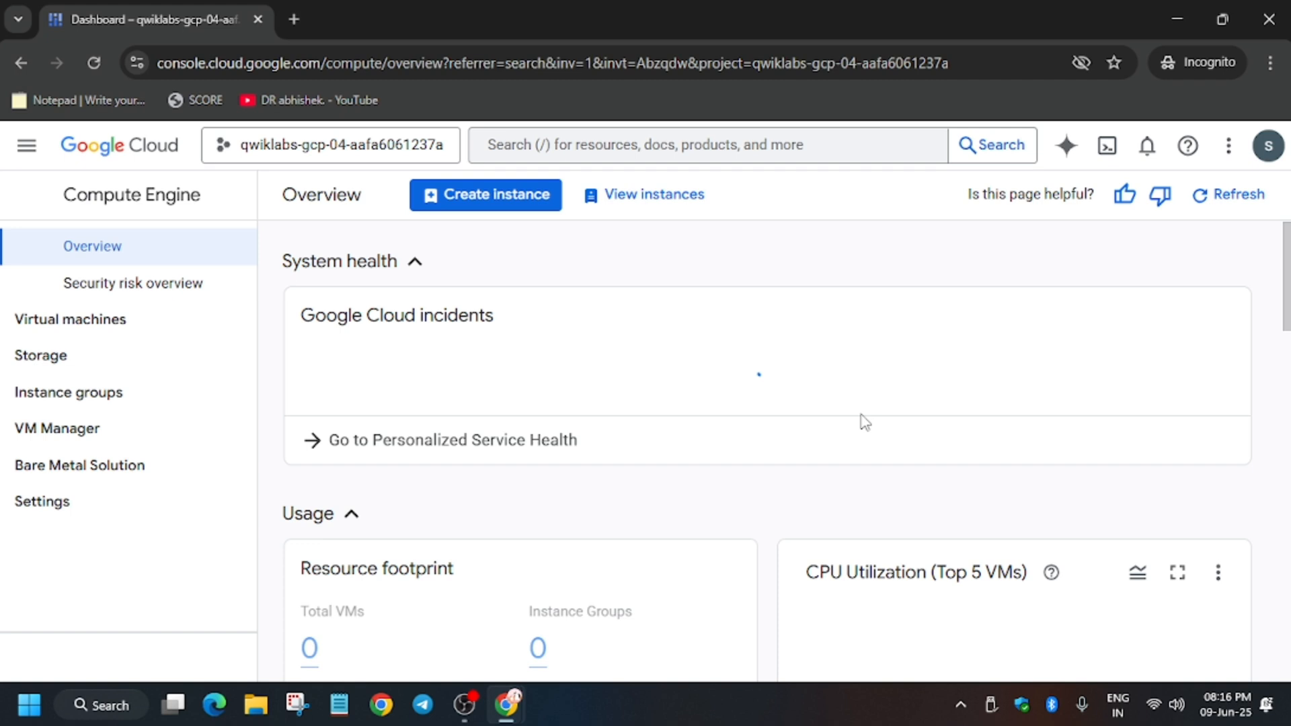
click(70, 319)
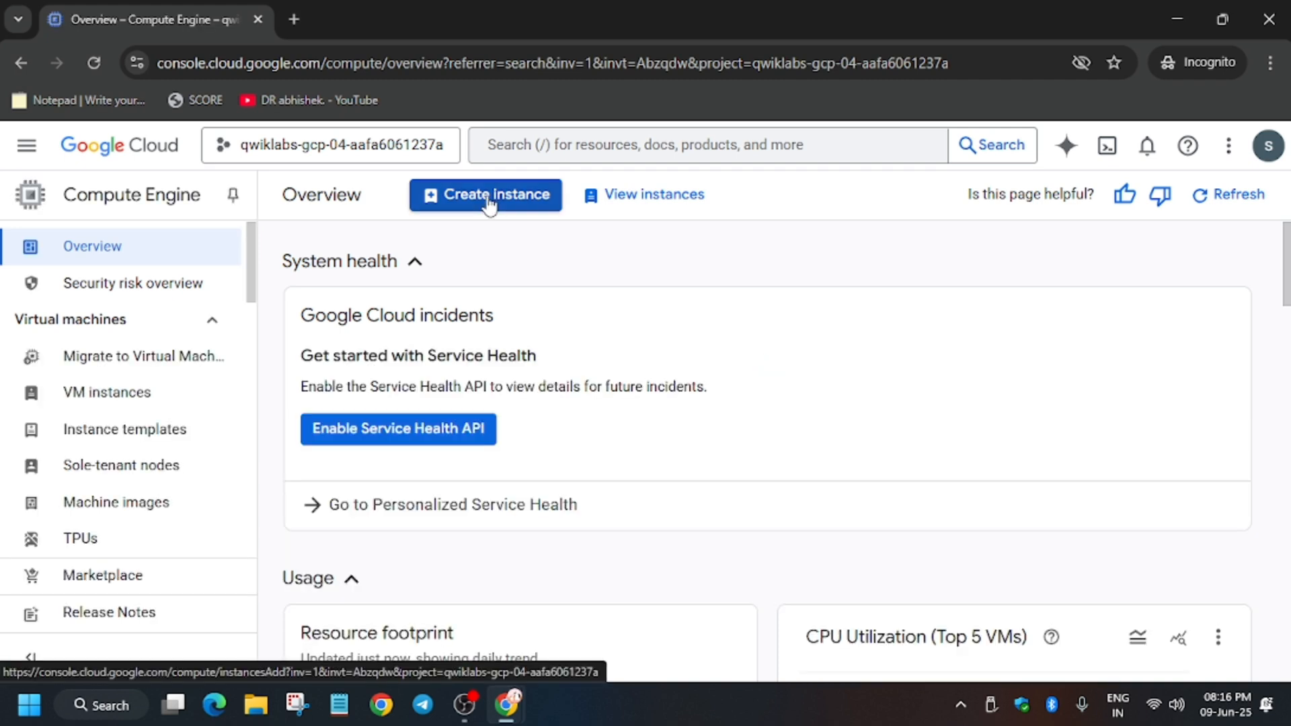
click(485, 193)
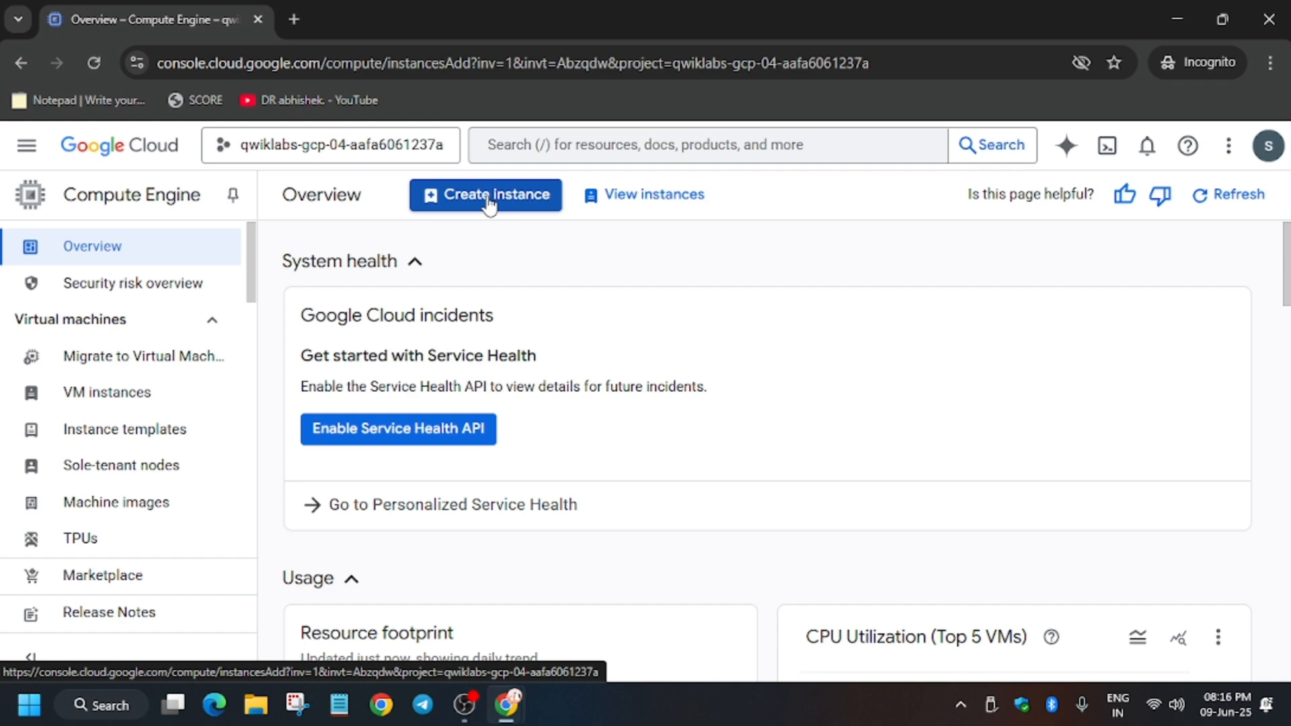
click(485, 194)
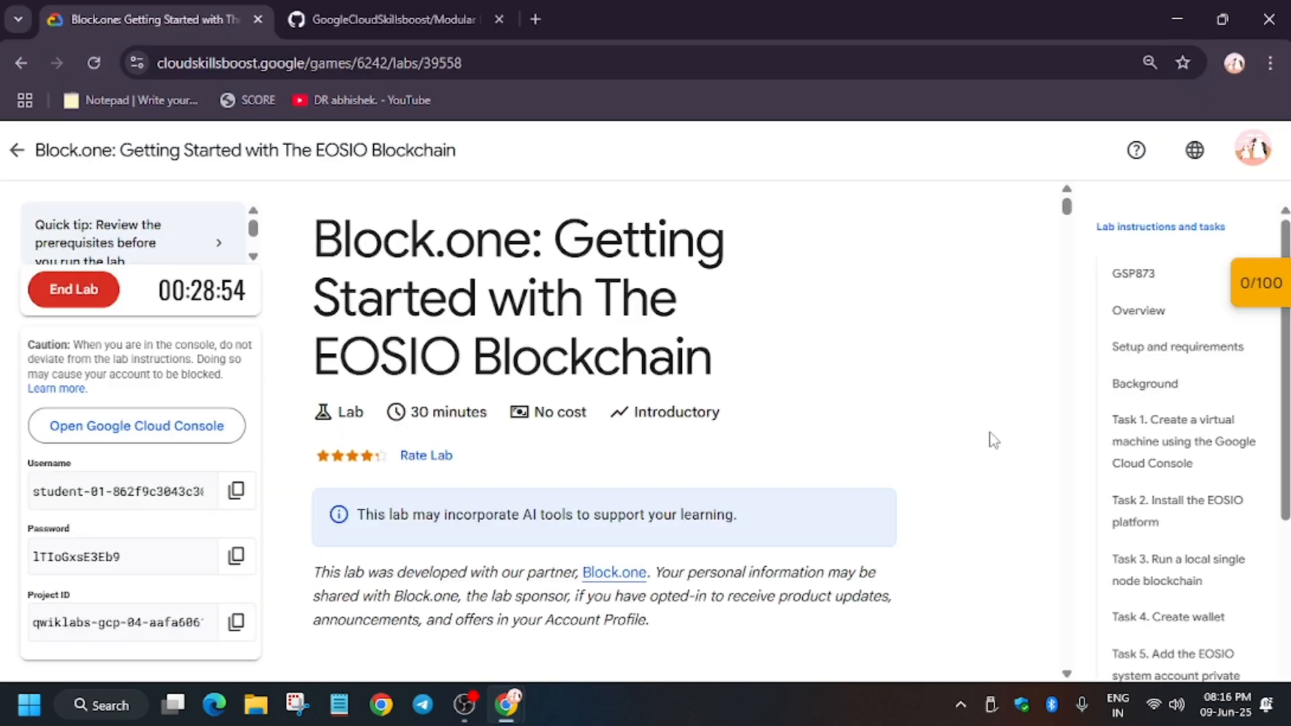
scroll(down, 3)
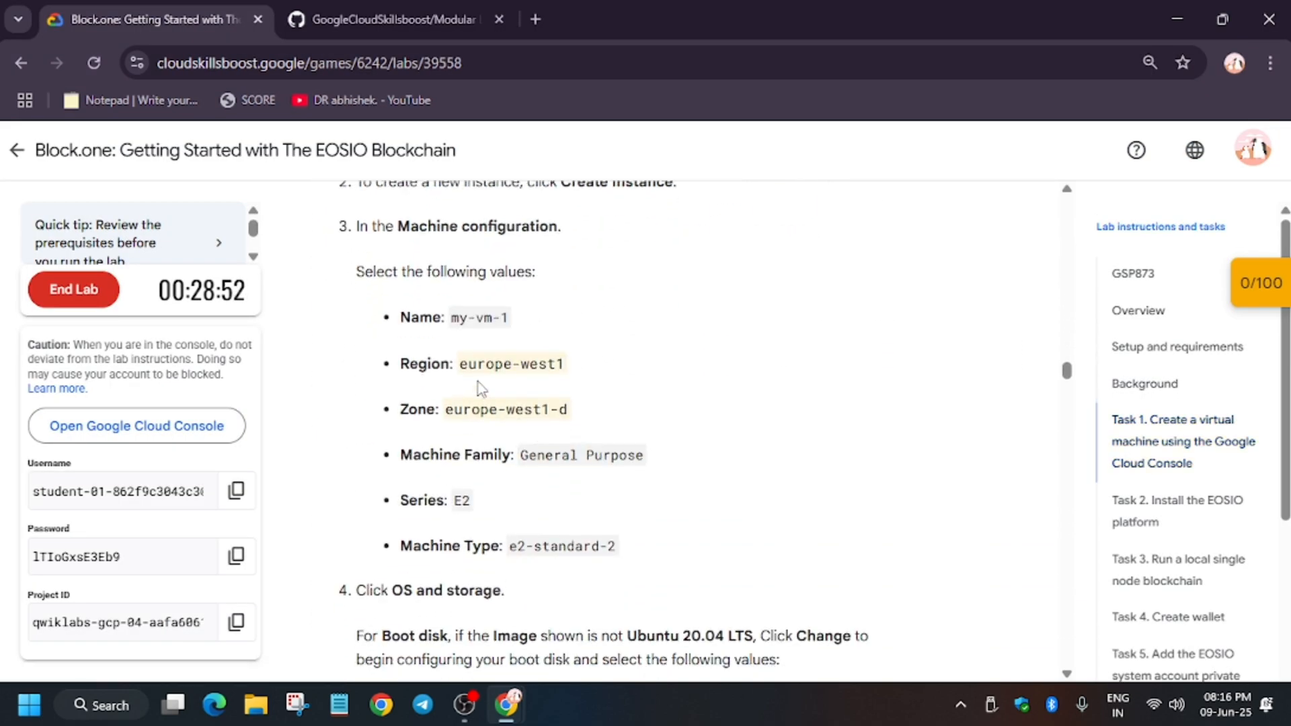
scroll(up, 3)
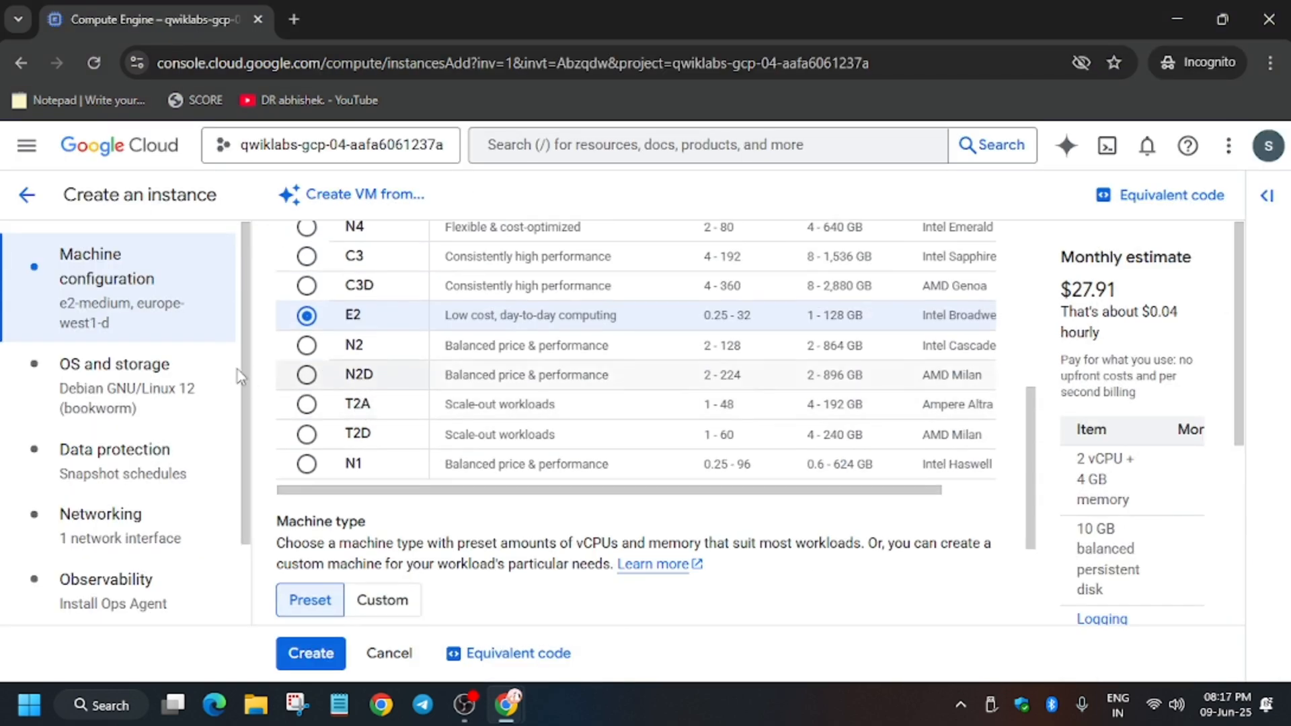
Keep the E2 series and choose machine type e2-standard-2, moving on to OS and storage
scroll(up, 3)
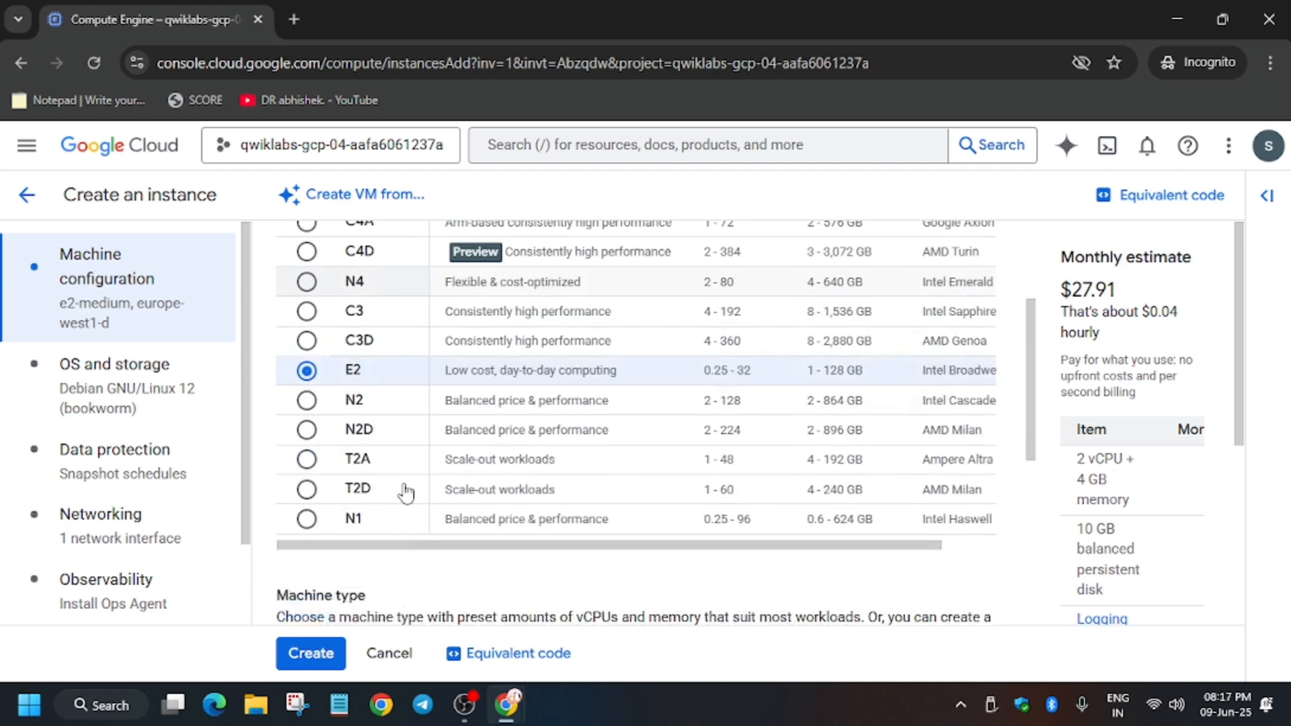
scroll(down, 3)
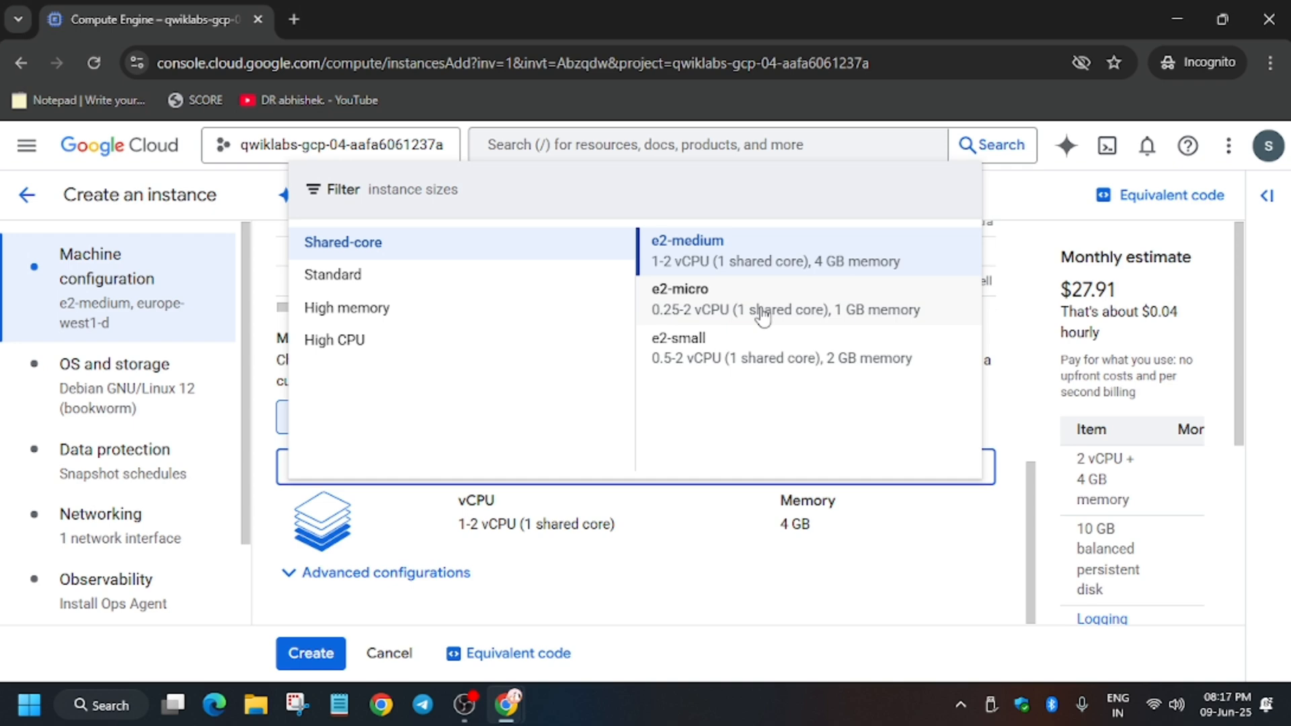
click(332, 274)
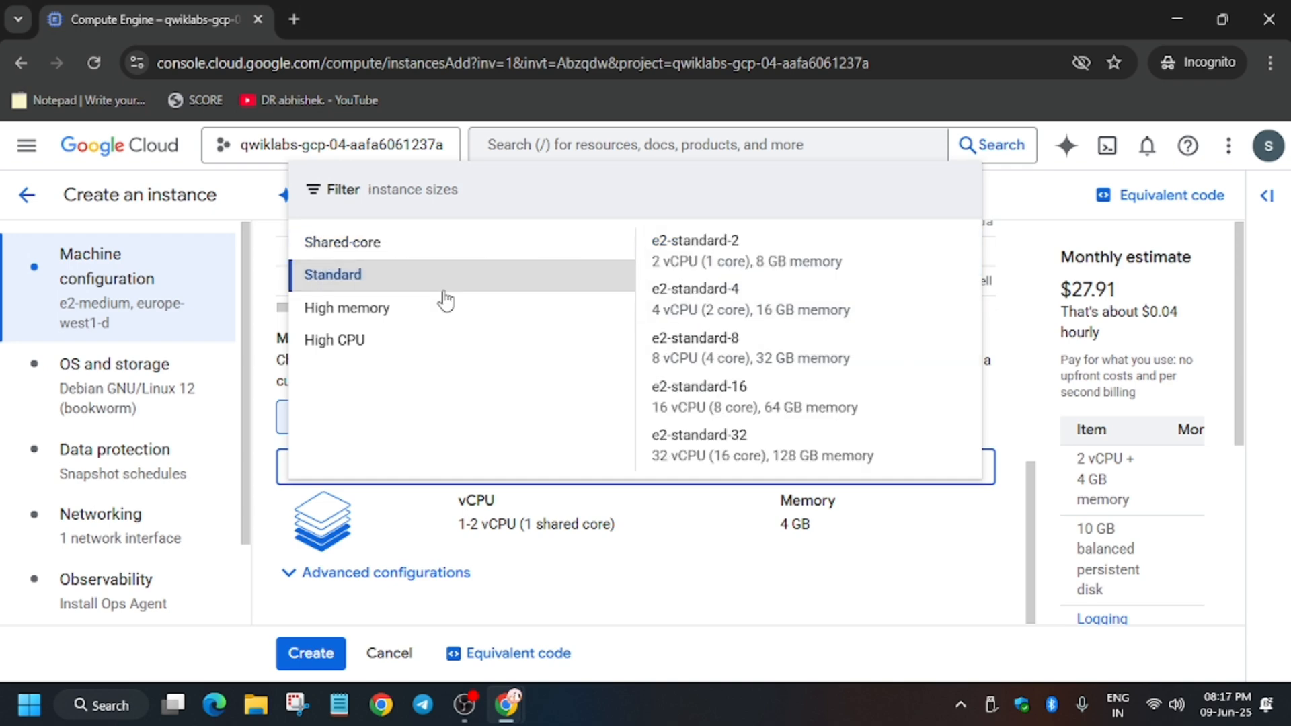
click(152, 19)
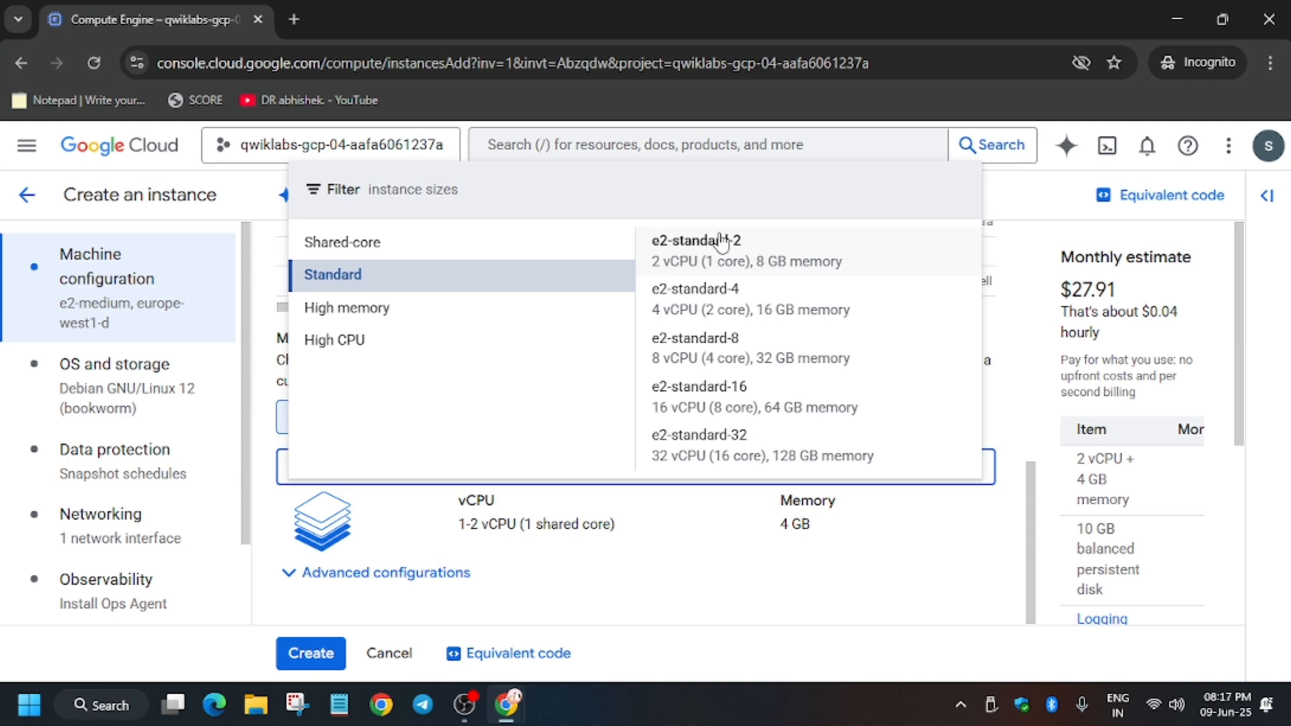
click(695, 241)
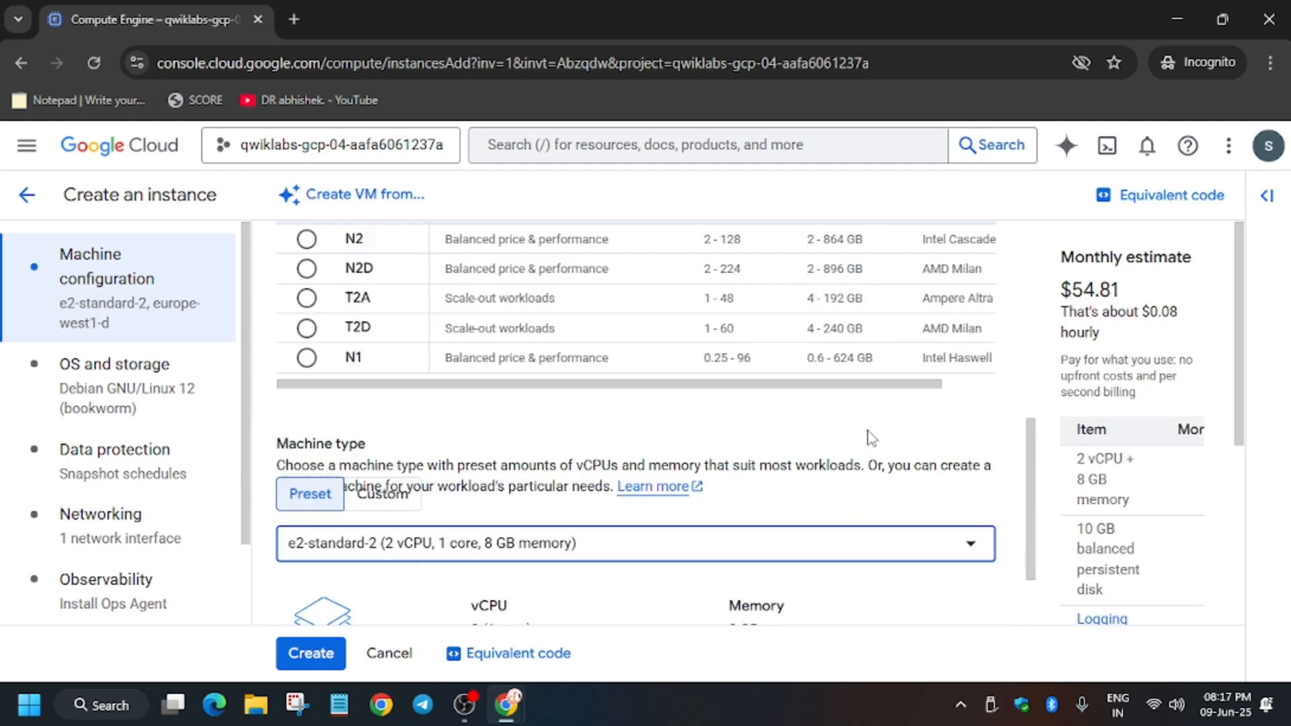
click(112, 363)
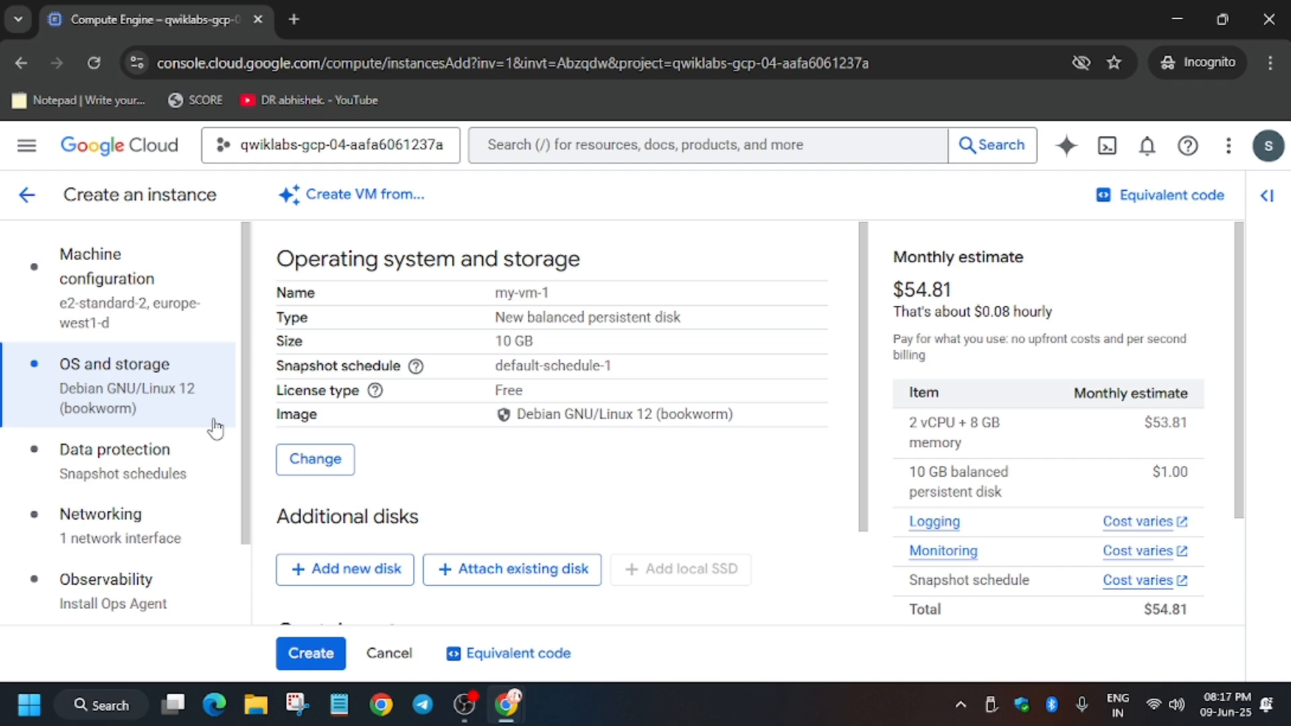
Change the boot disk operating system to Ubuntu and pick the Ubuntu 20.04 LTS image
click(314, 459)
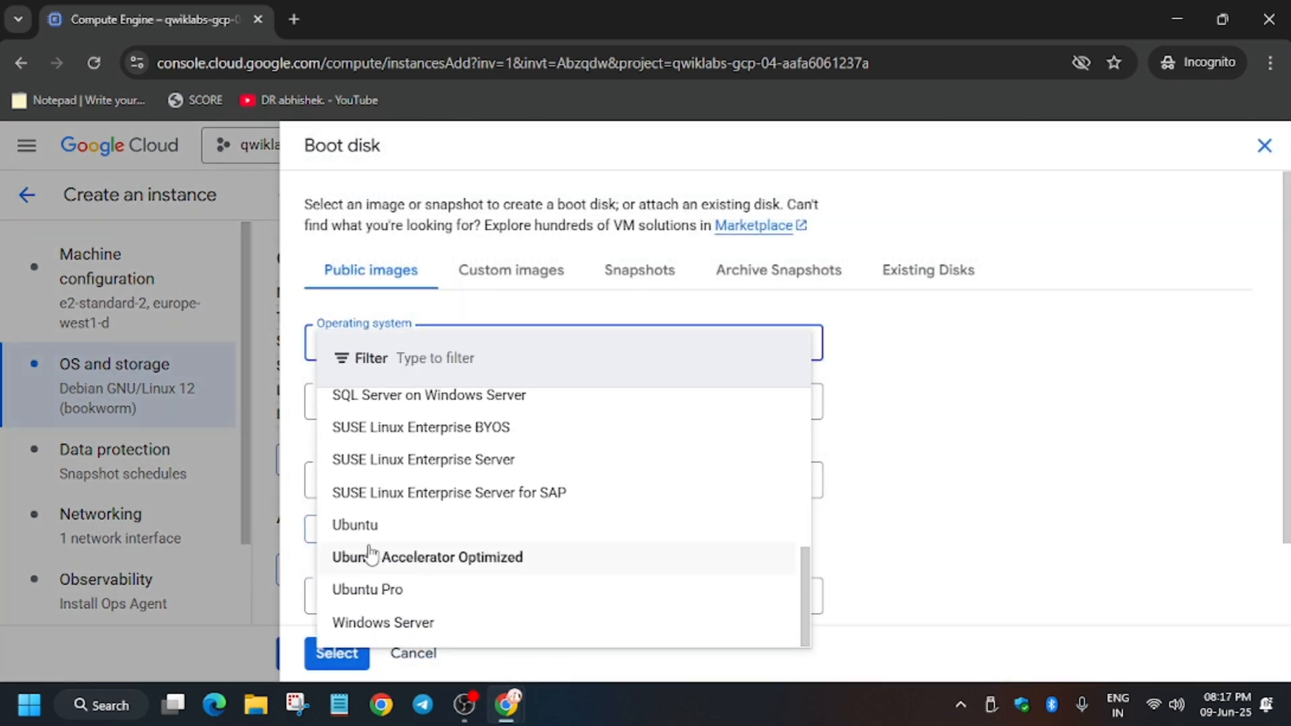
click(354, 524)
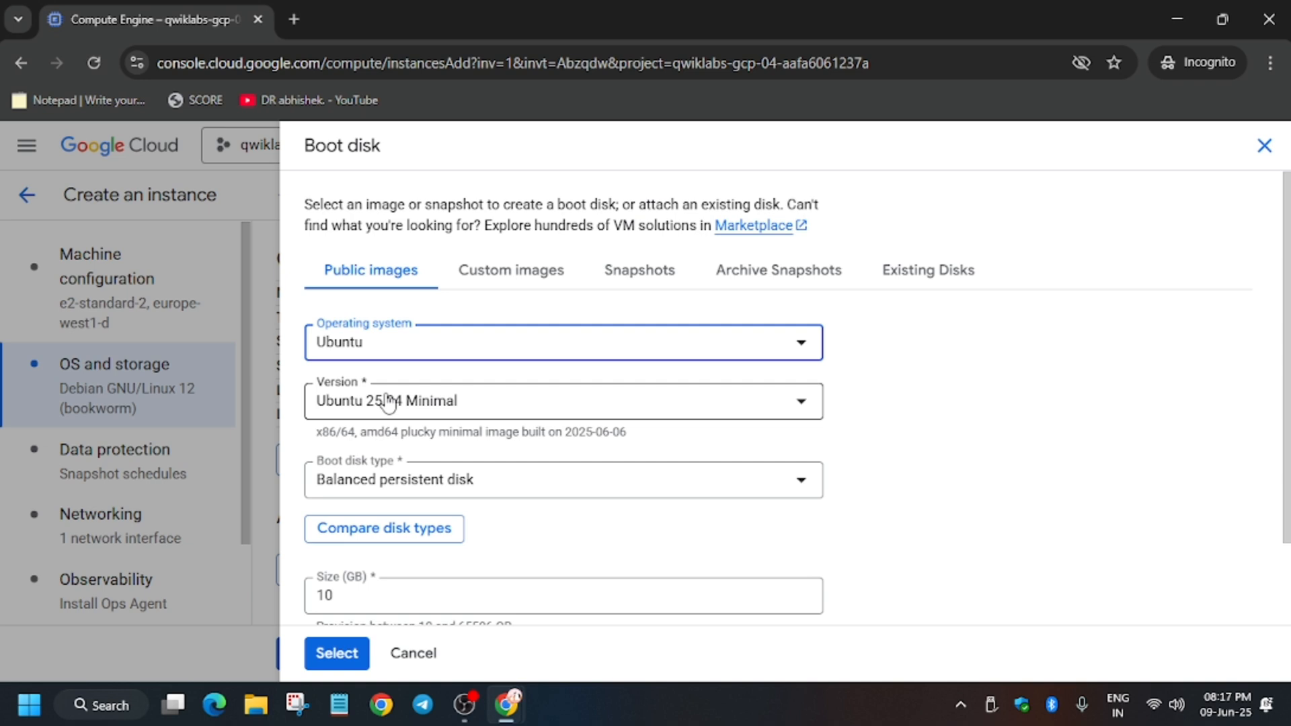
click(563, 401)
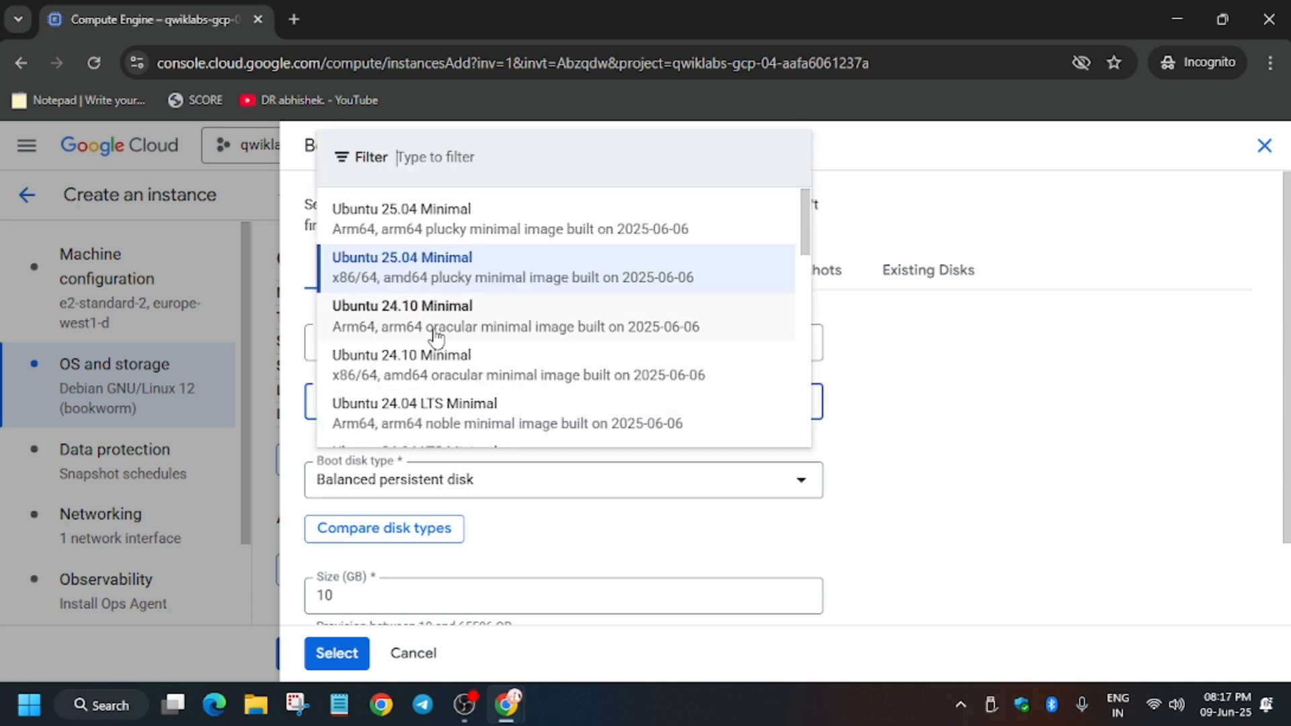
scroll(down, 3)
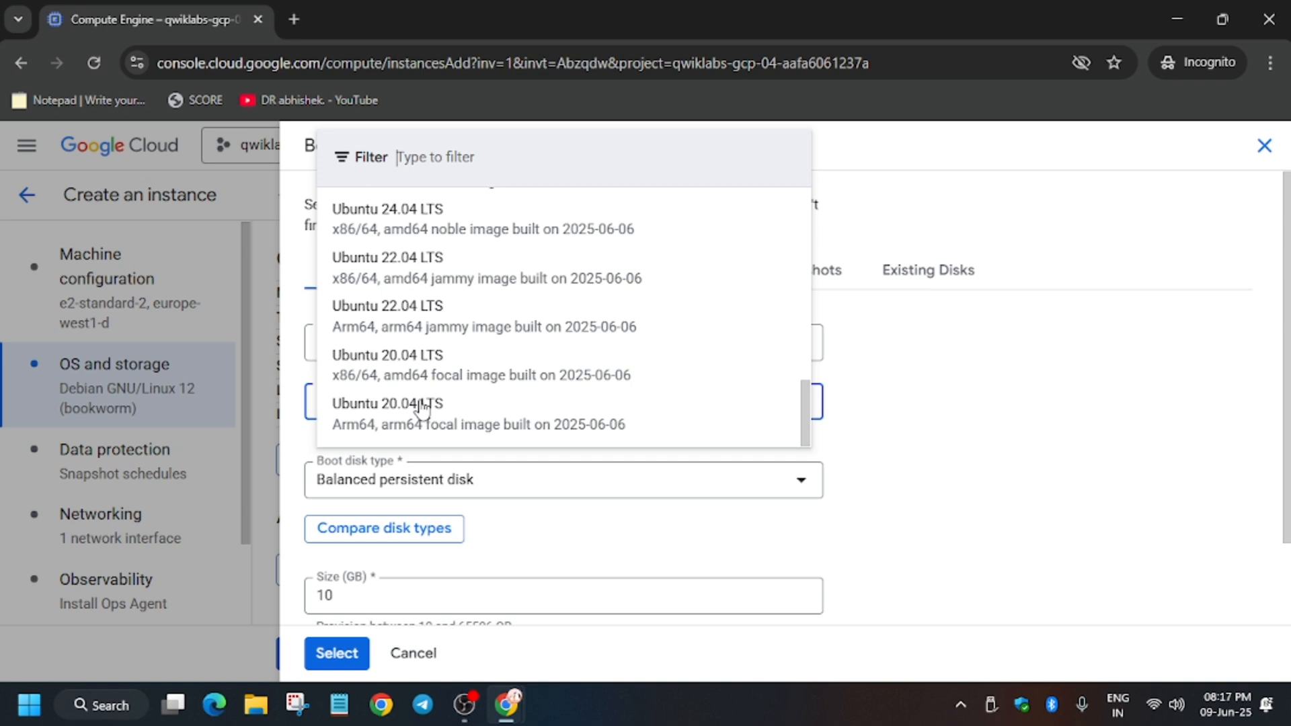
mouse_move(551, 413)
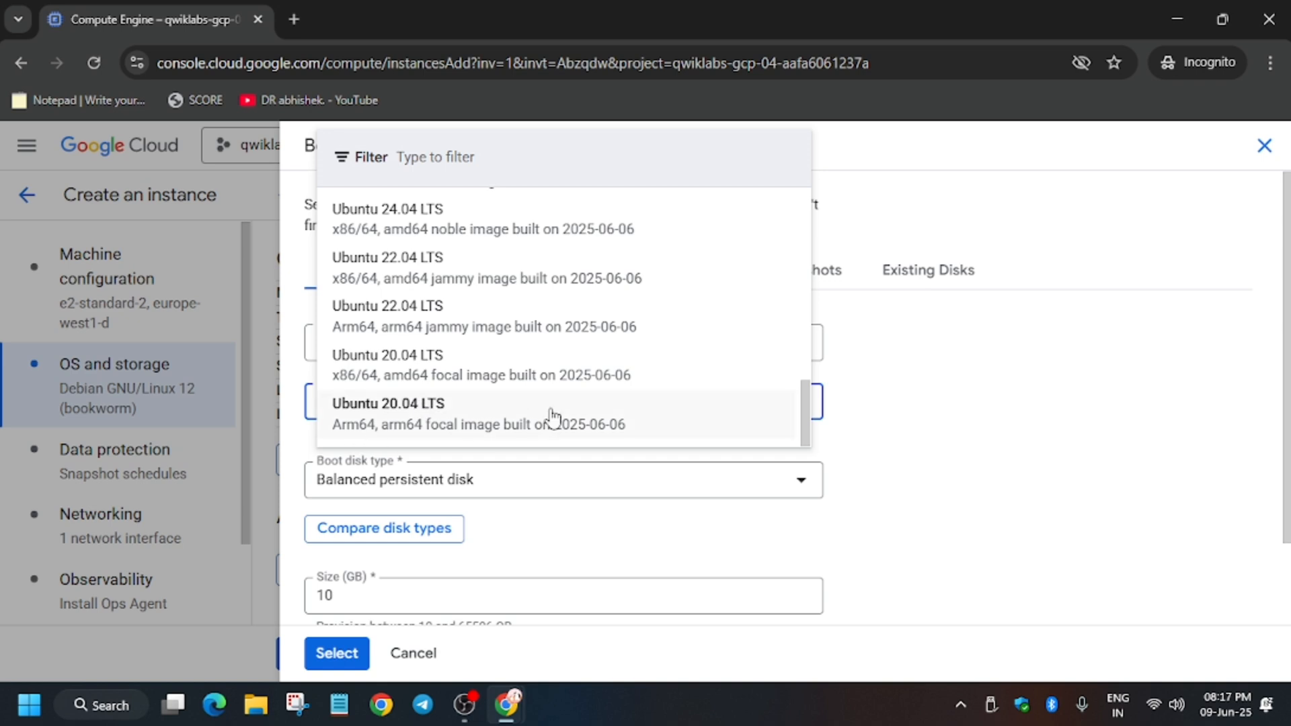
click(553, 413)
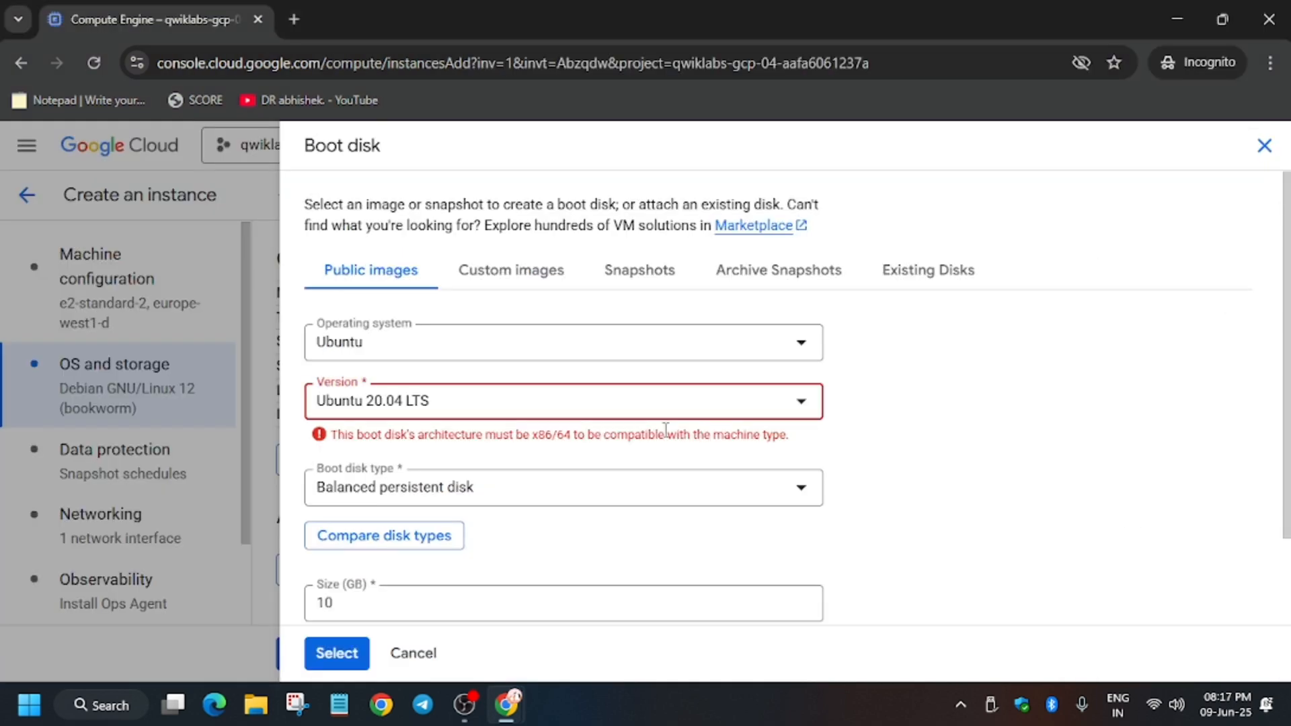
Switch the version to Ubuntu 20.04 LTS (x86/64) and confirm the boot disk choice
click(562, 400)
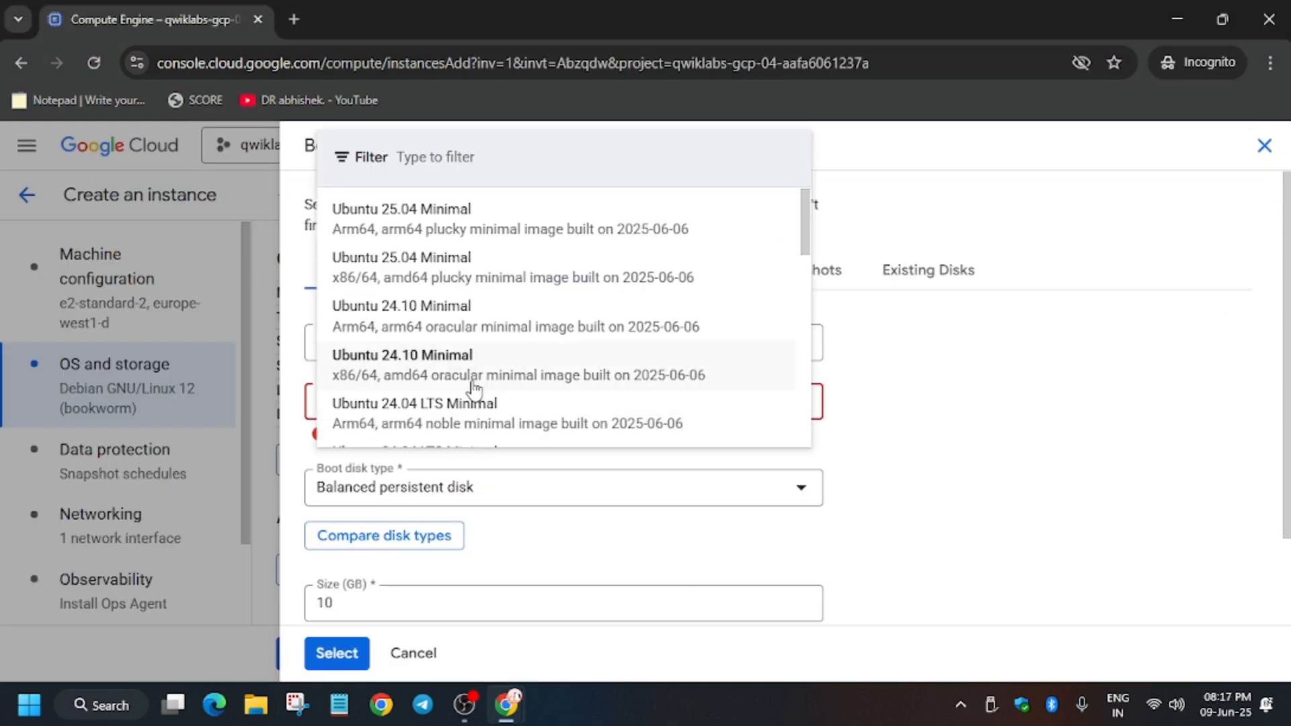
scroll(down, 3)
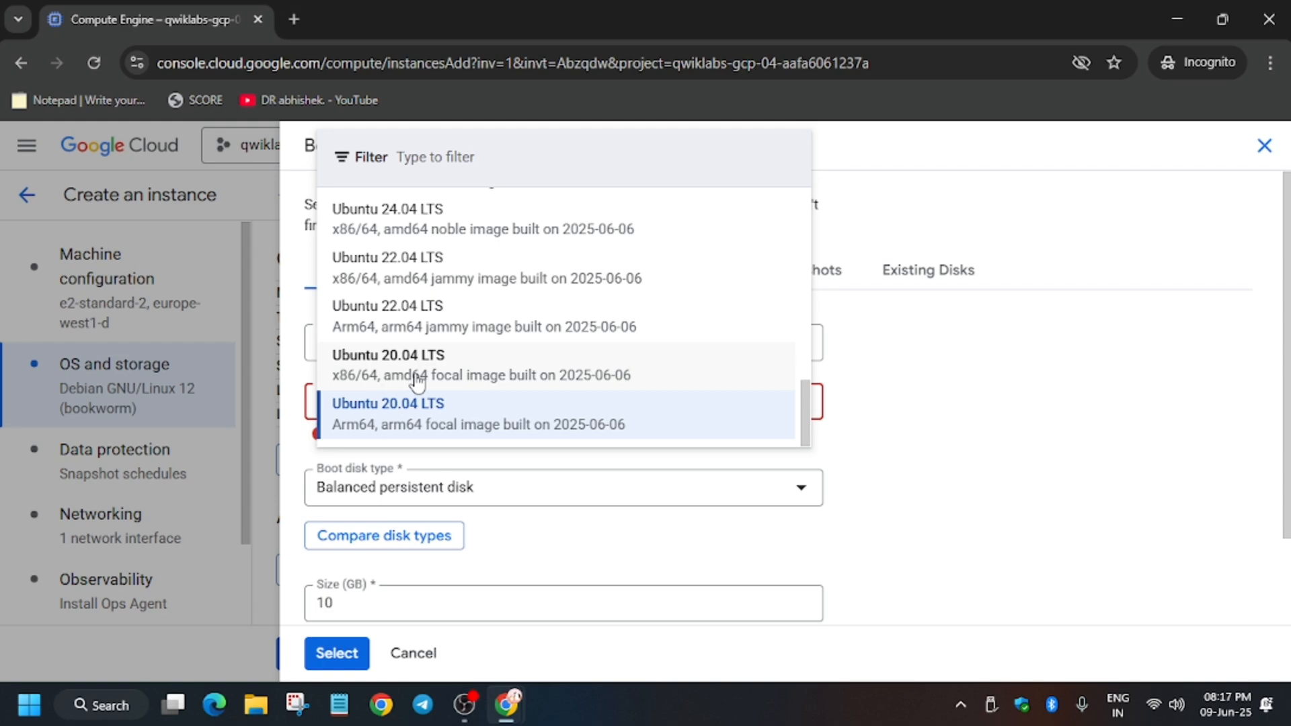
mouse_move(409, 377)
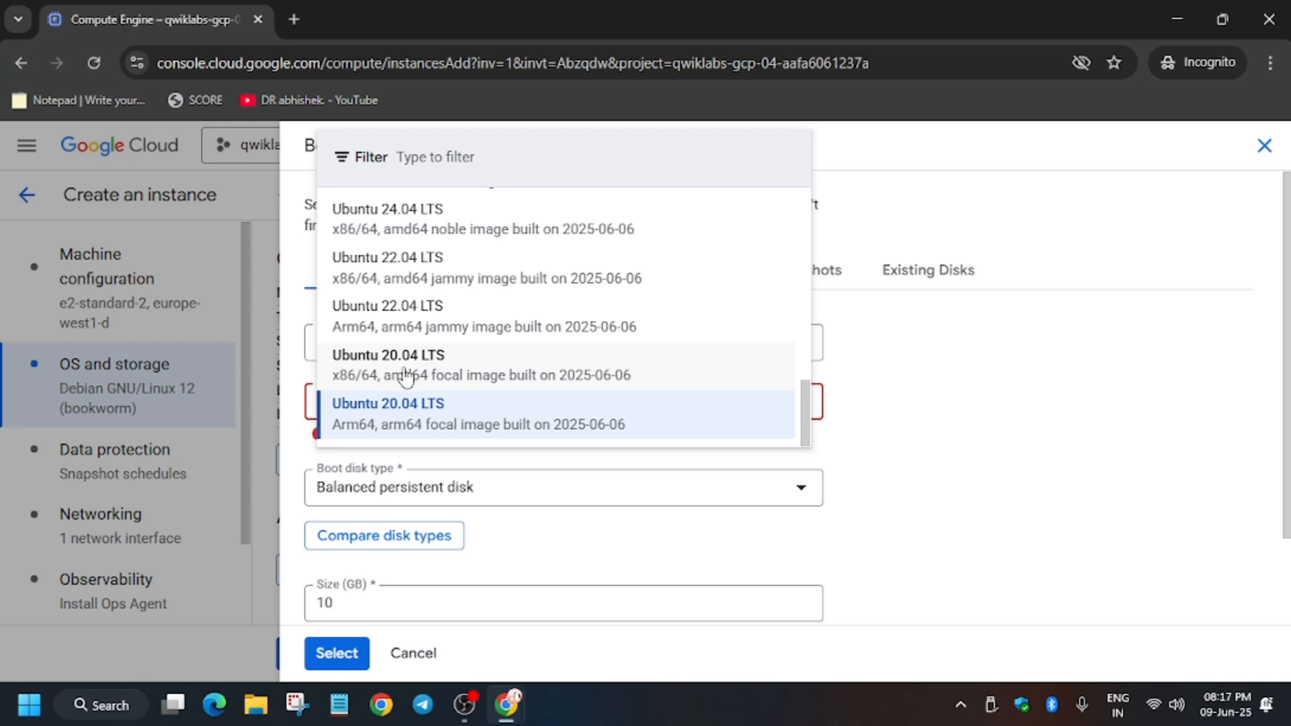
click(387, 365)
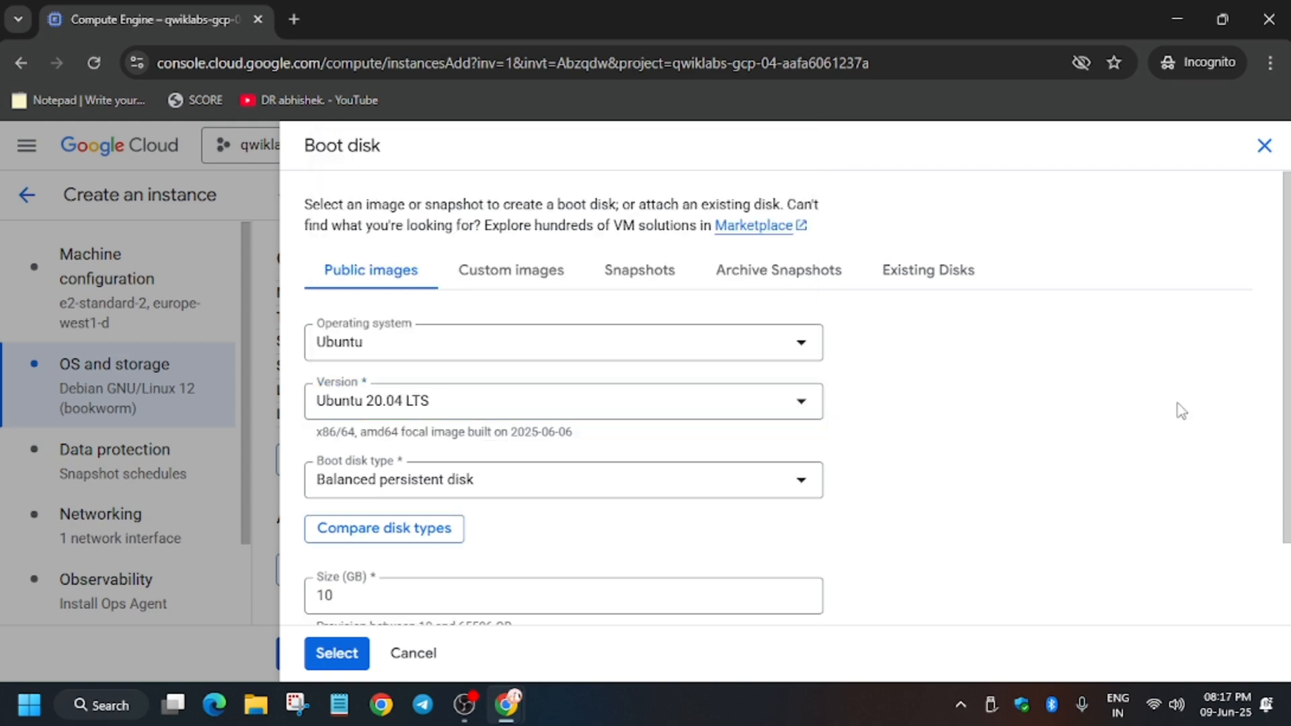
click(336, 654)
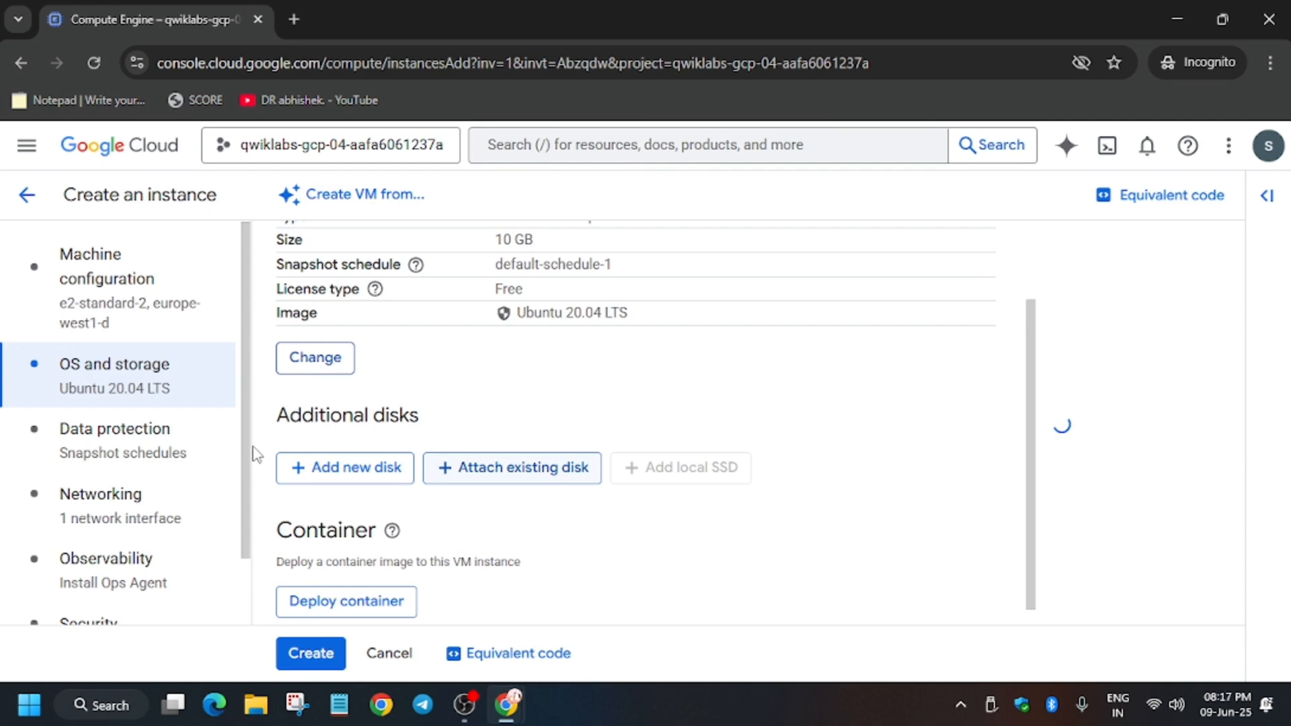
Submit the new instance and refresh the VM instances list showing my-vm-1 in europe-west1-d
click(101, 494)
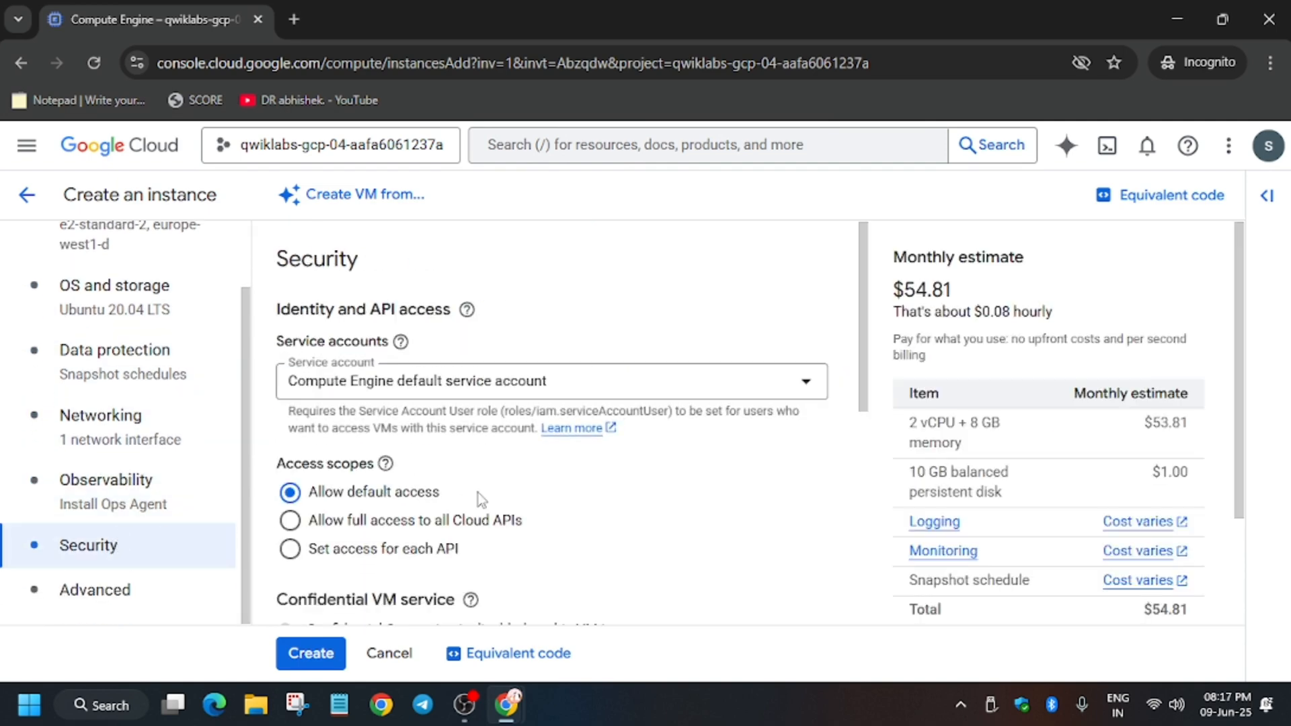
scroll(down, 3)
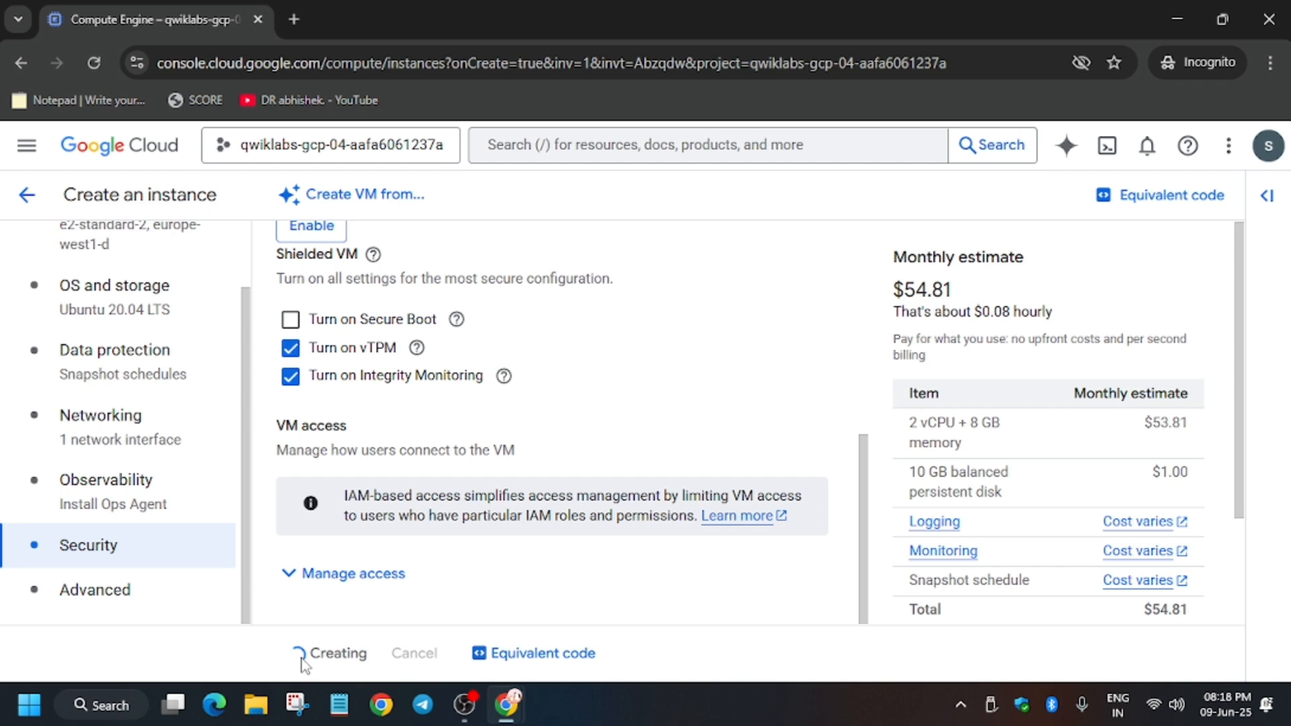
click(335, 654)
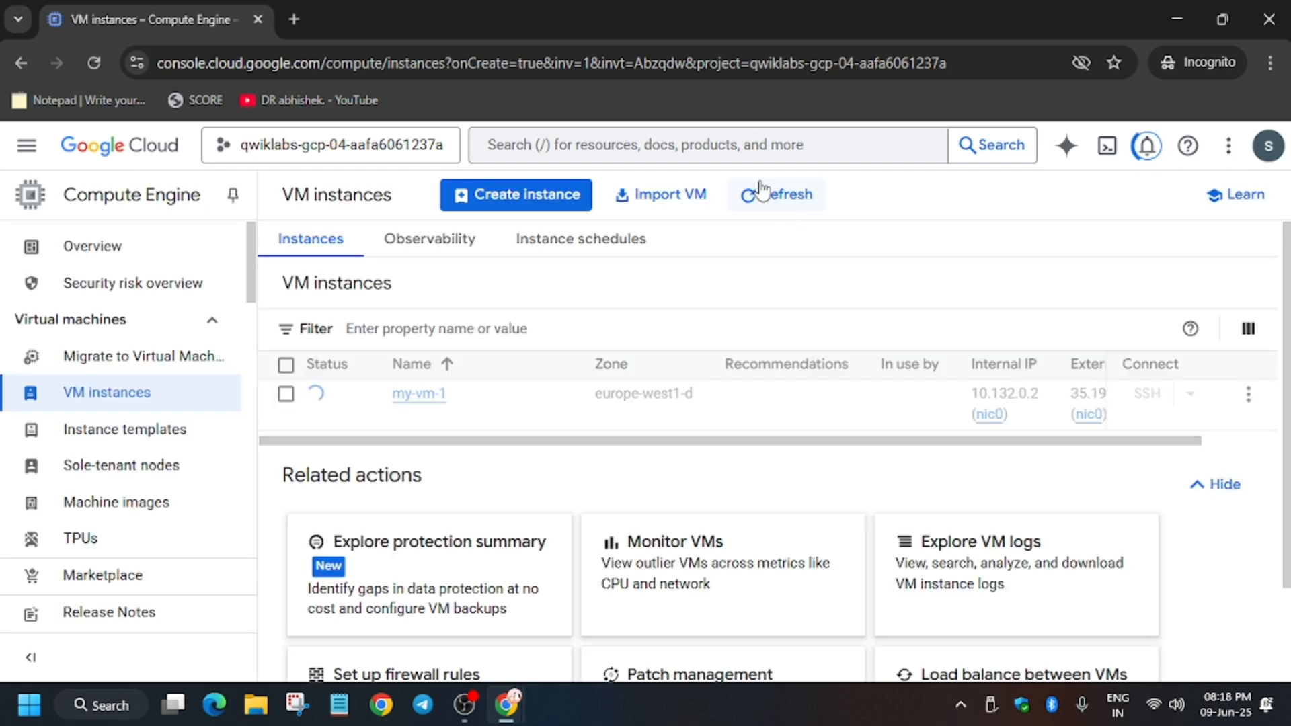
Check my progress on Task 1 so the Create a virtual machine task shows Assessment Completed
click(148, 19)
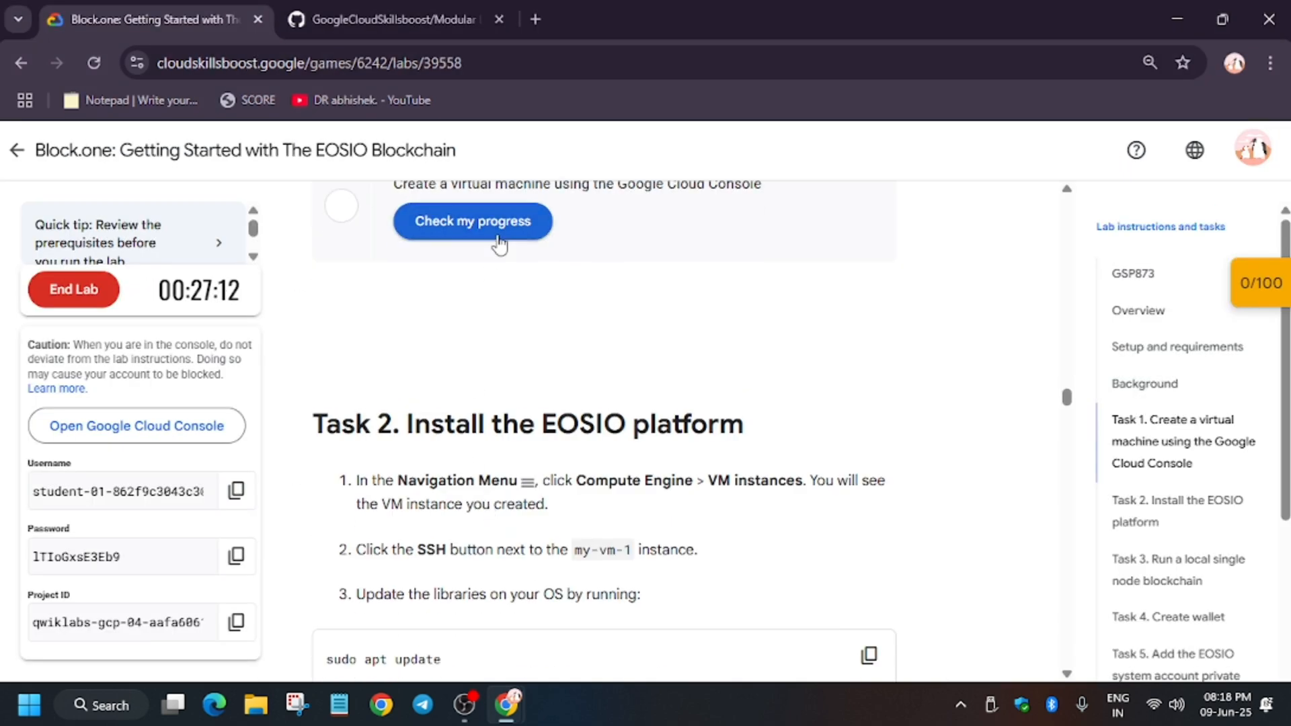
scroll(up, 3)
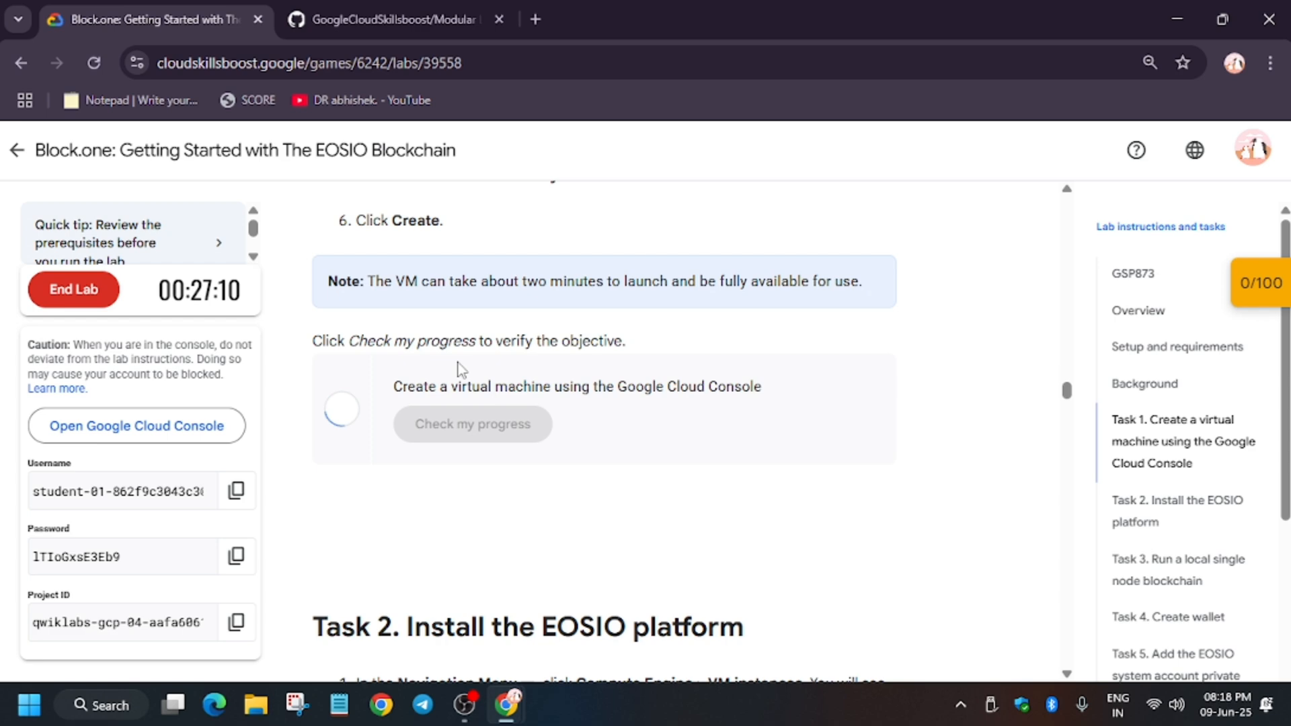
click(472, 423)
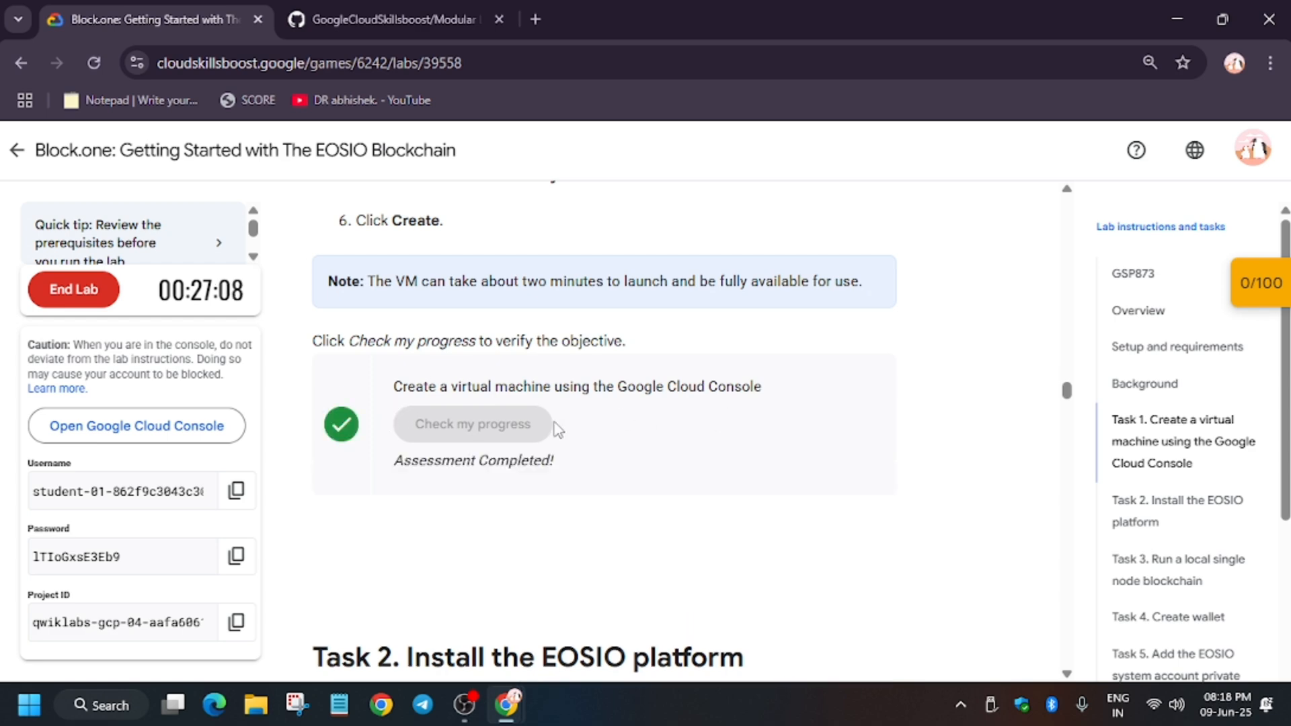
scroll(down, 3)
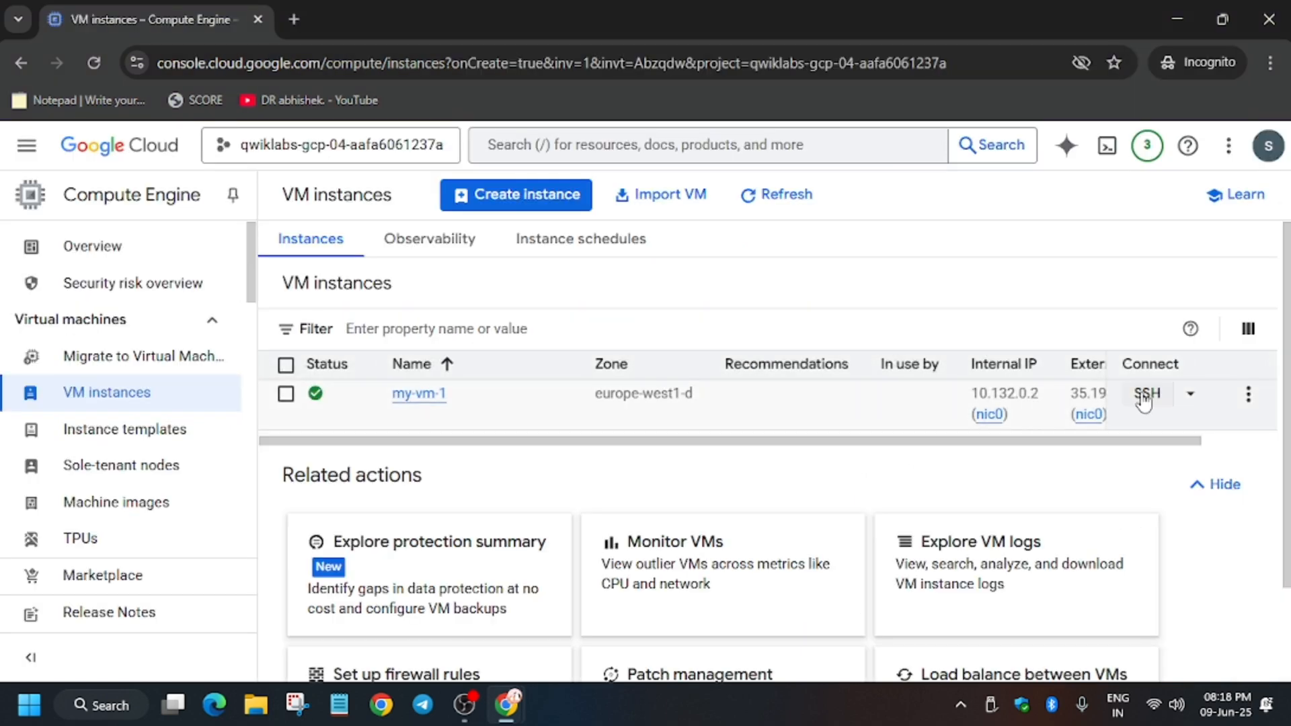
Connect an SSH-in-browser session to my-vm-1 and wait at its shell prompt
click(1146, 394)
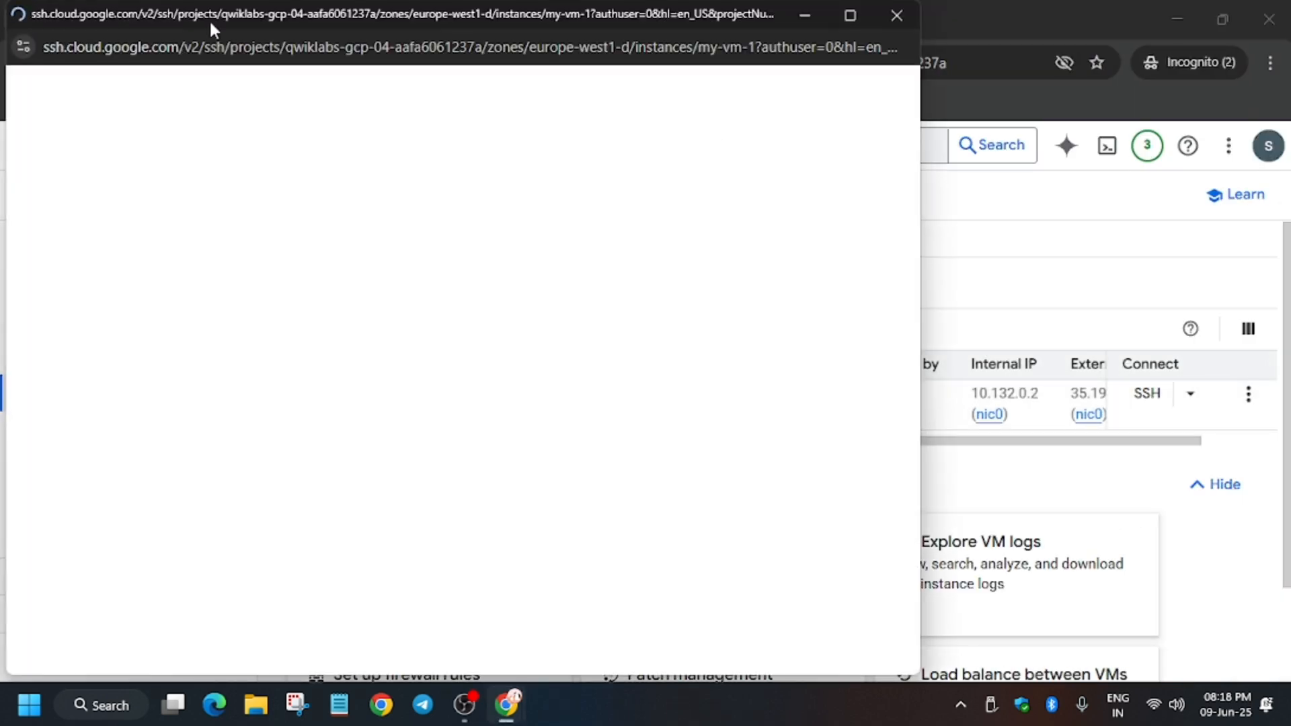
click(895, 15)
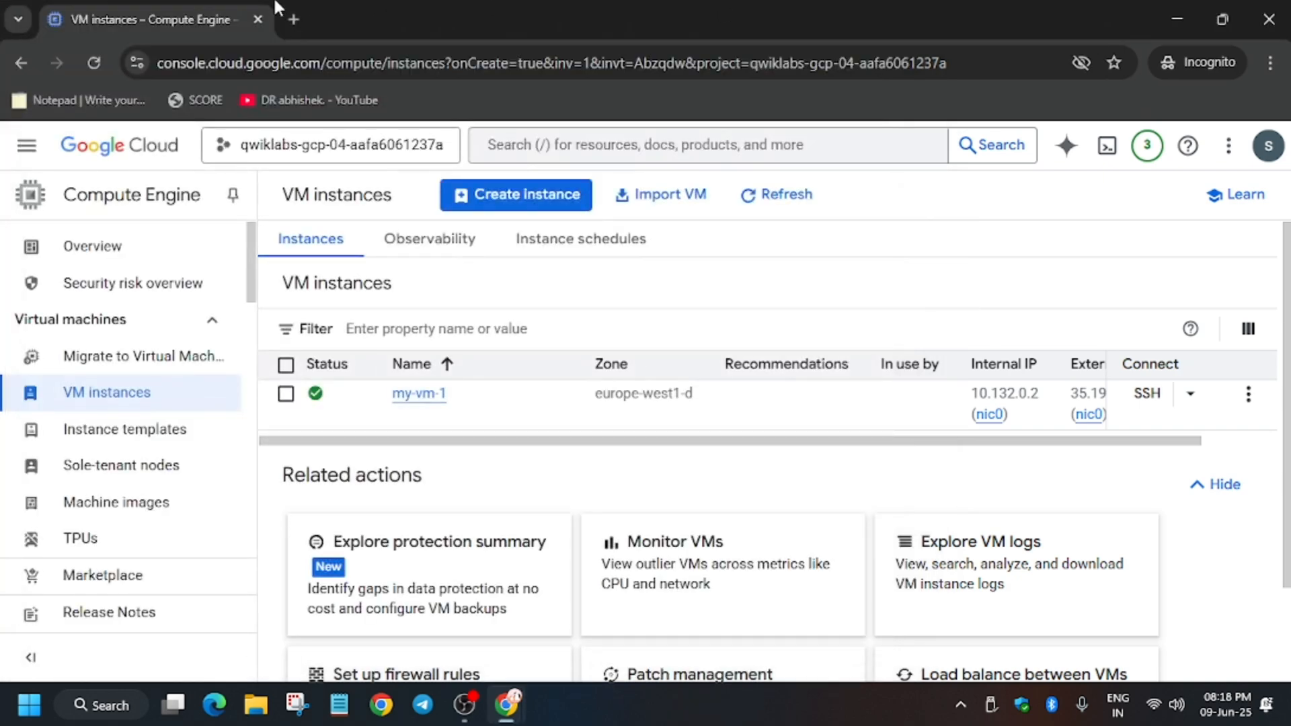
click(1146, 393)
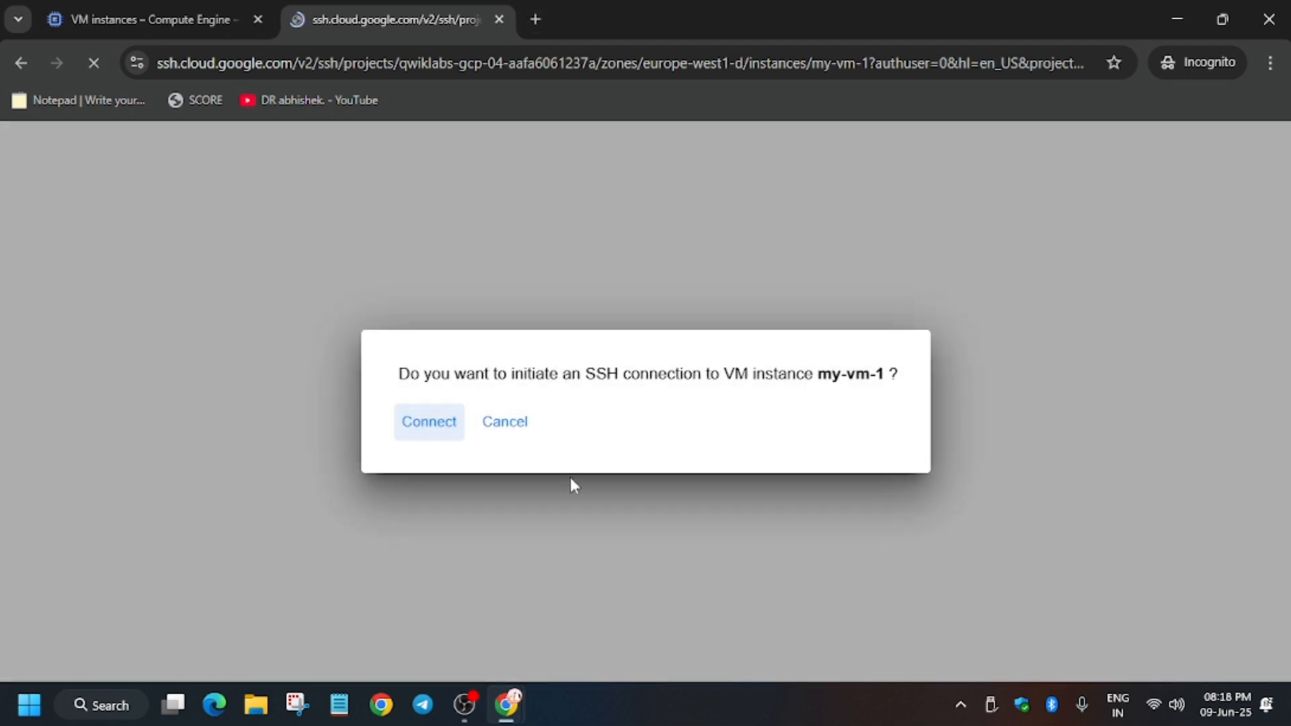
click(427, 421)
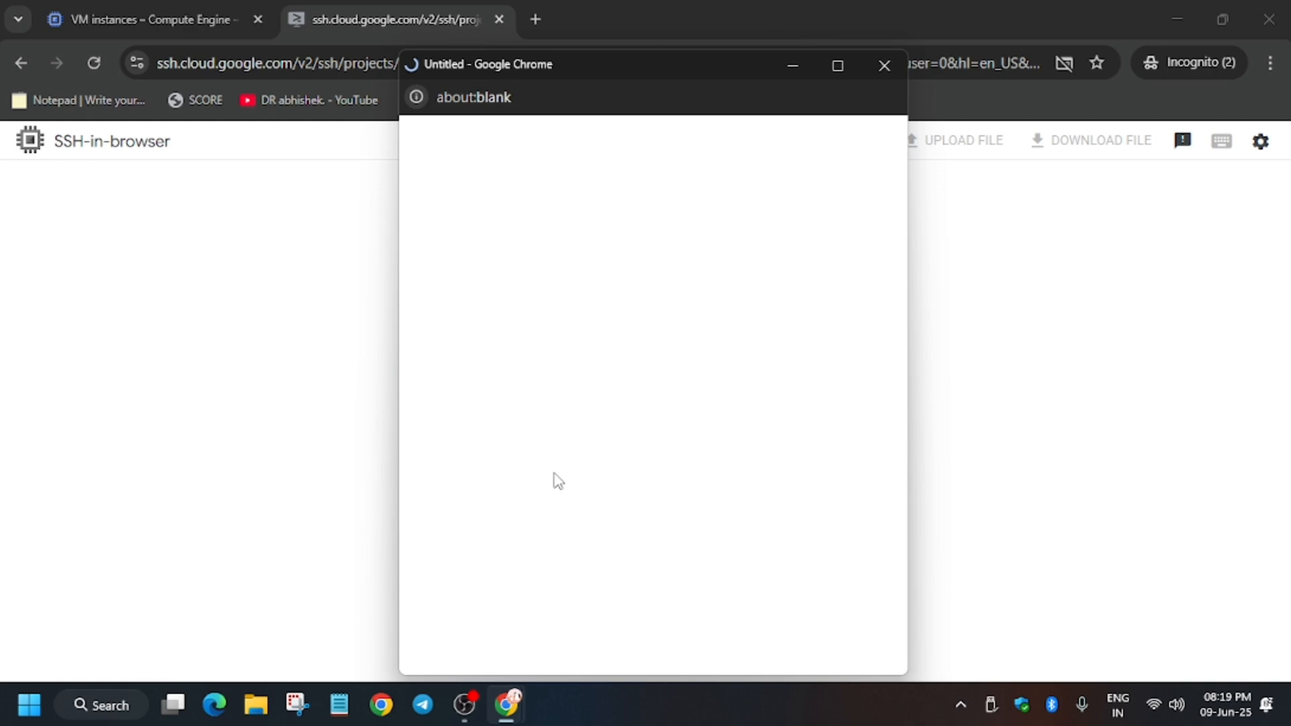
click(885, 64)
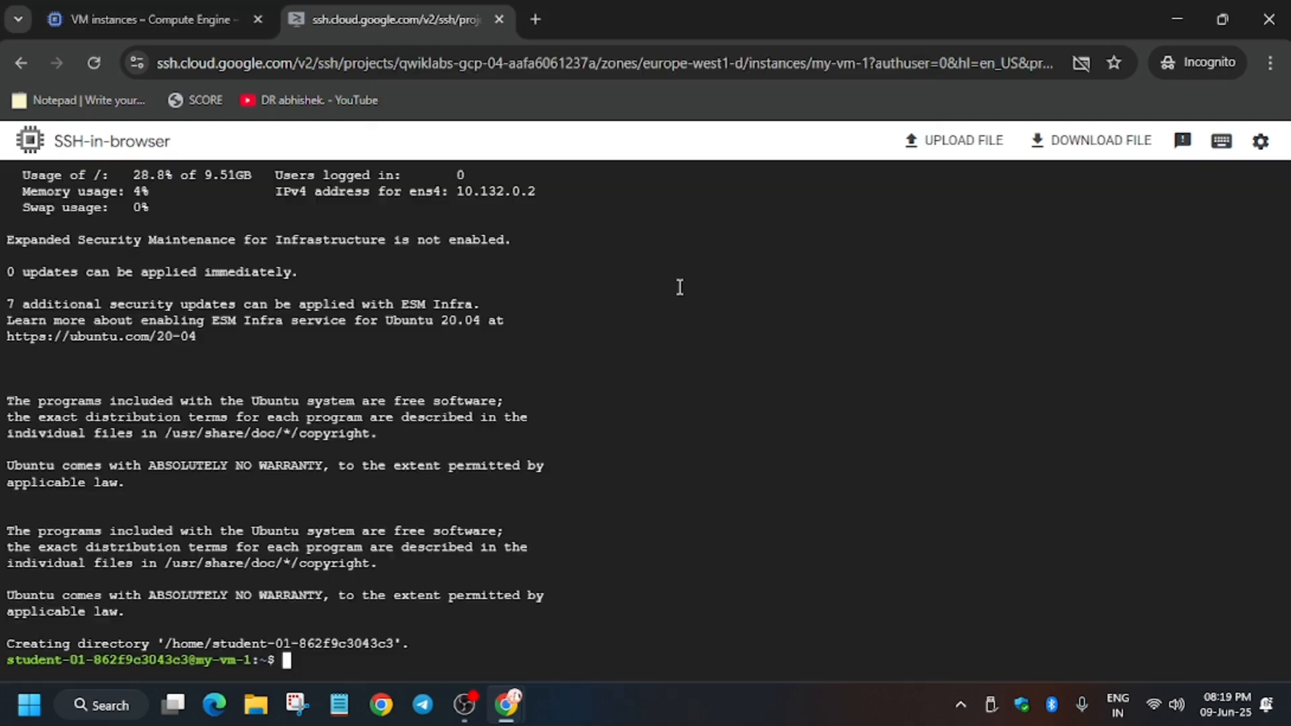
click(148, 19)
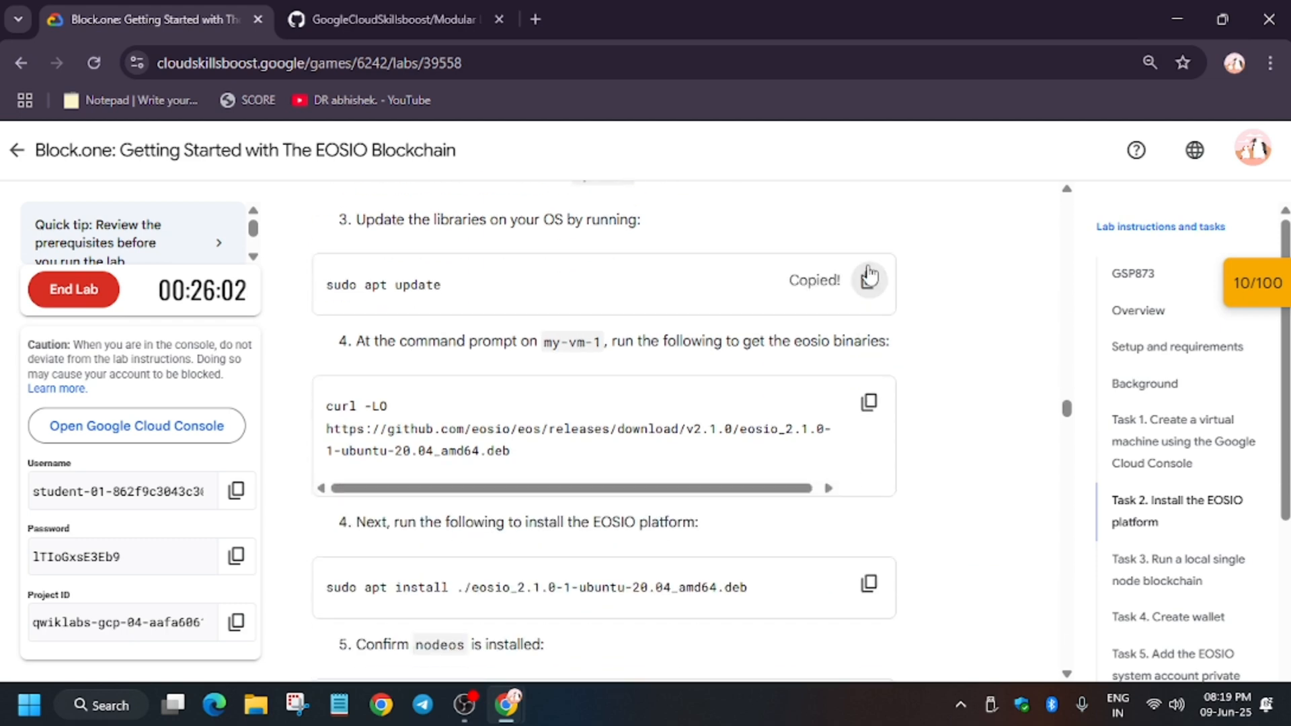
Run sudo apt update and curl the eosio 2.1.0 .deb on my-vm-1
click(395, 19)
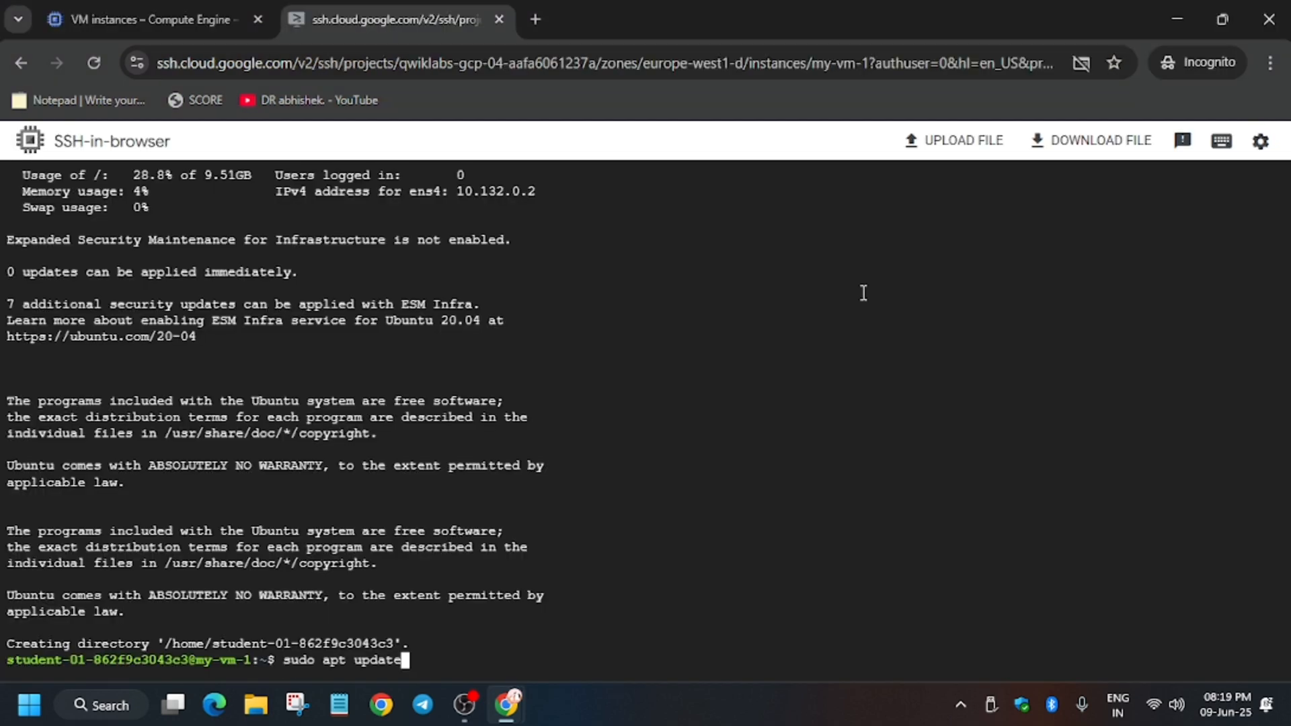
key(Return)
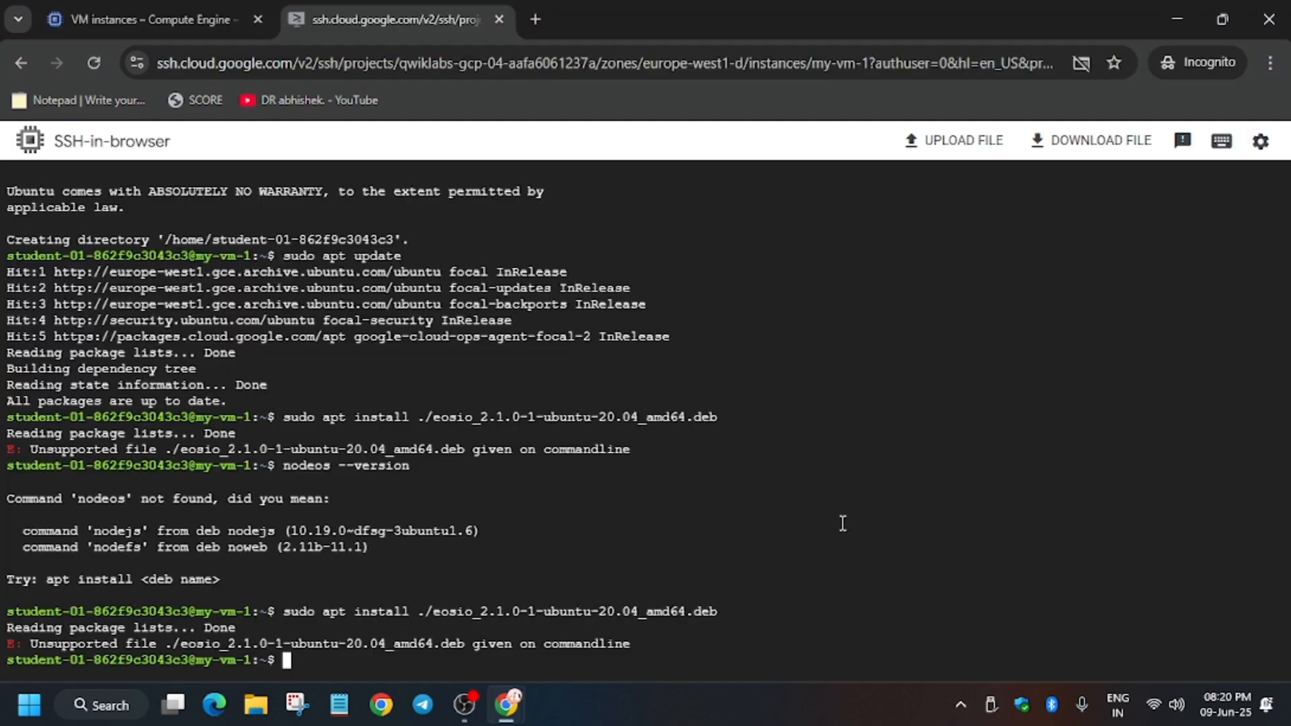
key(Return)
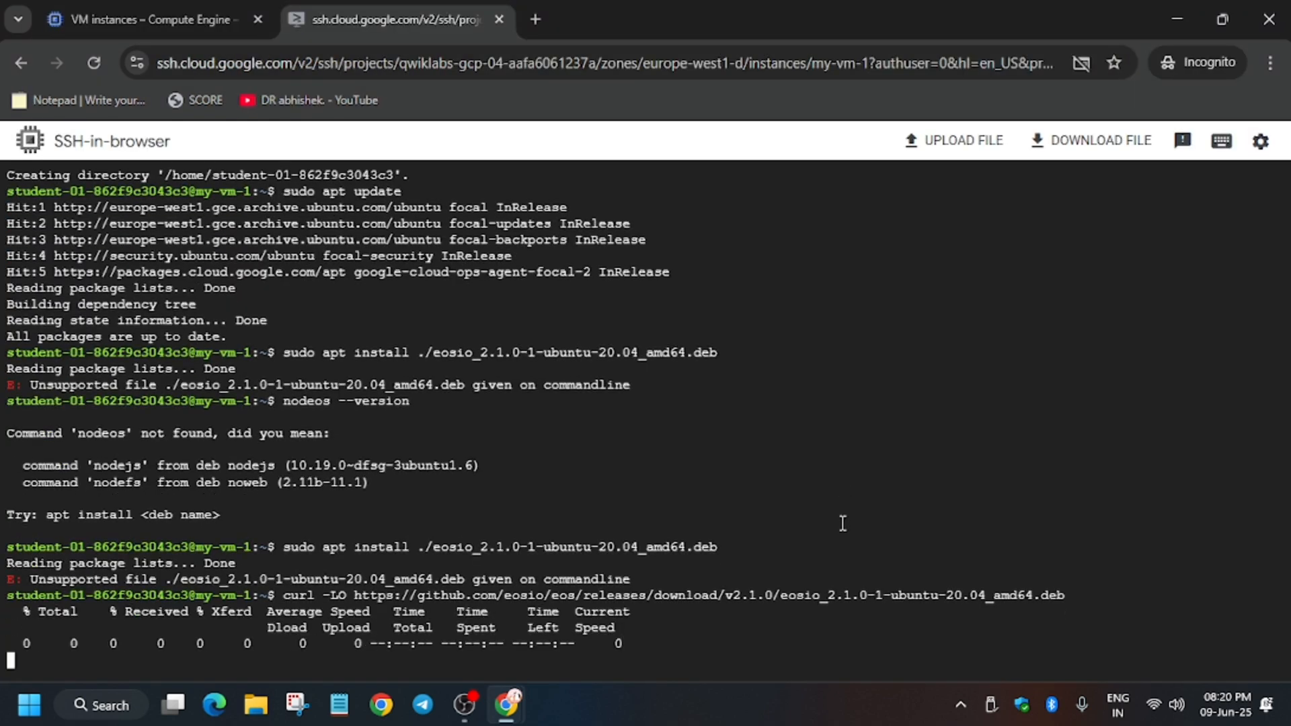
Install ./eosio_2.1.0-1-ubuntu-20.04_amd64.deb with sudo apt install, answering y
click(147, 19)
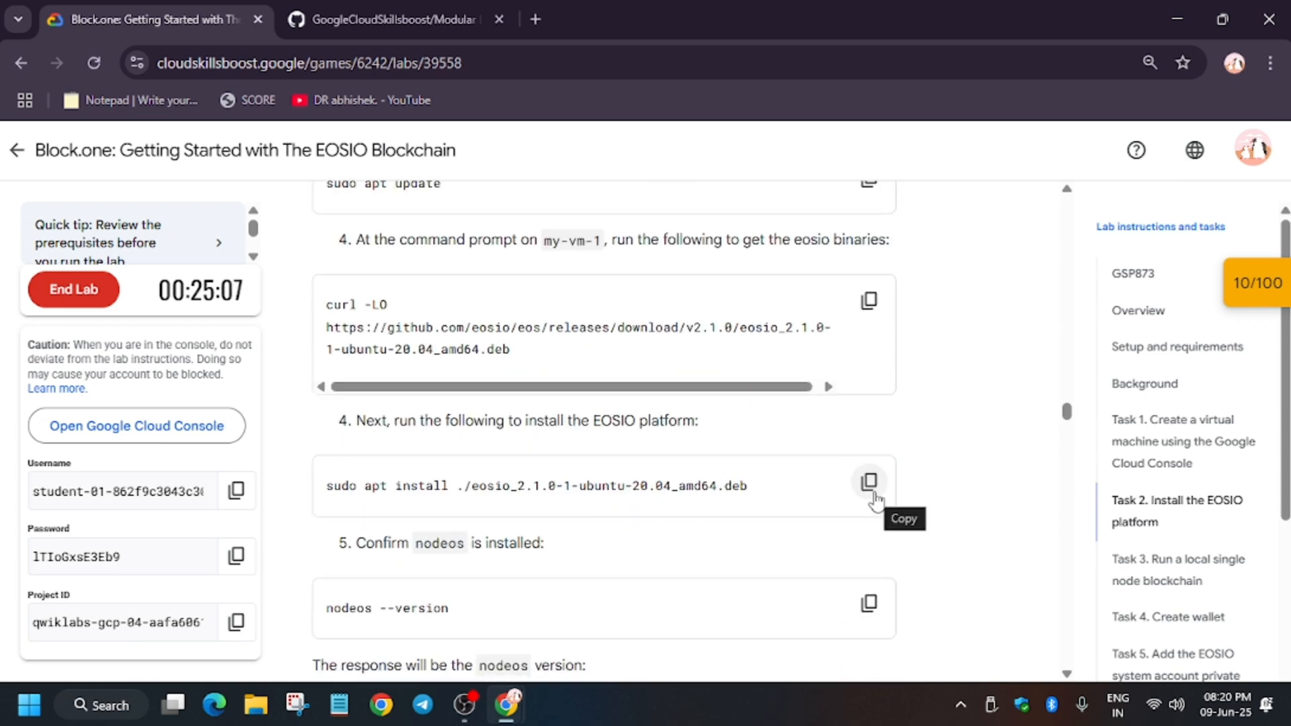
click(392, 19)
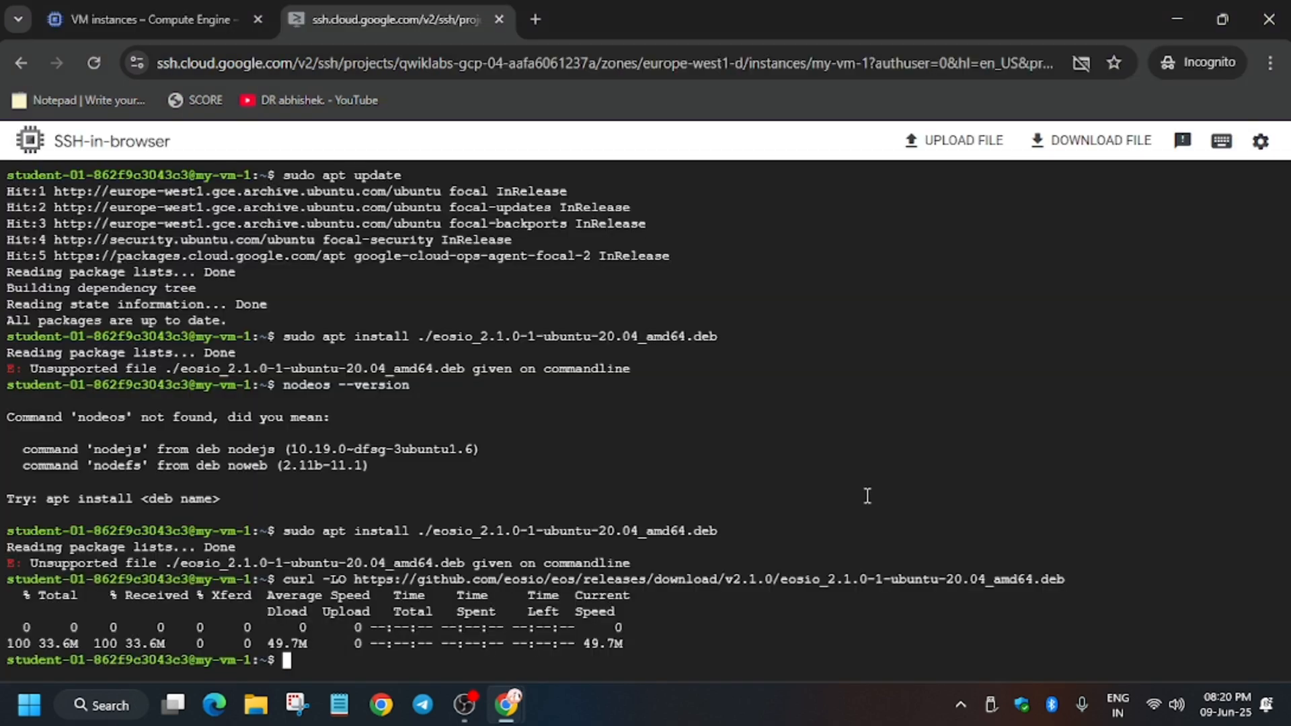
text(sudo apt install ./eosio_2.1.0-1-ubuntu-20.04_amd64.deb)
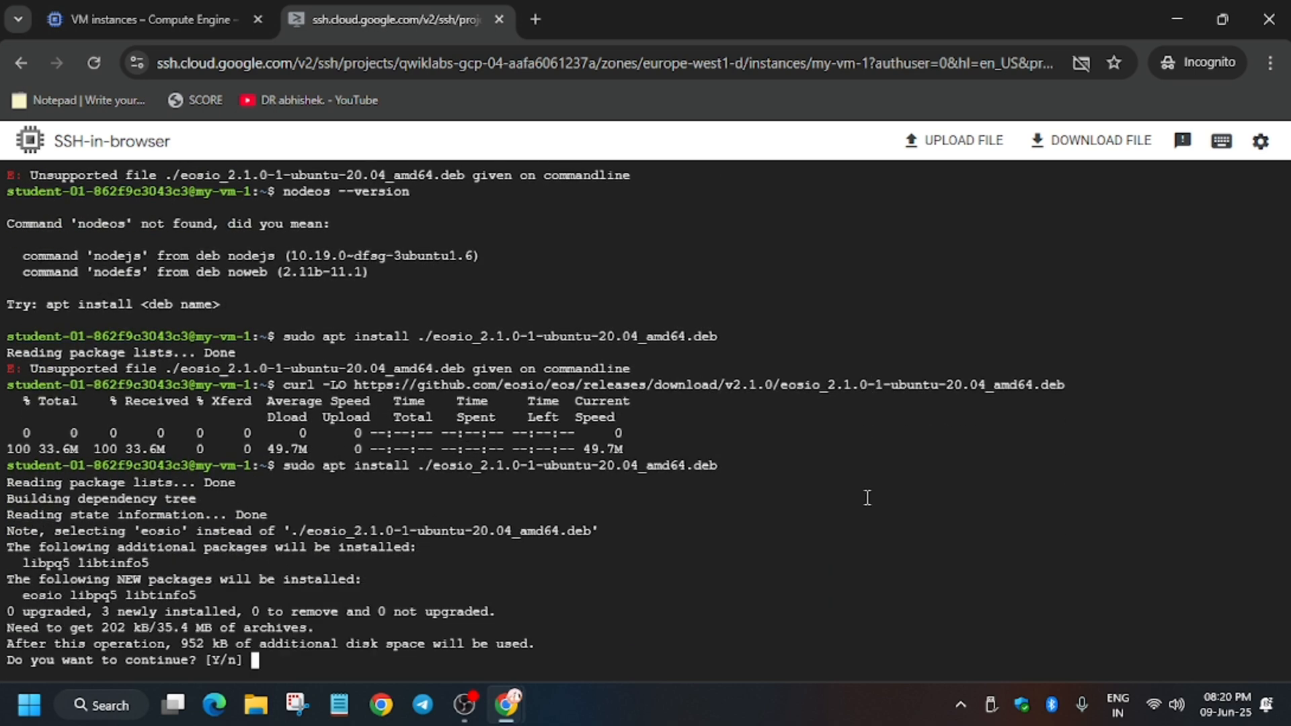
text(y)
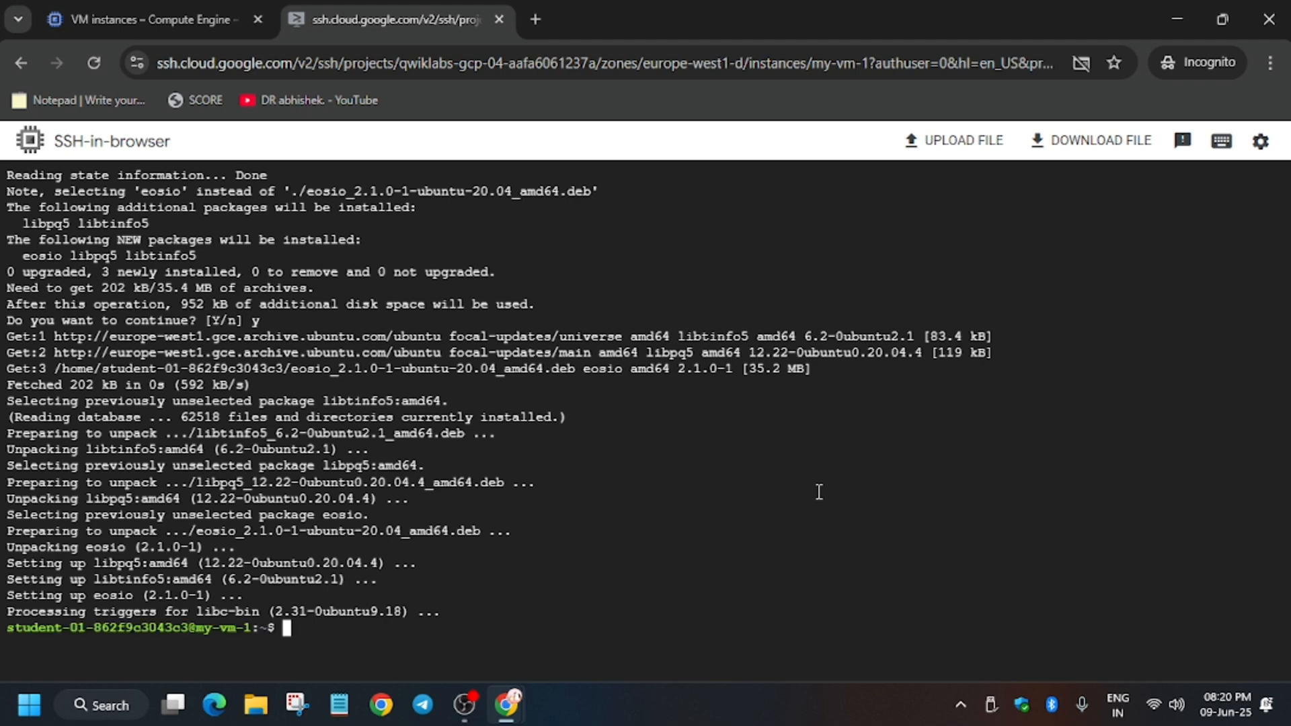
Scroll the lab page past the Task 2 checks to Task 3's nodeos launch command
click(148, 19)
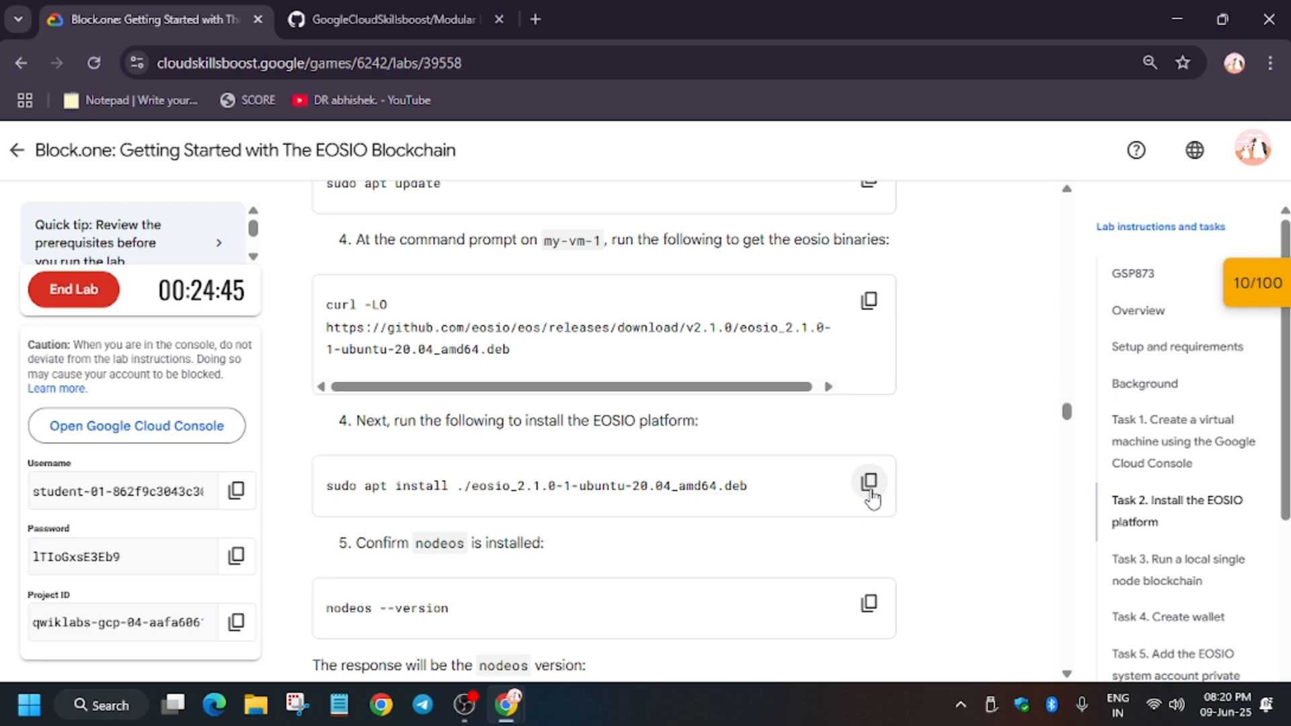
scroll(down, 3)
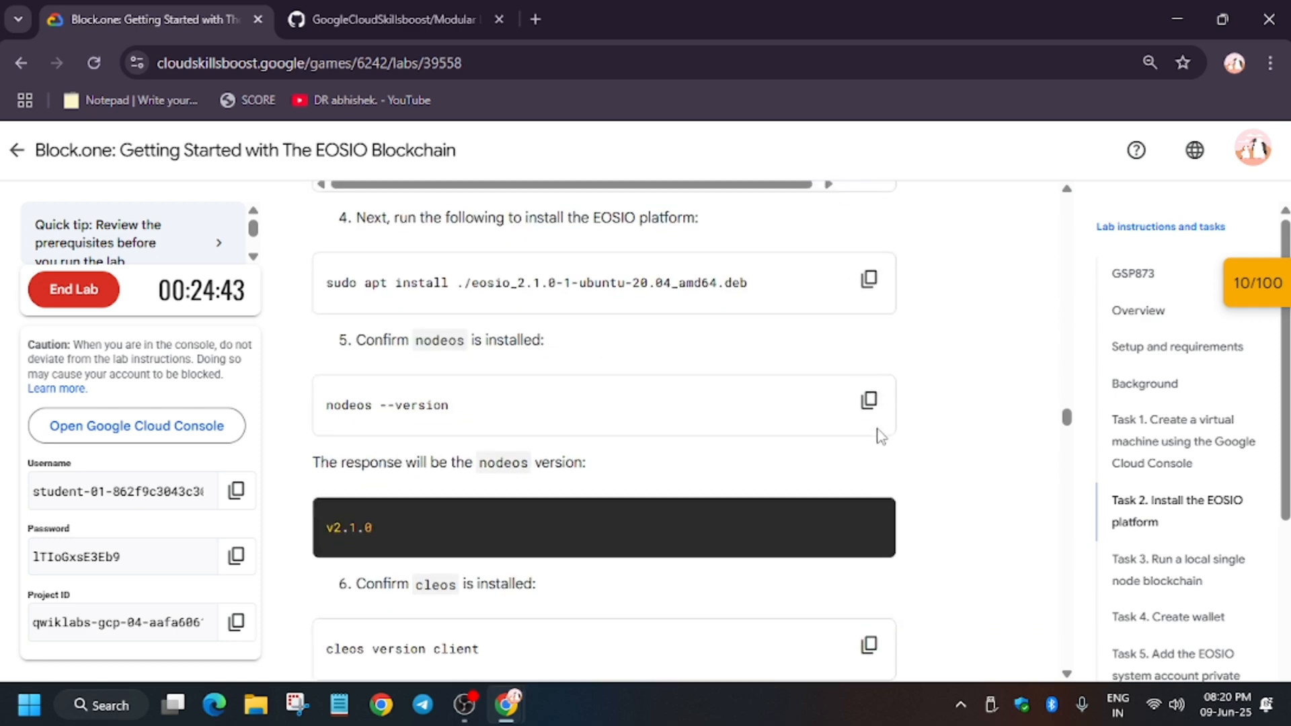
click(395, 17)
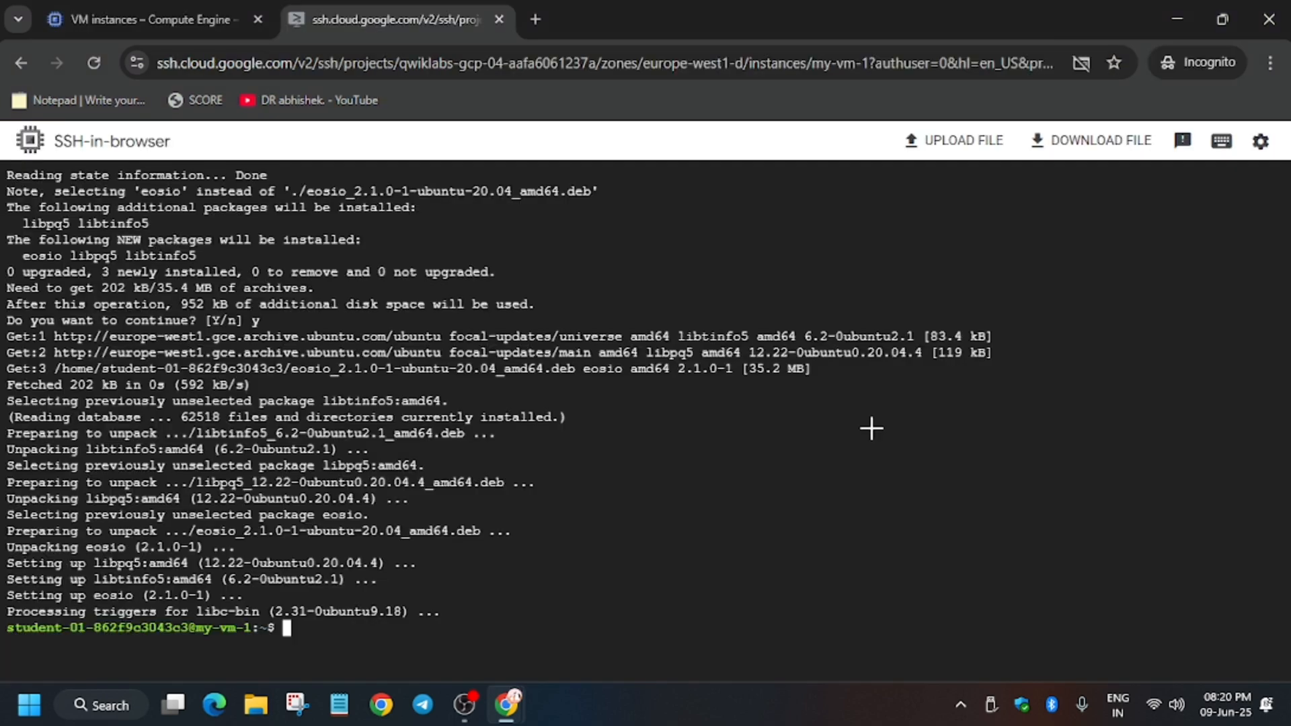
click(148, 19)
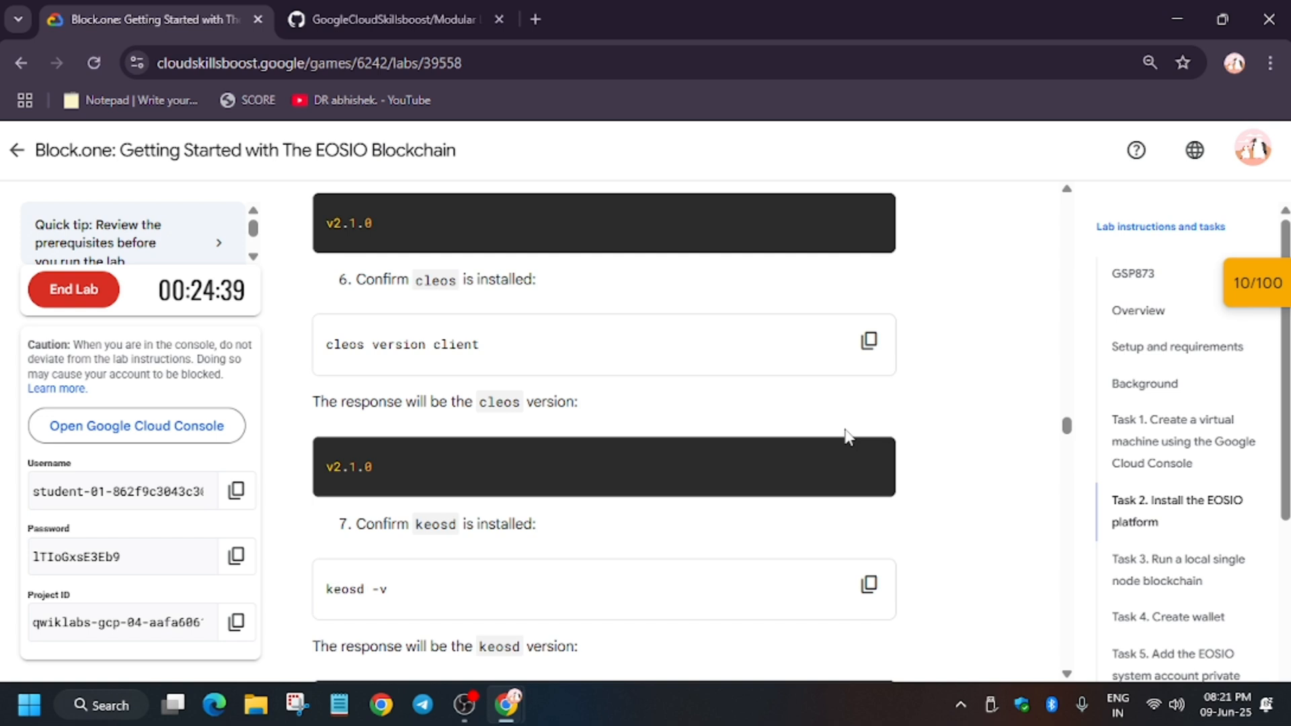
scroll(down, 3)
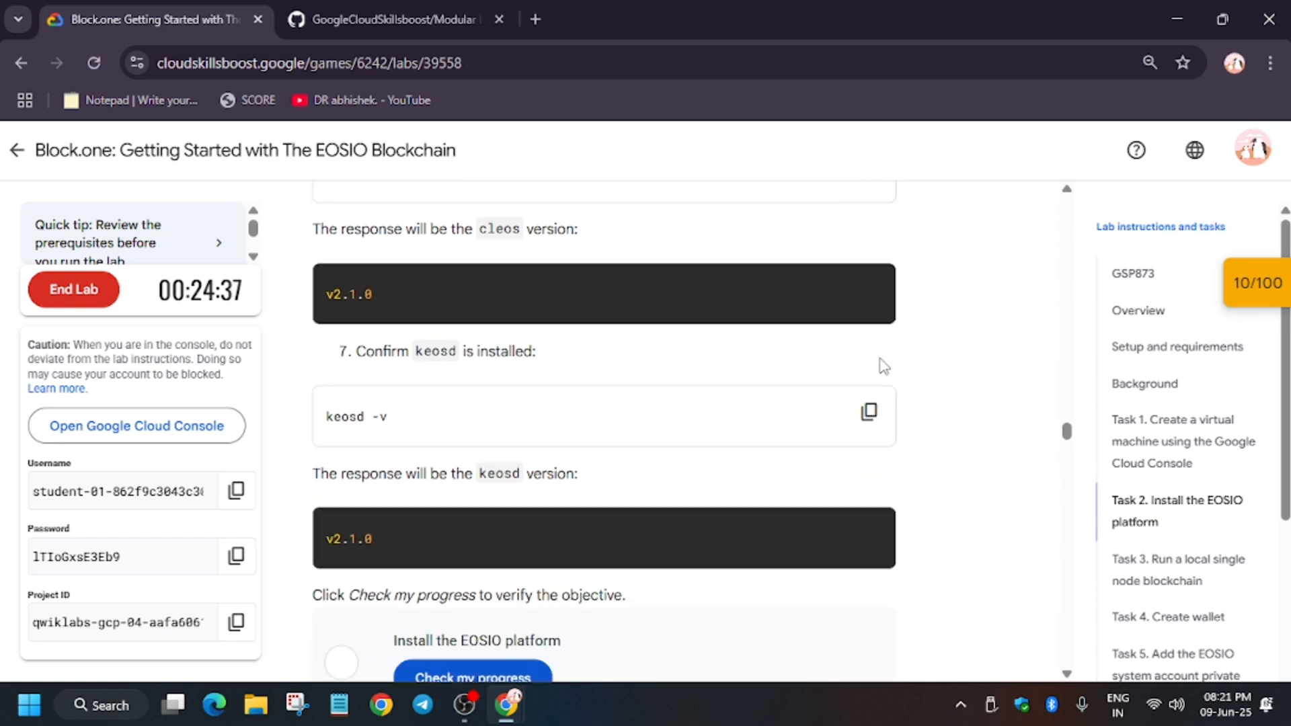
scroll(down, 3)
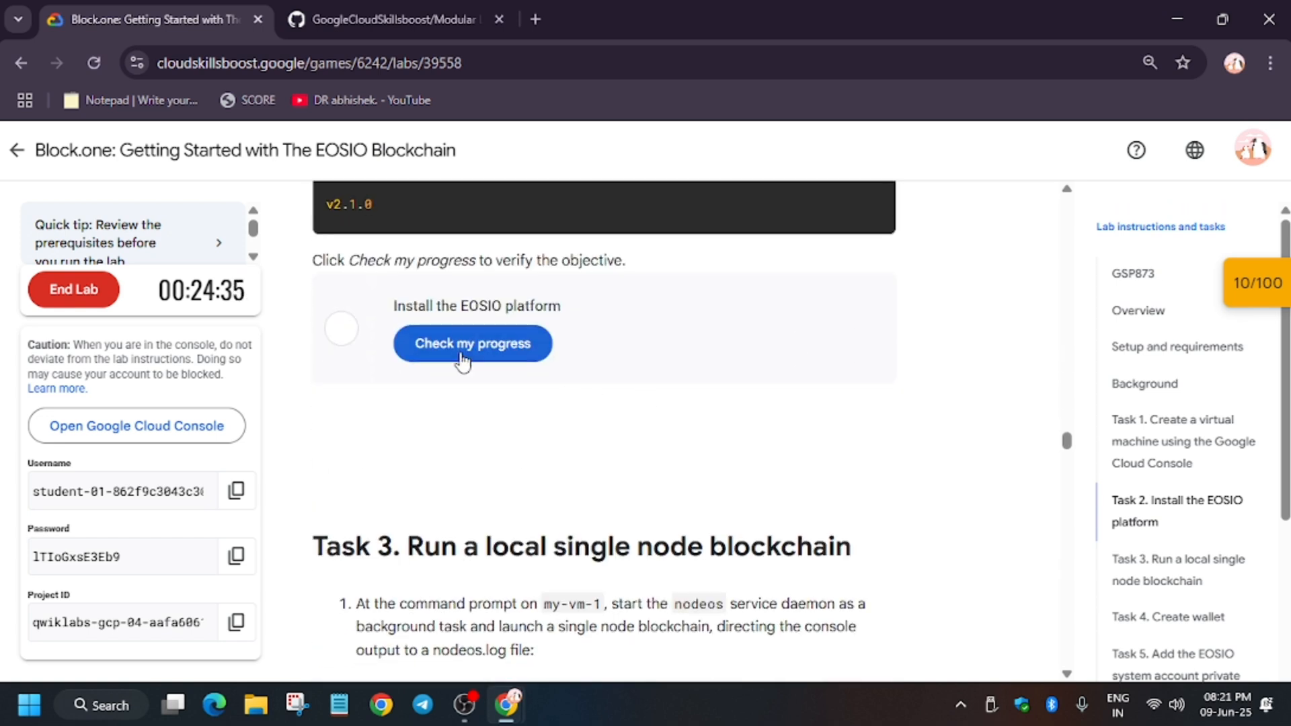
scroll(down, 3)
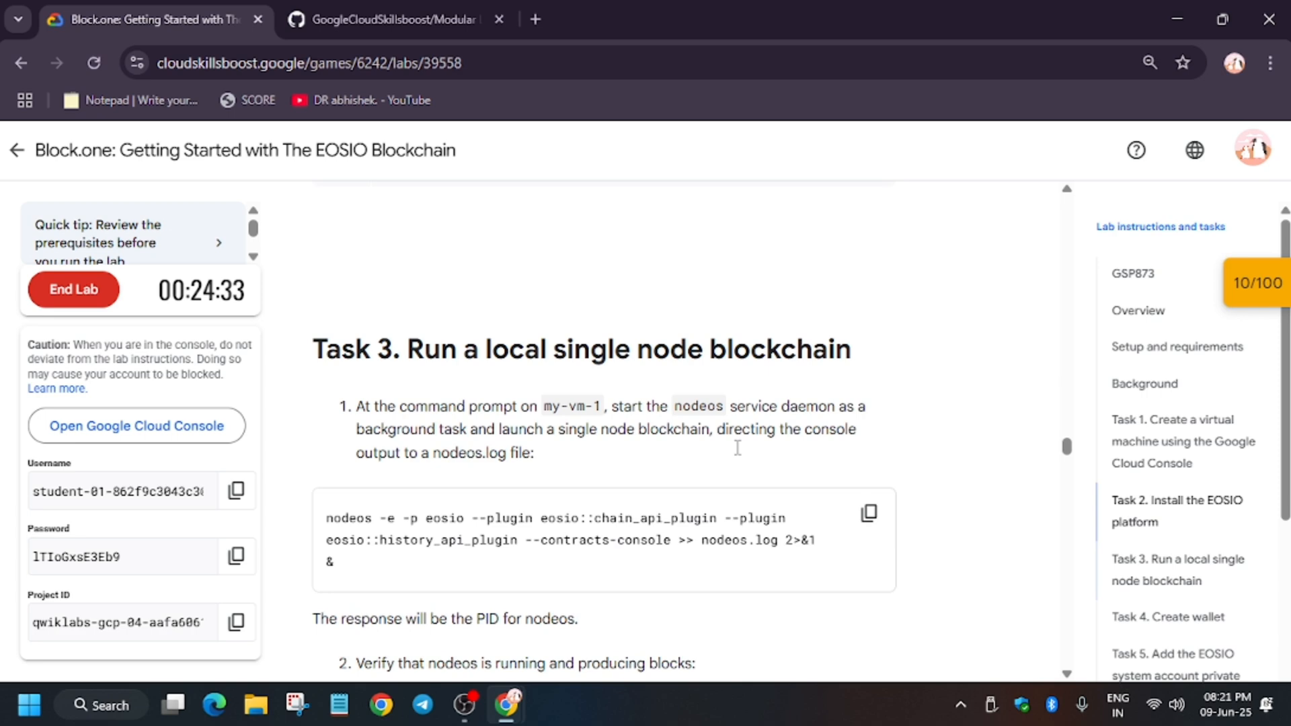
Launch nodeos on my-vm-1 and follow nodeos.log to see blocks being produced
click(868, 512)
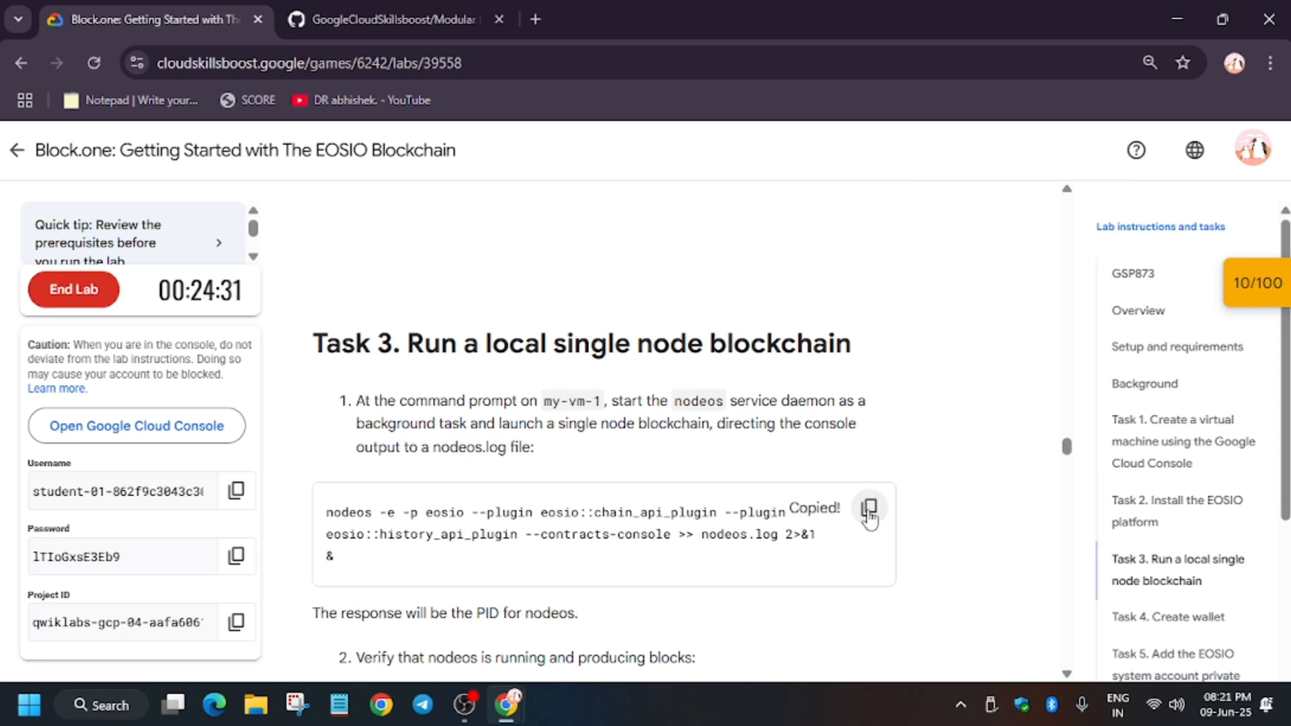
click(395, 19)
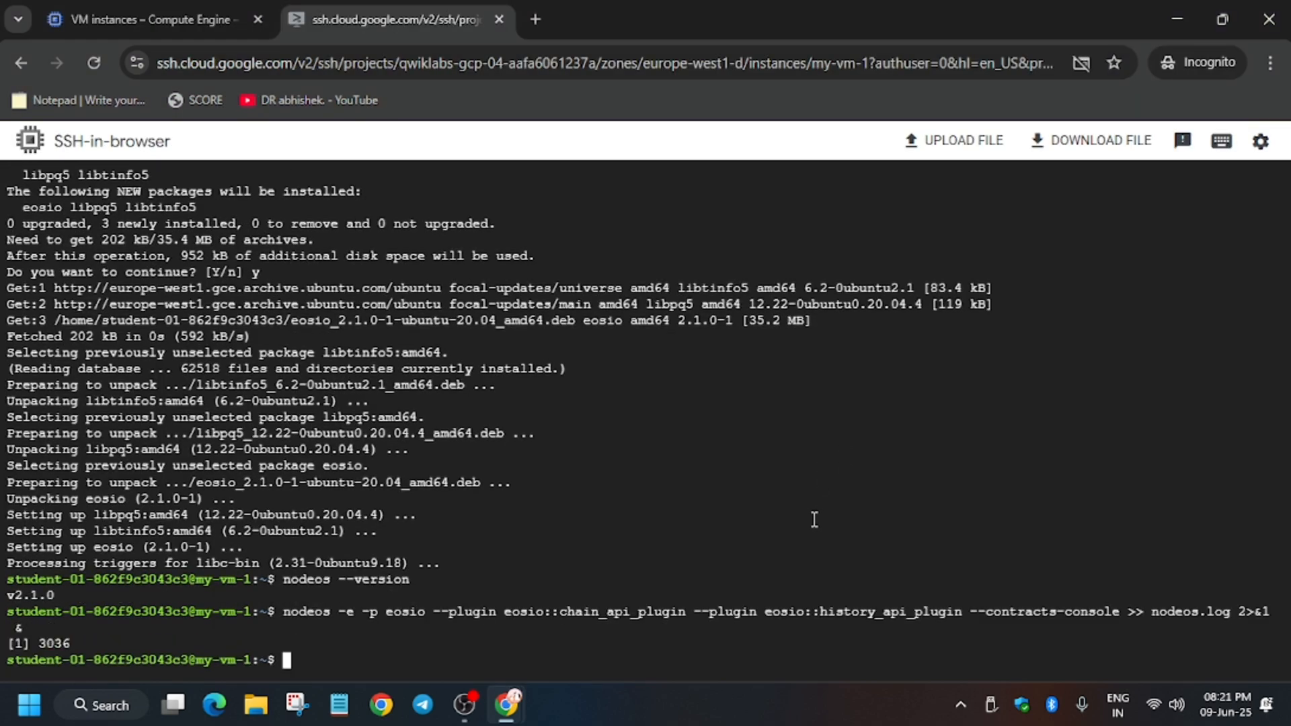
click(152, 19)
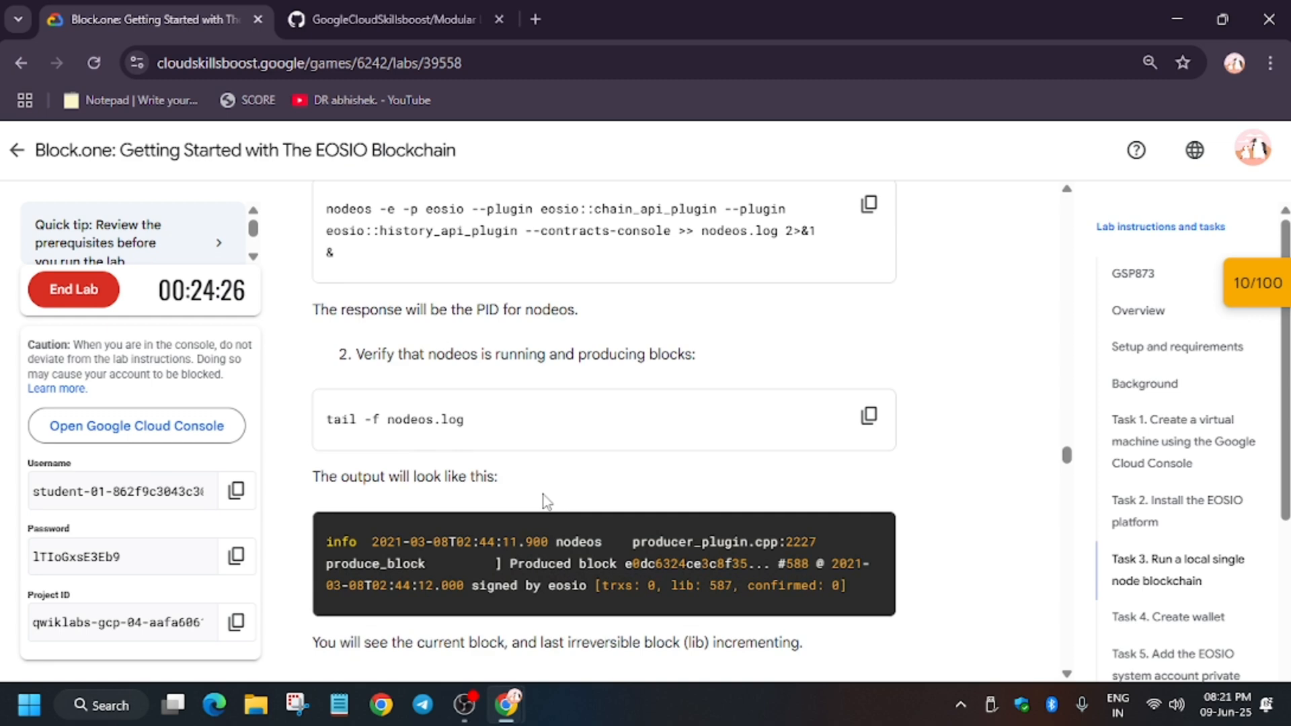
scroll(down, 3)
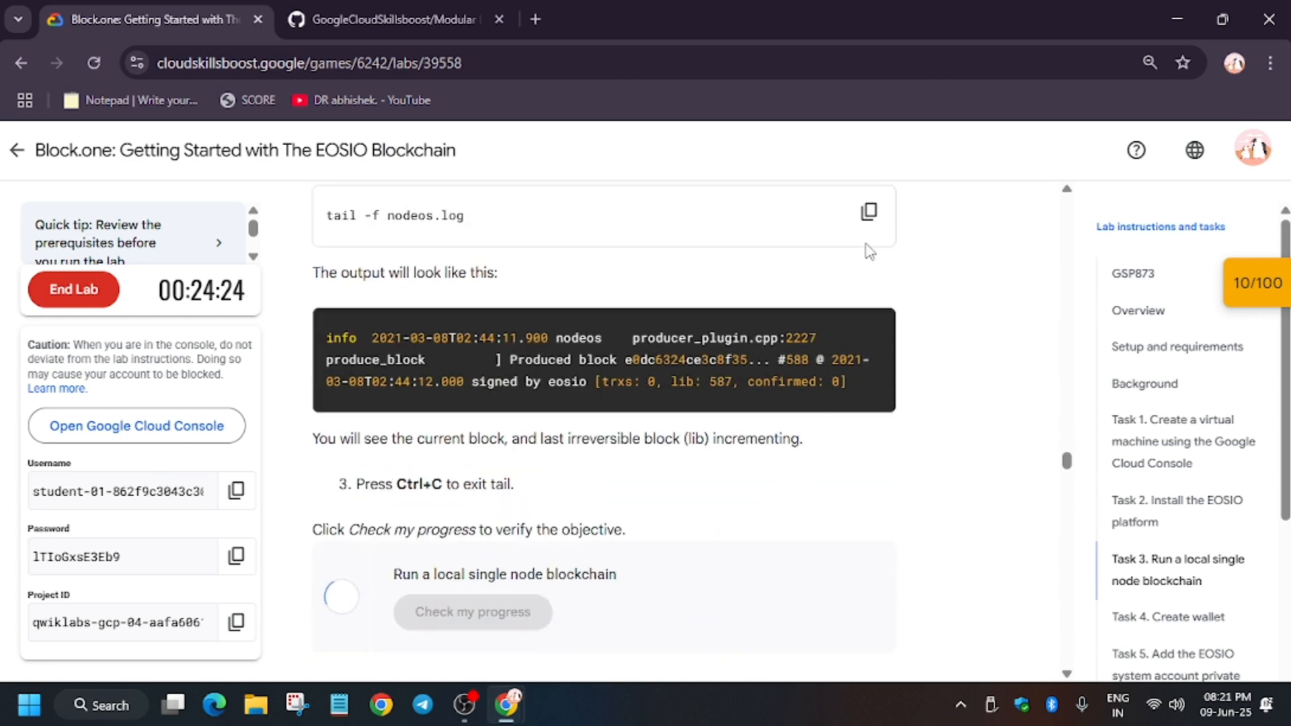
click(868, 211)
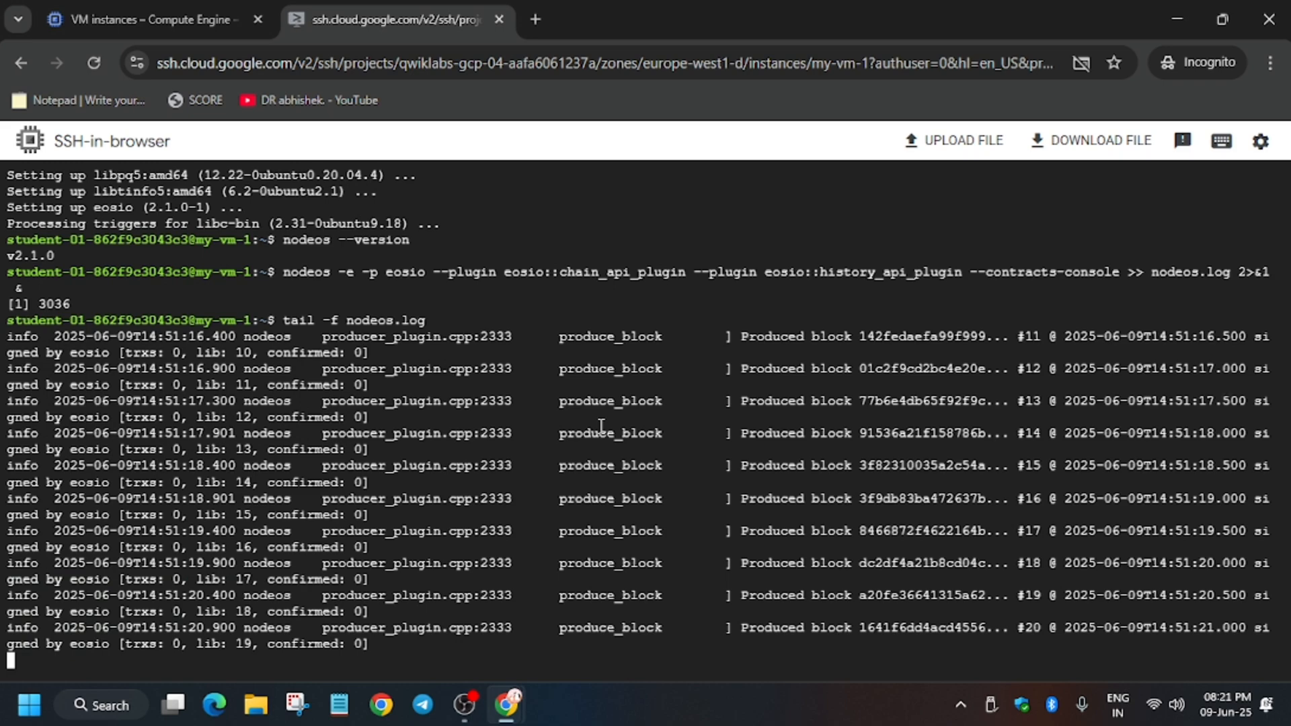
click(148, 17)
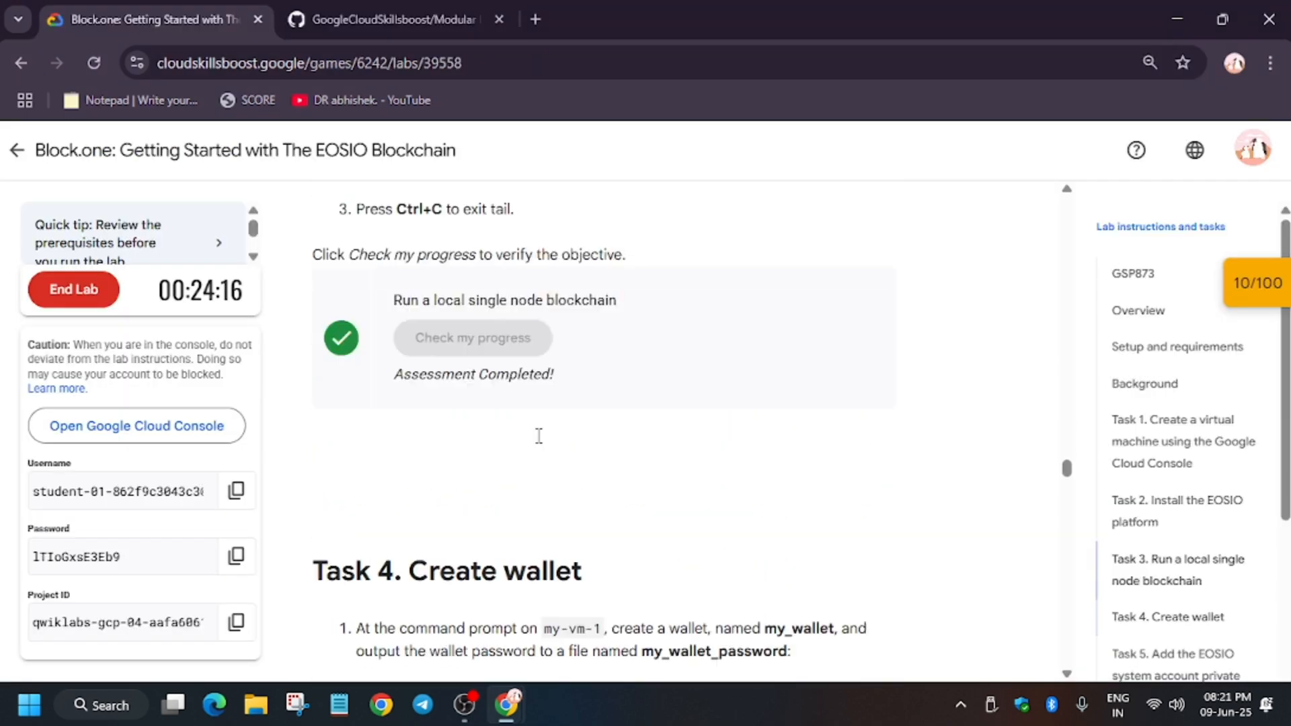
Enter 'cleos wallet create --name my_wallet --file my_wallet_password' at the my-vm-1 prompt
click(868, 297)
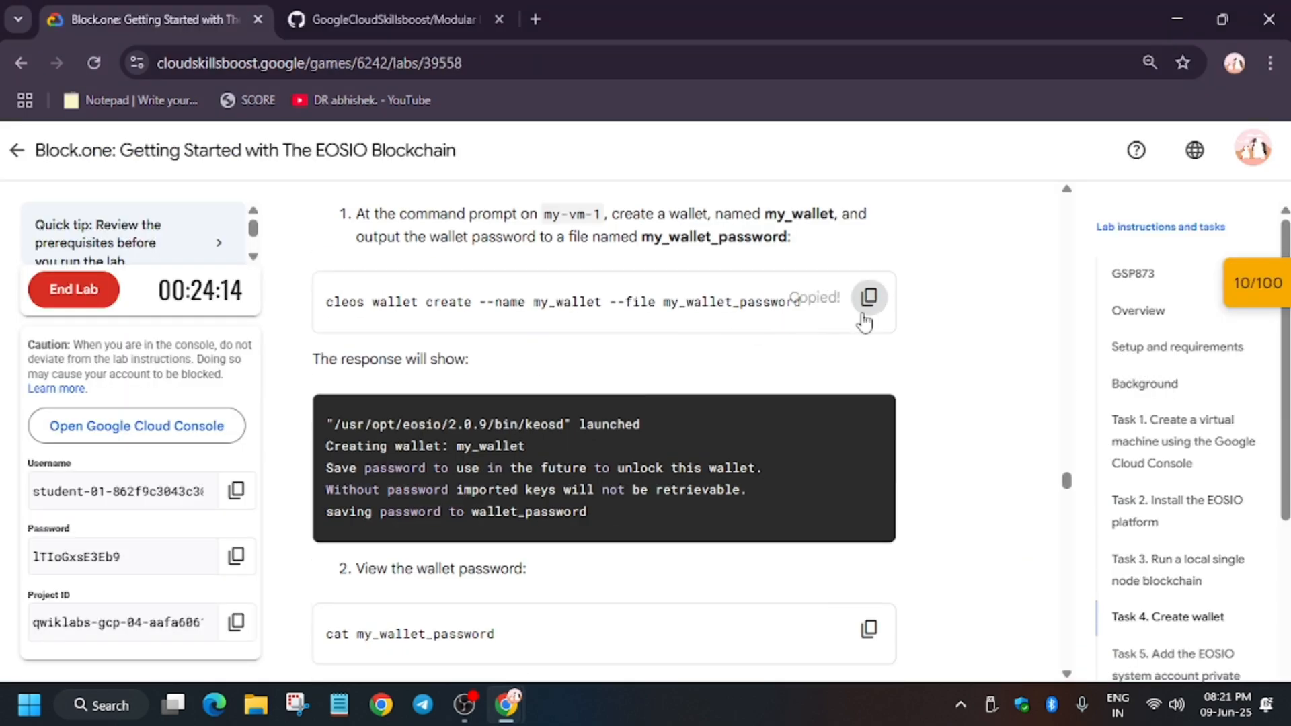
click(392, 19)
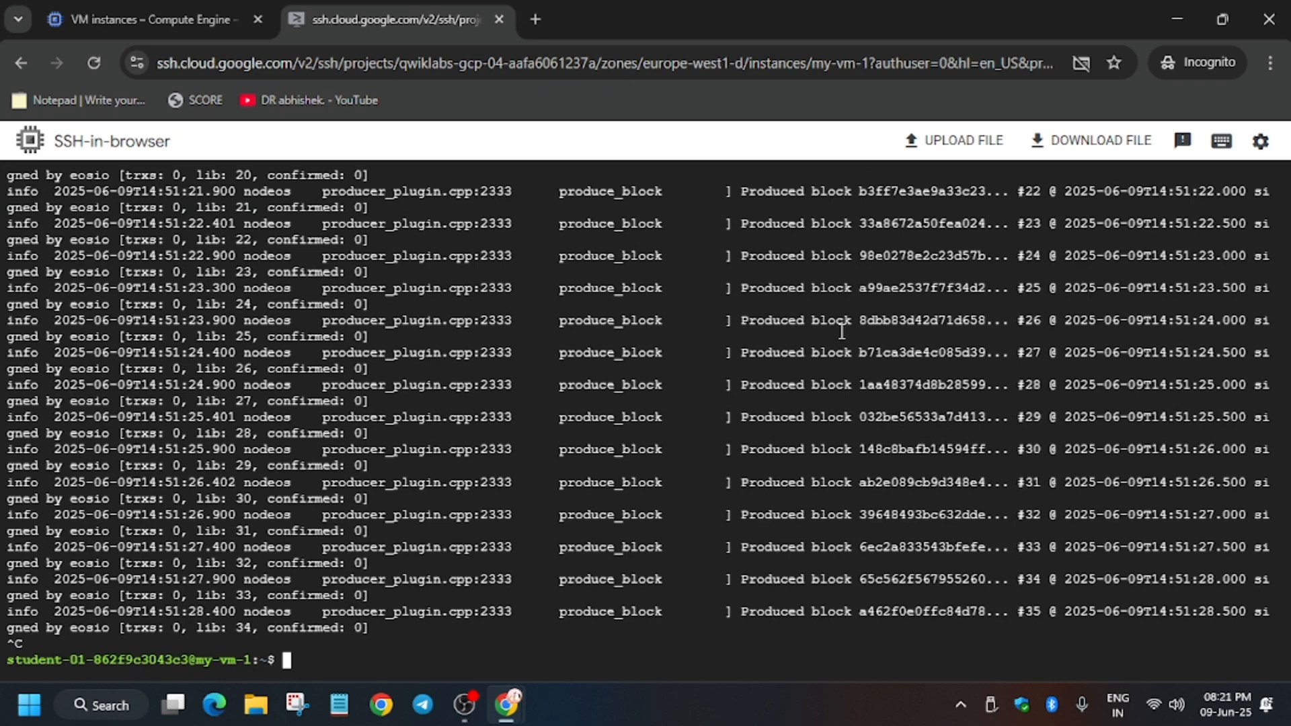
text(cleos wallet create --name my_wallet --file my_wallet_password)
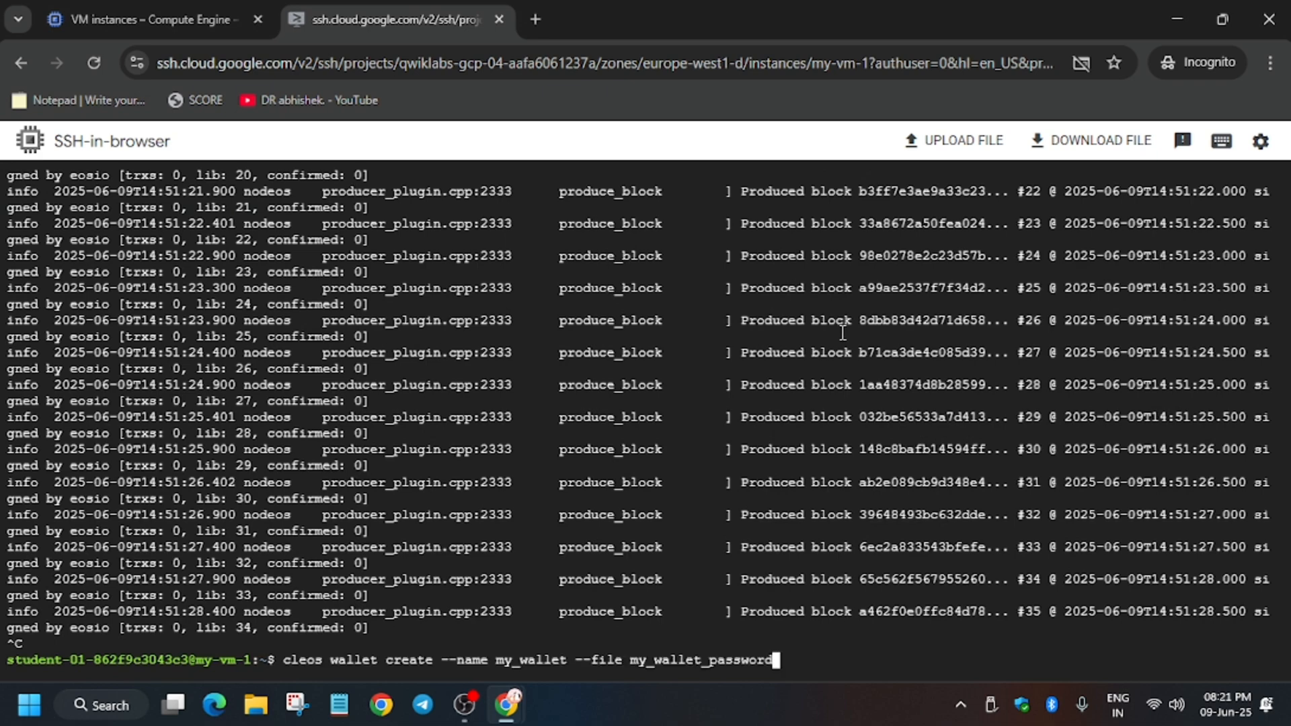
Run the Create wallet progress check in the lab after creating my_wallet
click(148, 19)
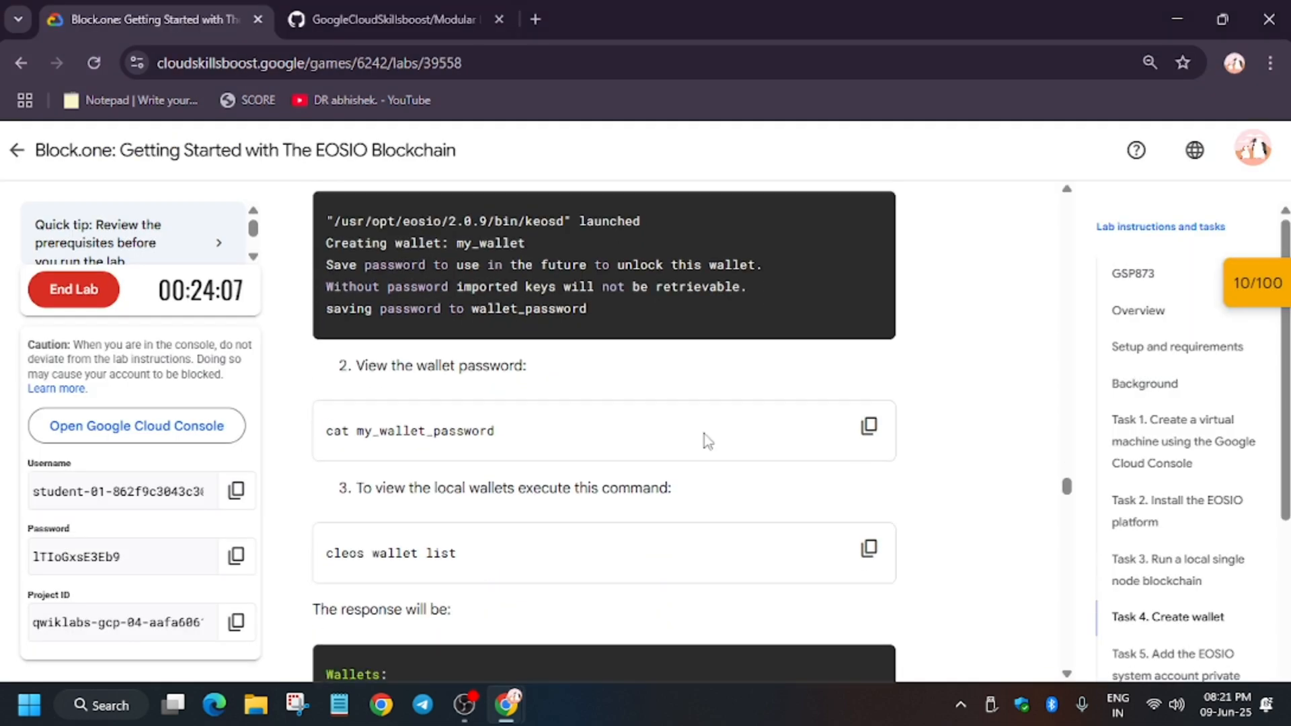
scroll(down, 3)
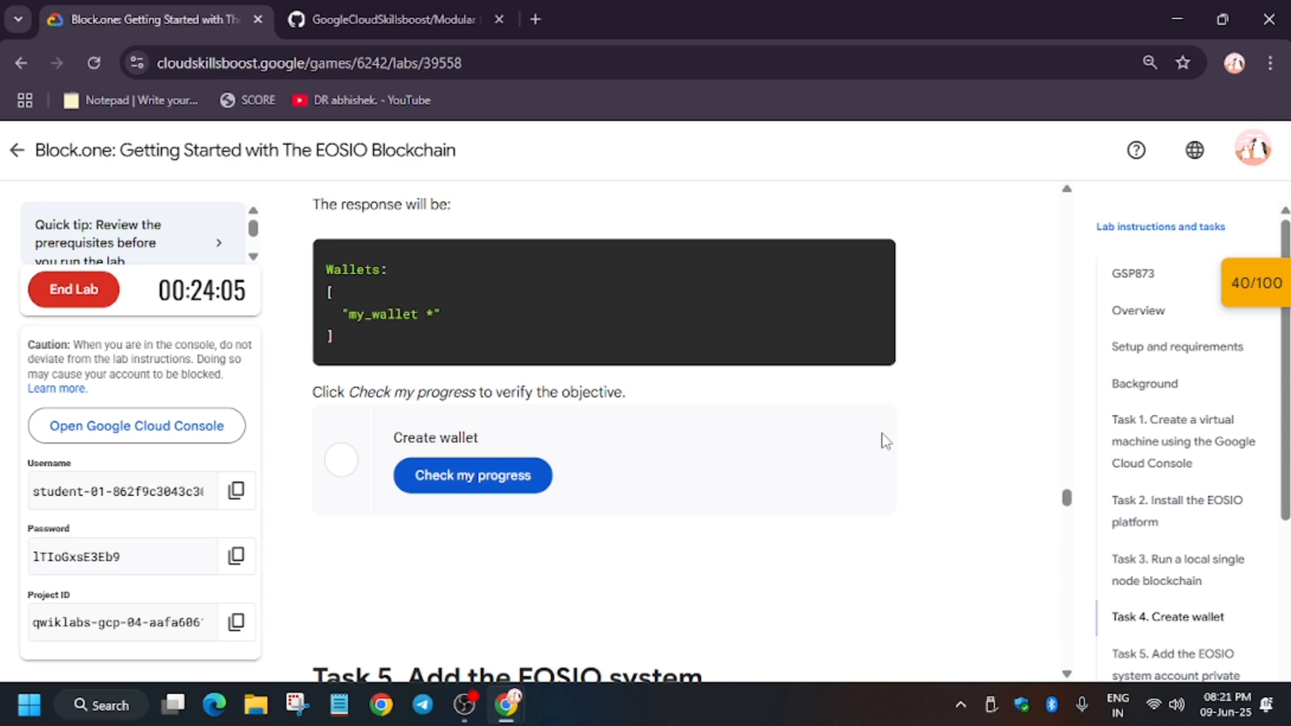
click(472, 475)
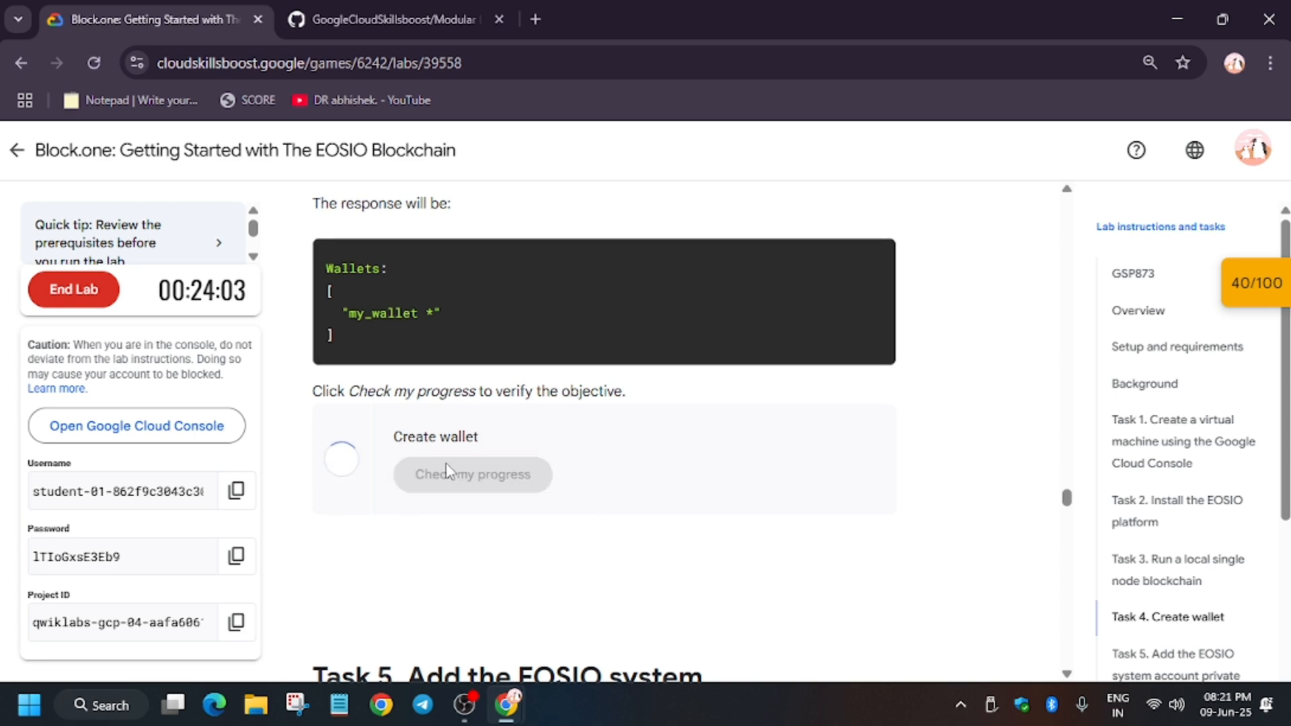
scroll(down, 3)
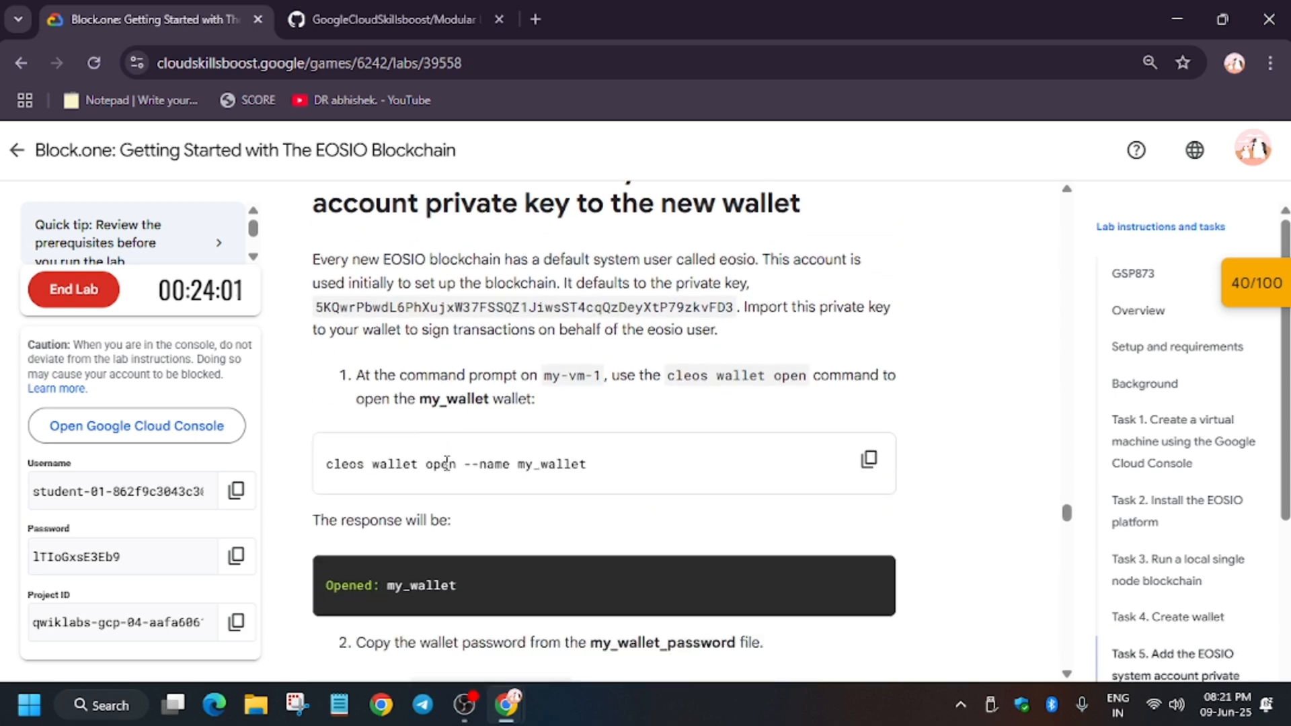
scroll(down, 3)
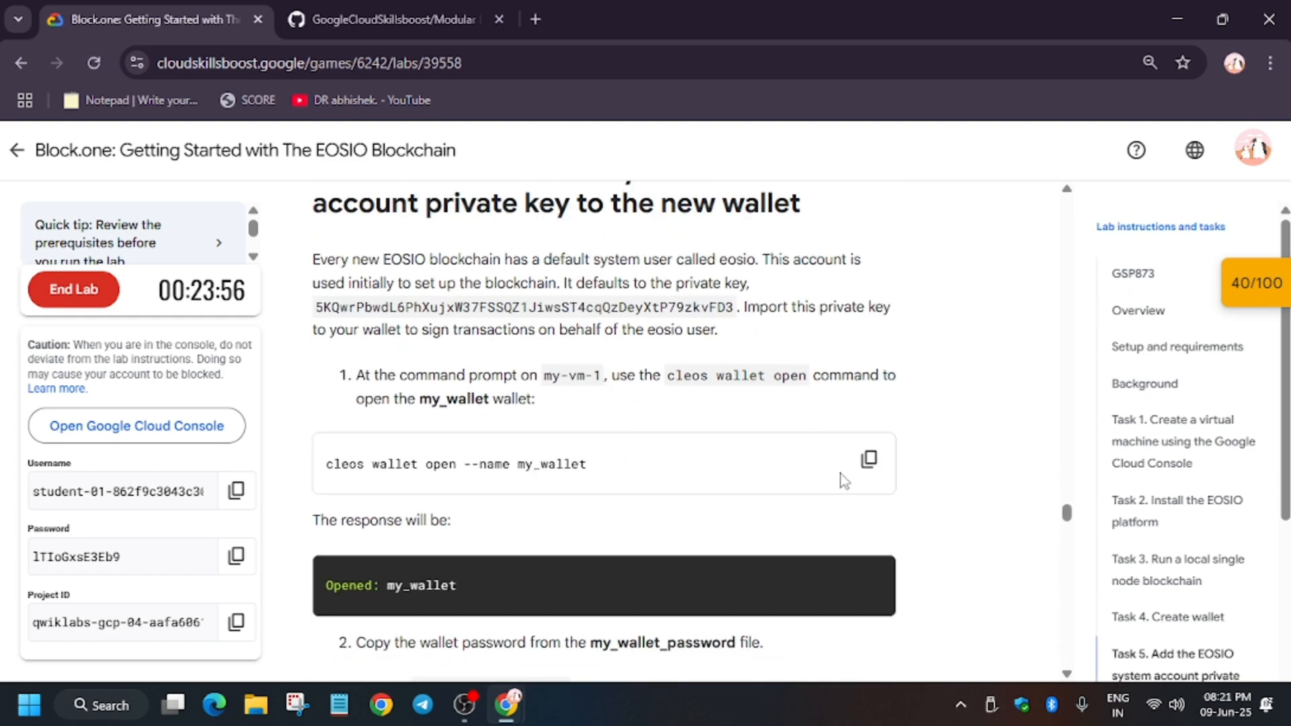
Open my_wallet with 'cleos wallet open' and copy the wallet unlock command from the lab
click(394, 18)
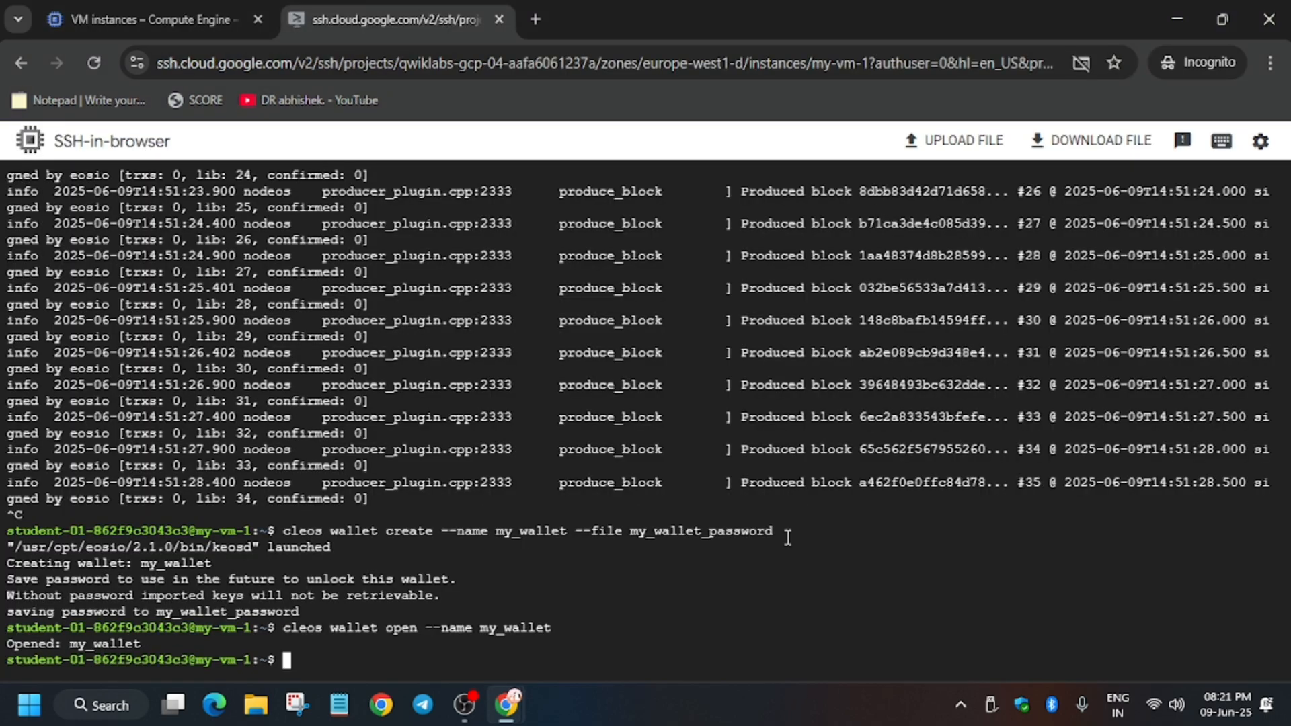
click(148, 18)
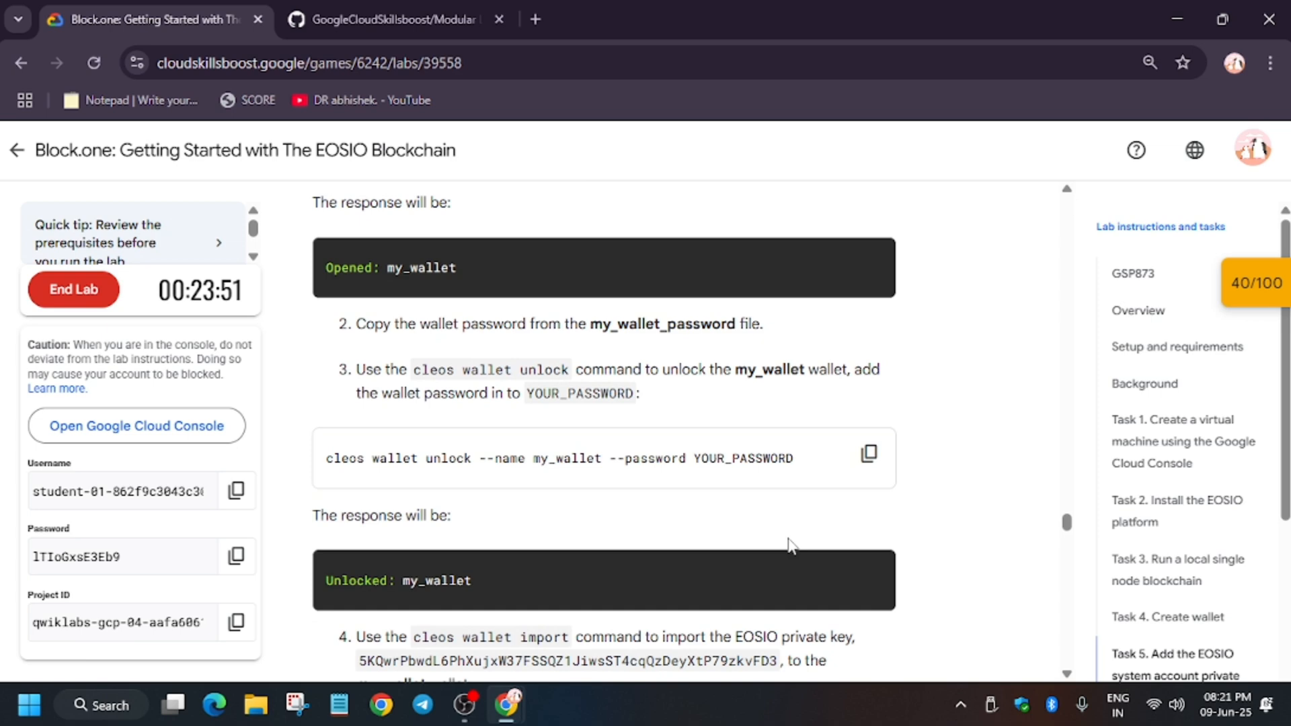
click(869, 453)
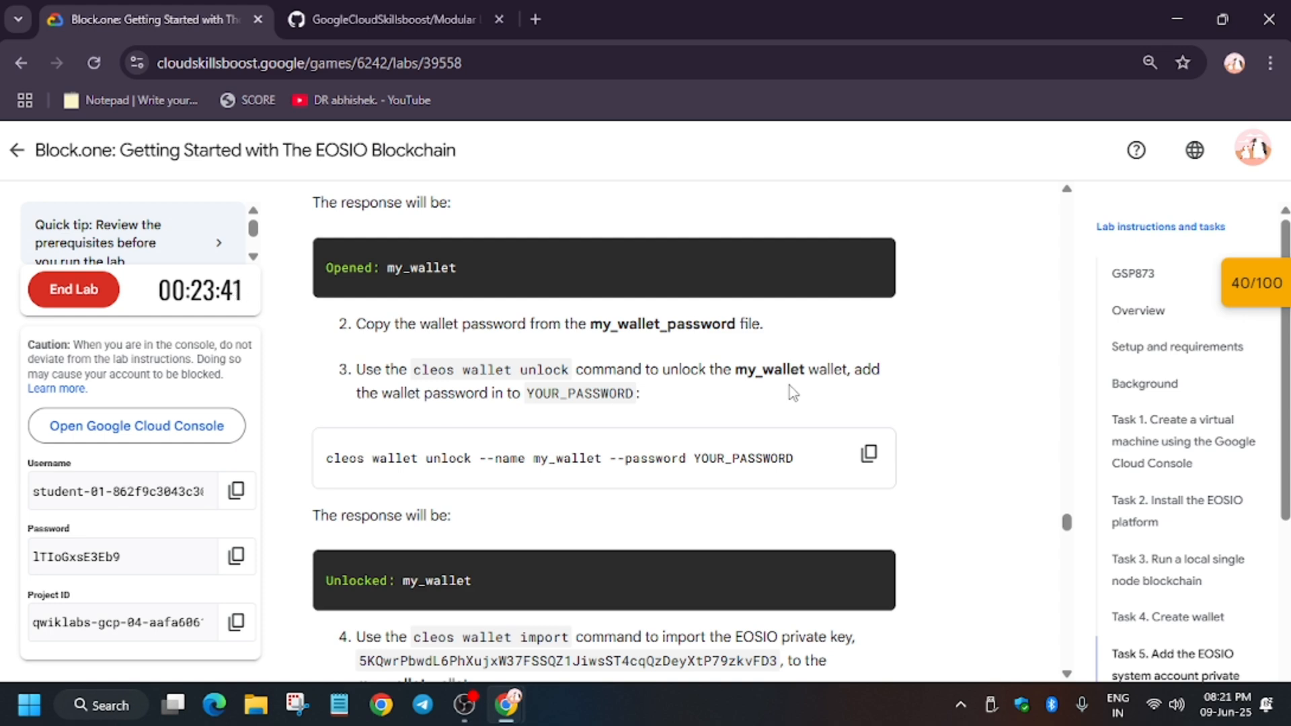
scroll(down, 3)
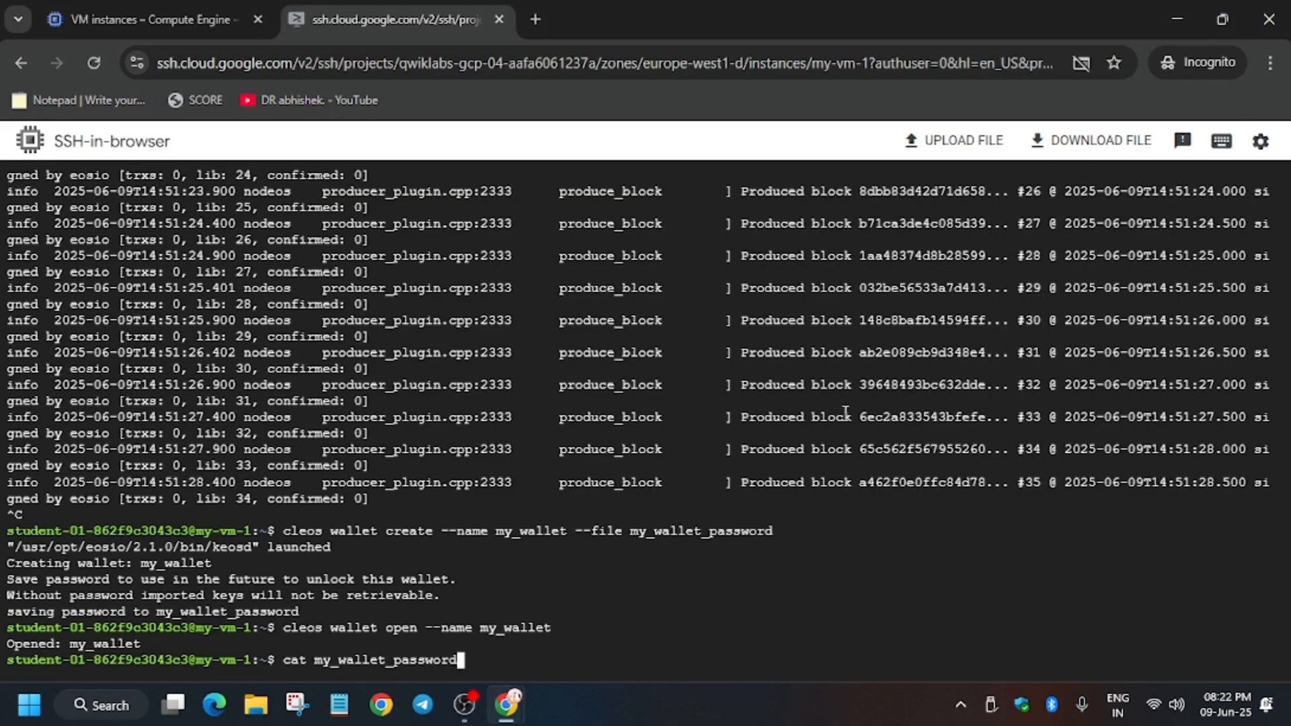
Display the wallet password, put it into the unlock command in Notepad, and unlock my_wallet
key(Return)
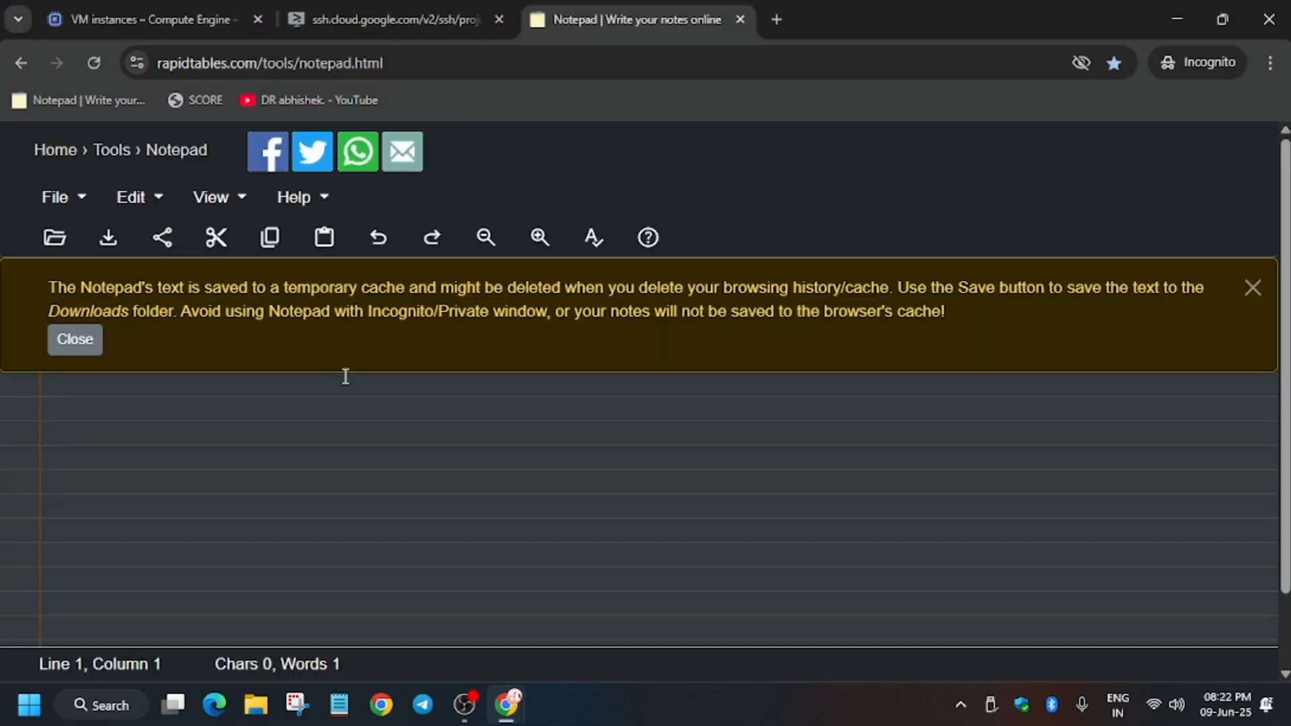
click(395, 19)
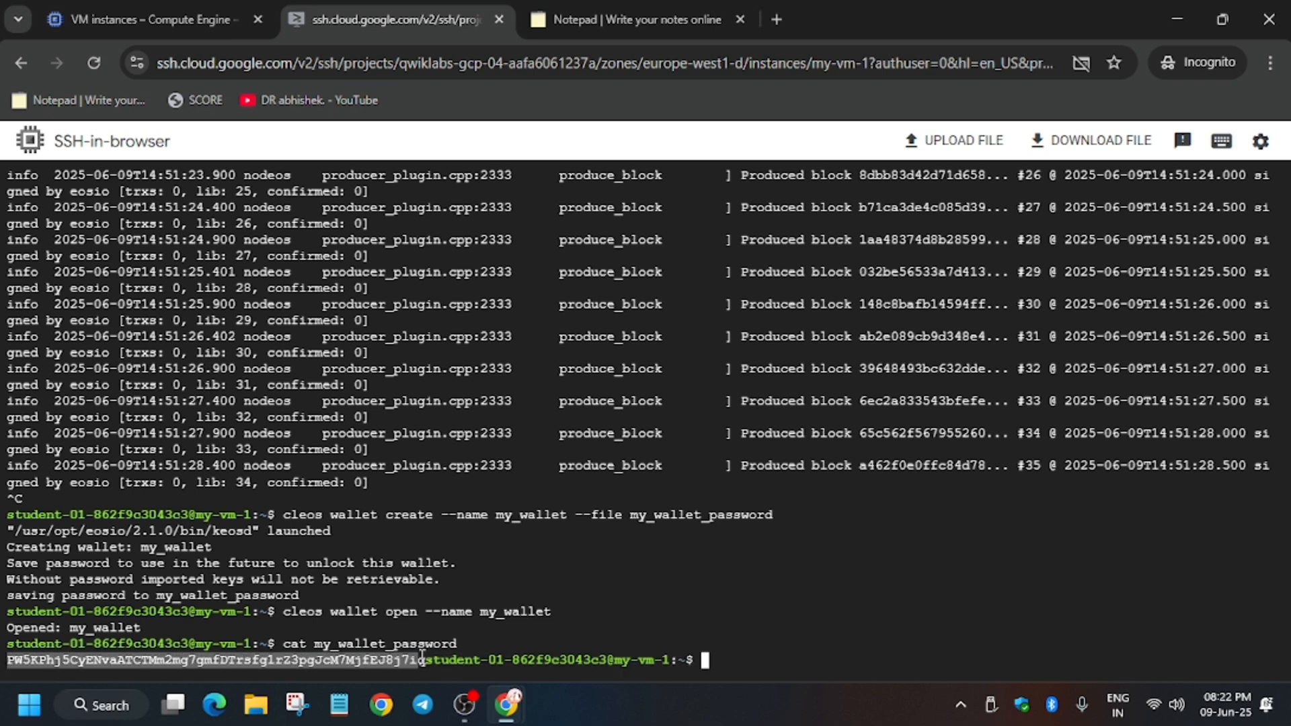
click(633, 19)
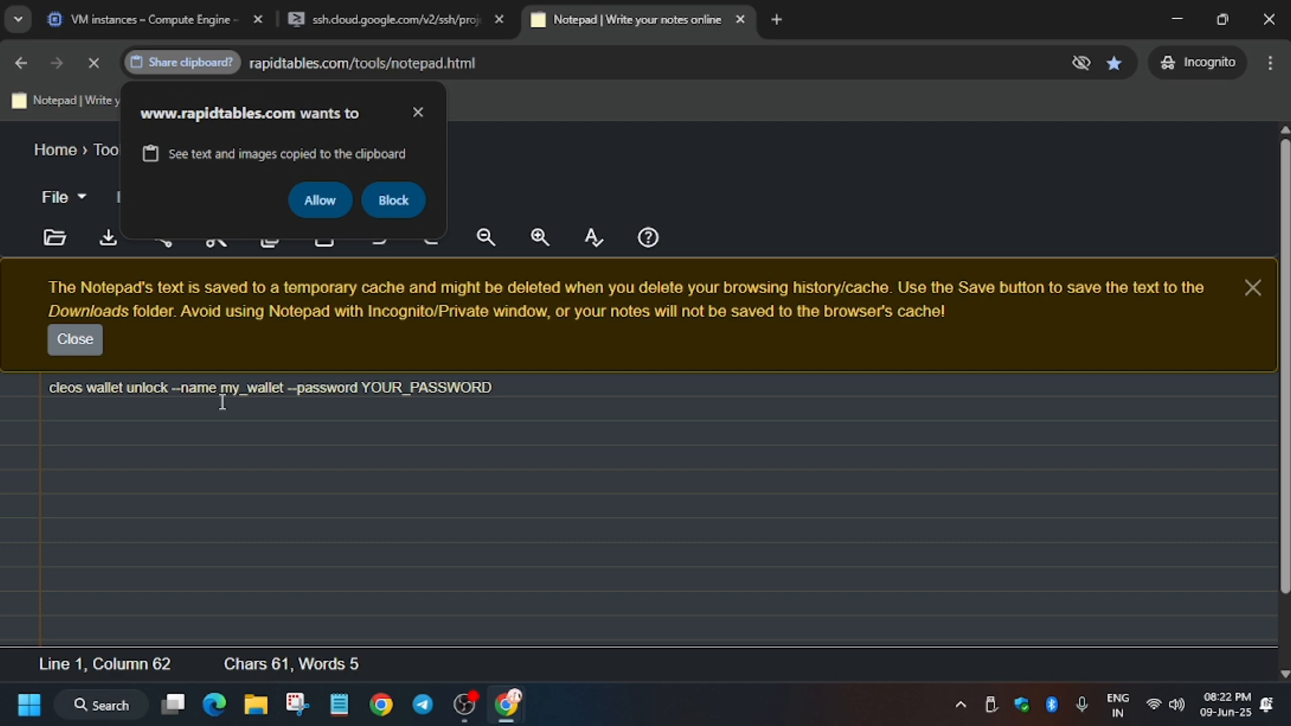
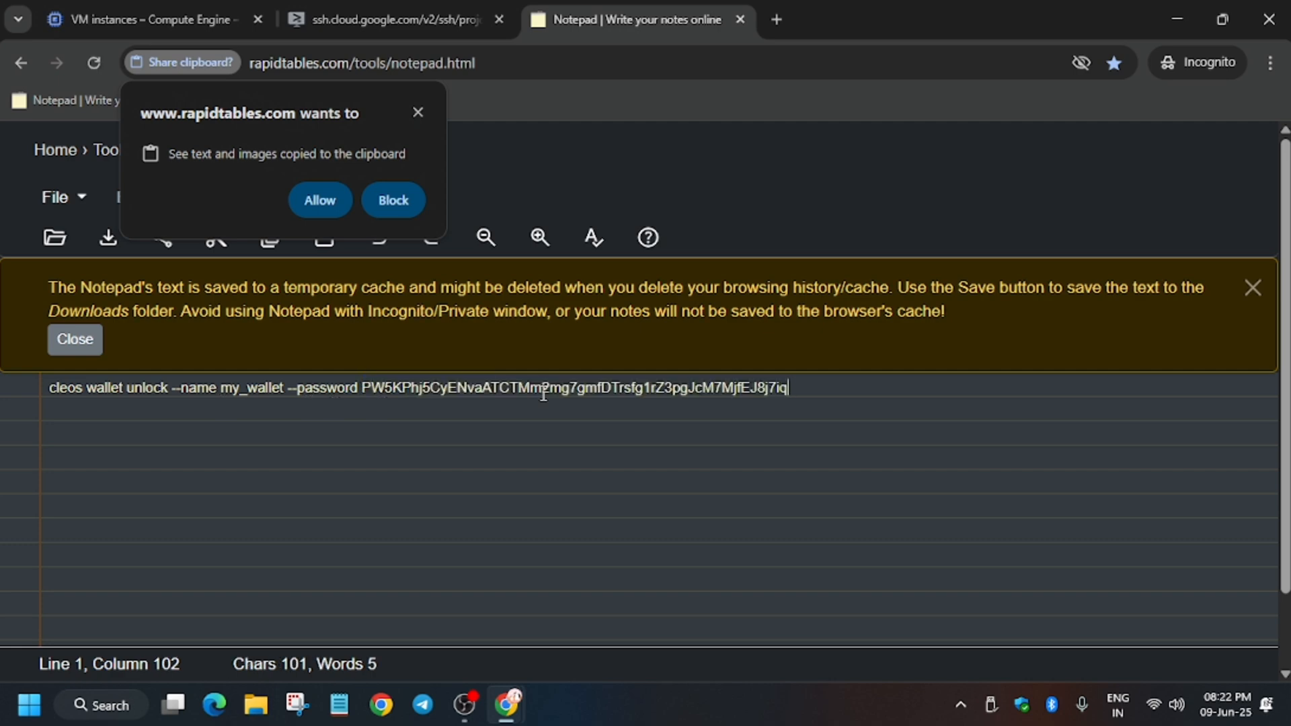
click(395, 19)
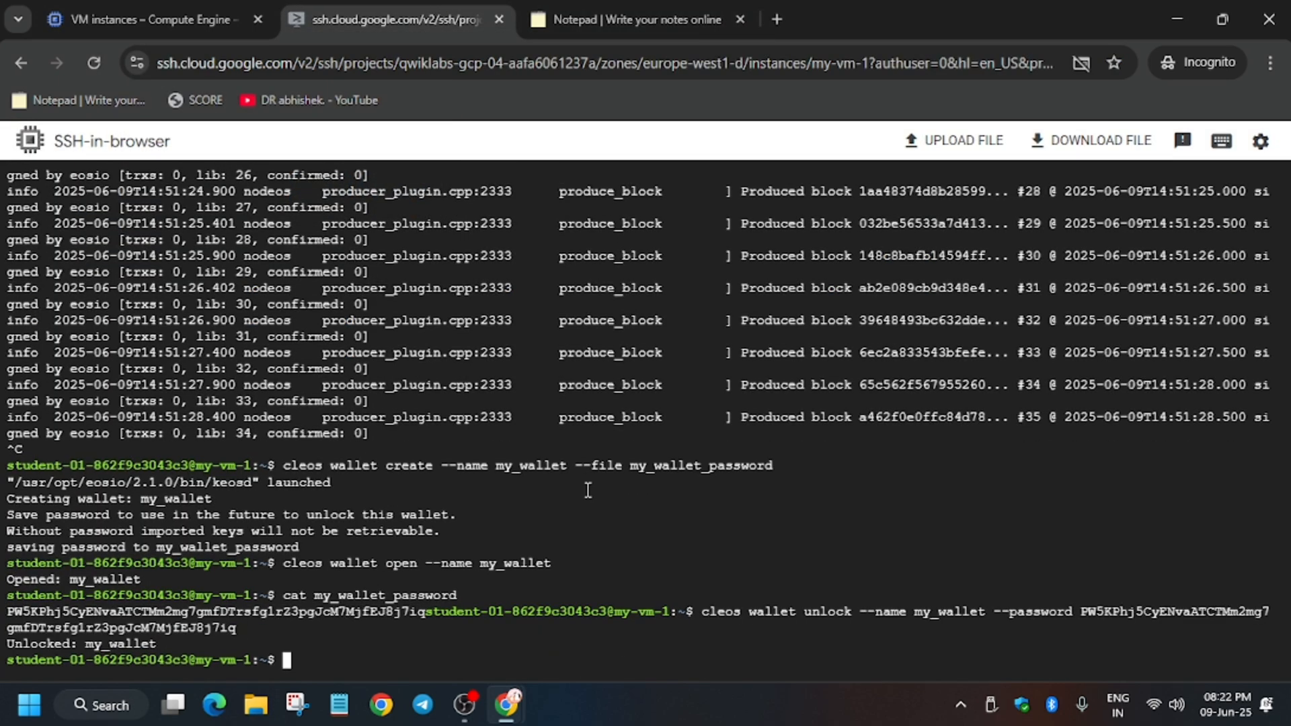
Copy the 'cleos wallet import' command and run Task 5's private key import progress check
click(148, 19)
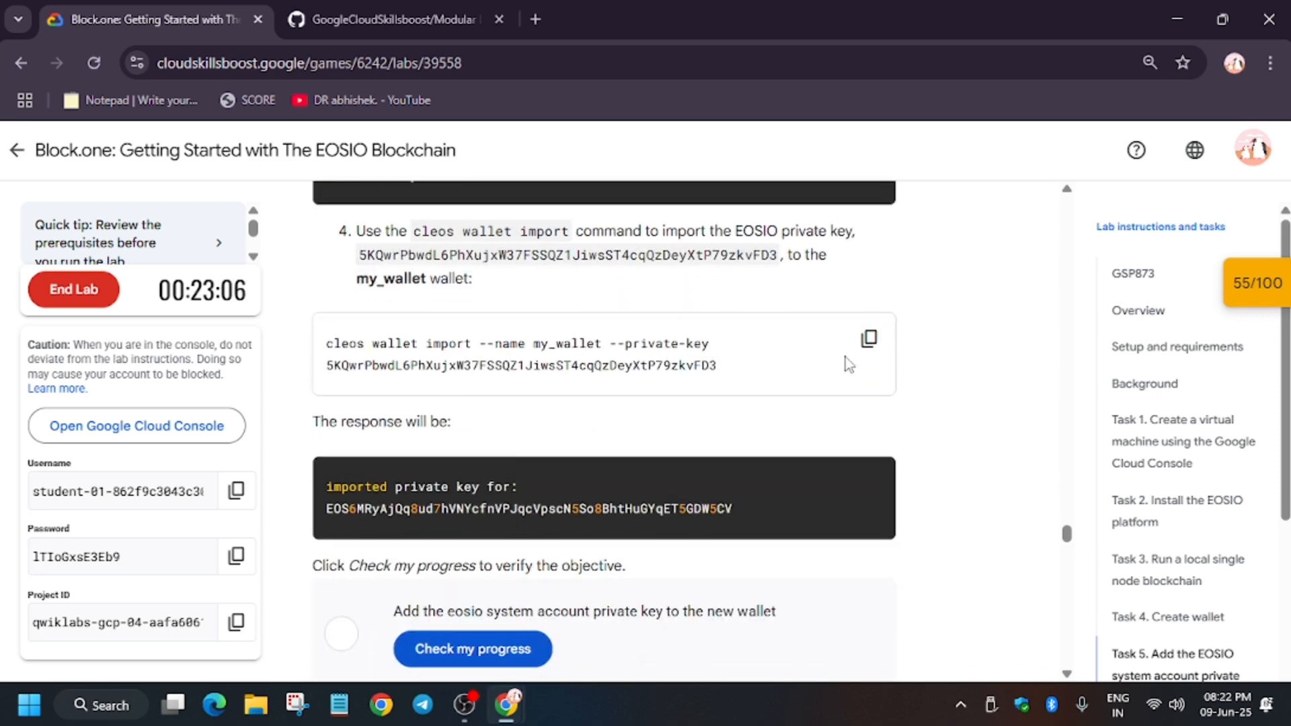
click(387, 18)
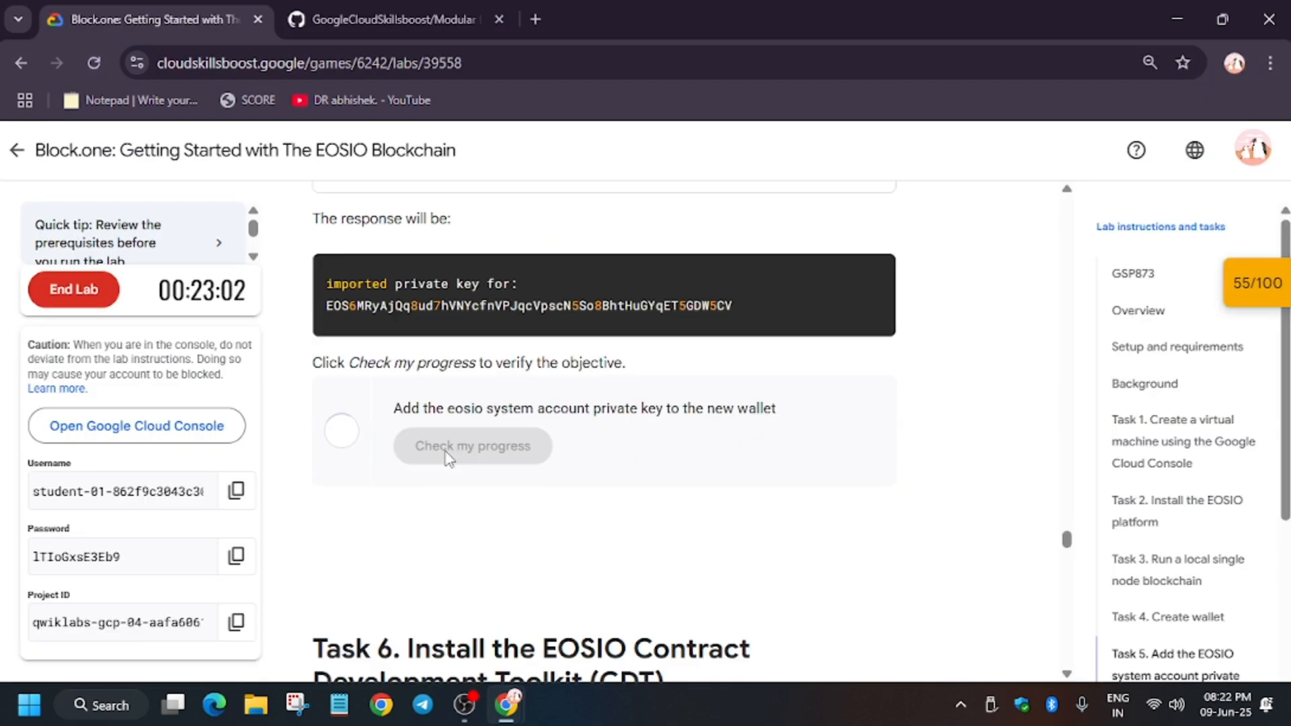
click(473, 445)
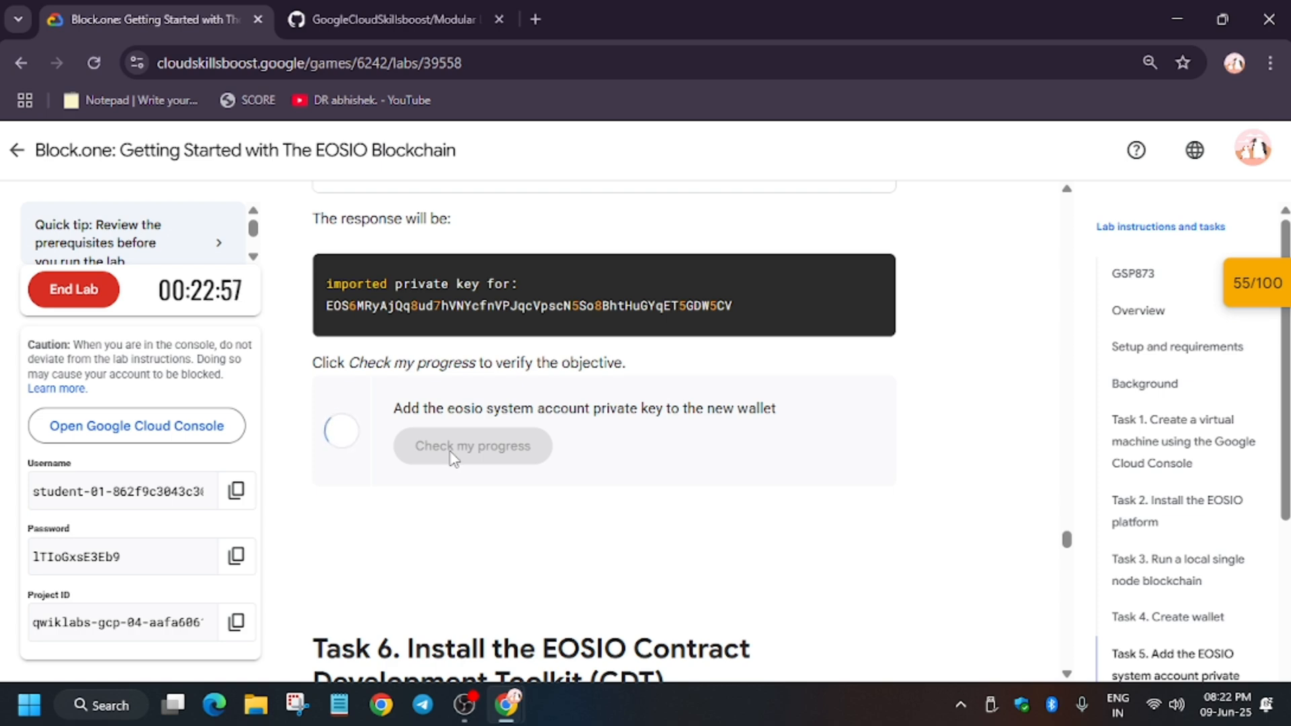
scroll(down, 3)
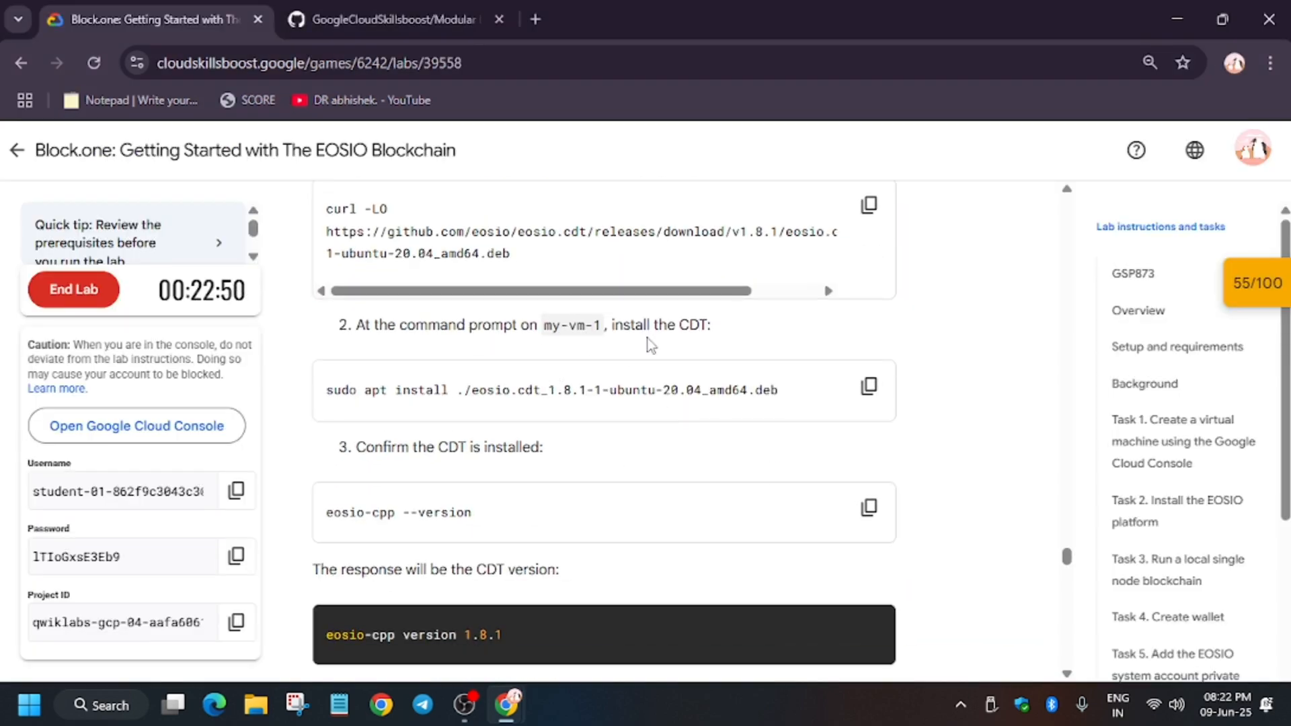
Import the eosio private key and start the EOSIO CDT 1.8.1 download and install on my-vm-1
click(870, 387)
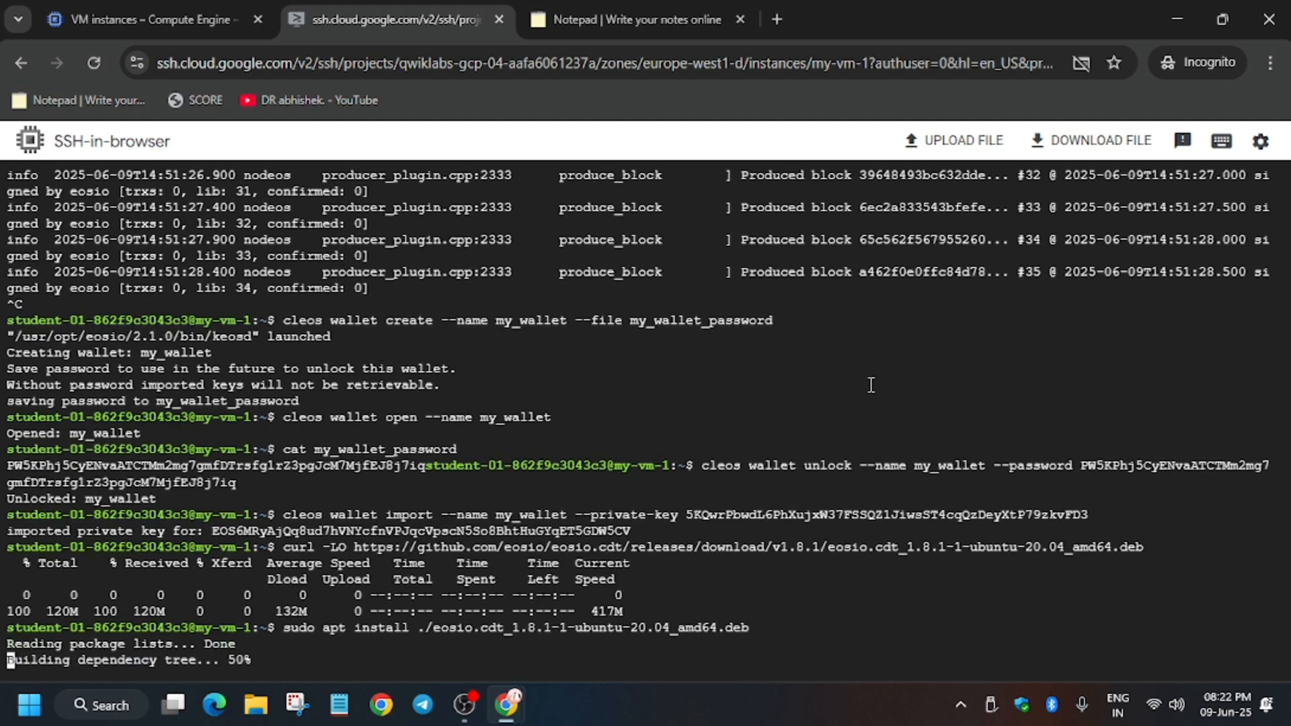
click(148, 19)
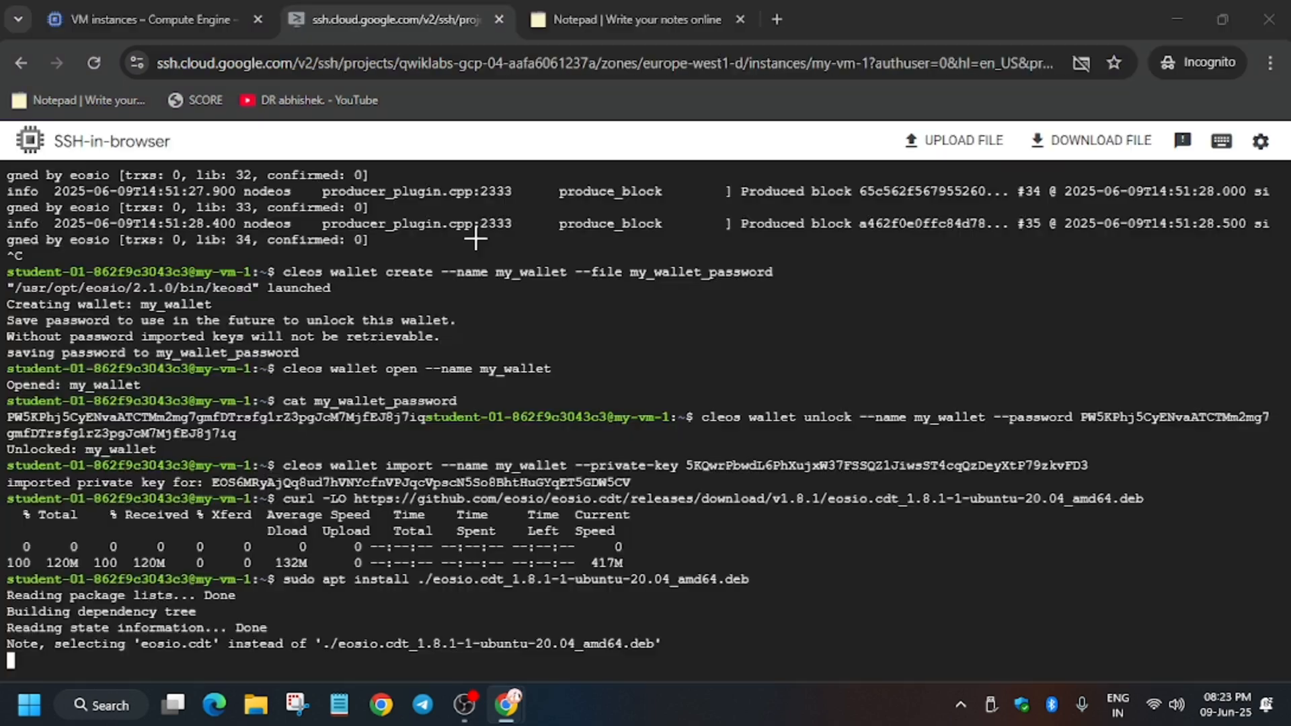
scroll(down, 3)
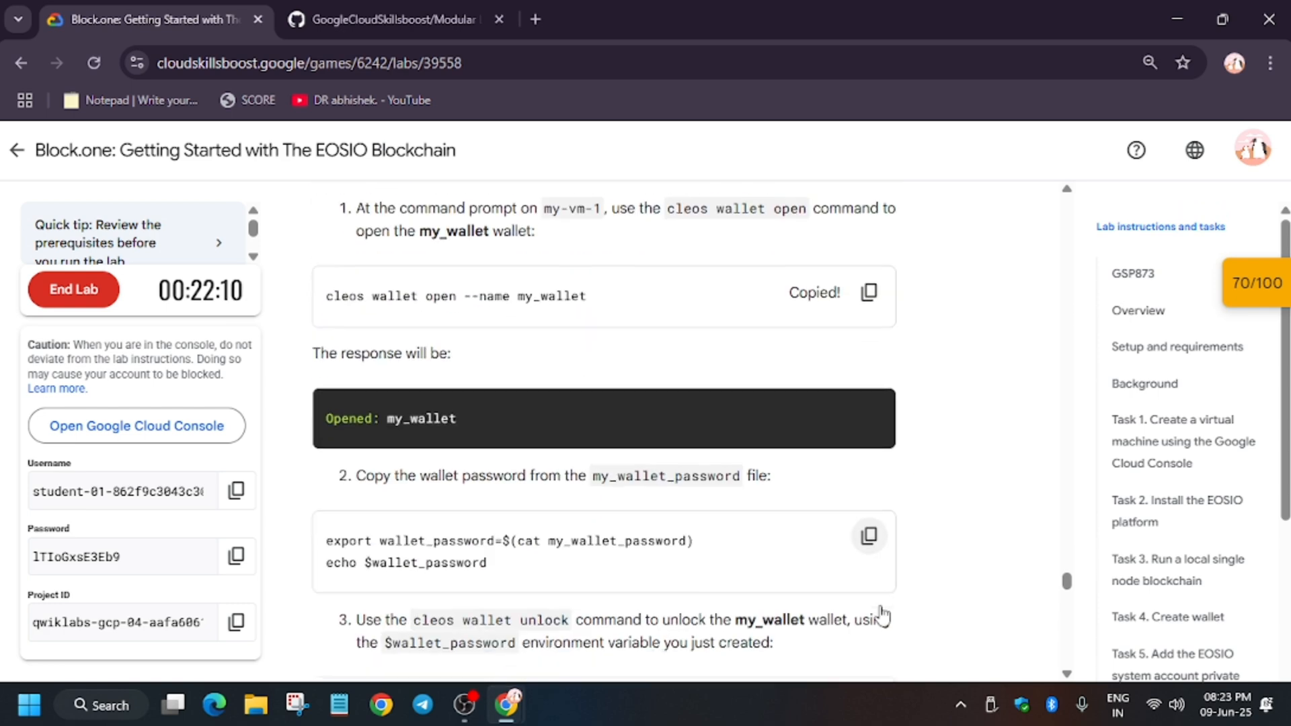
Reopen my_wallet, export its password to a variable, and note it in Notepad, blocking the clipboard prompt
scroll(up, 3)
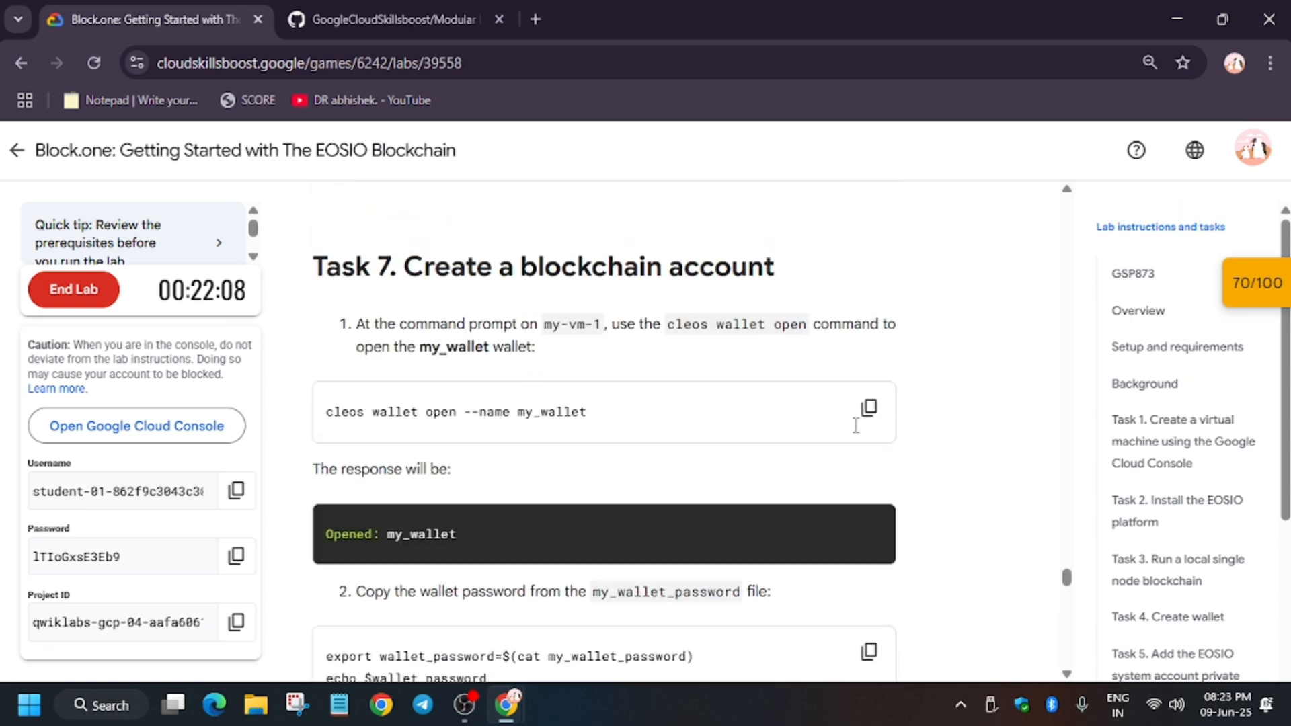
click(391, 19)
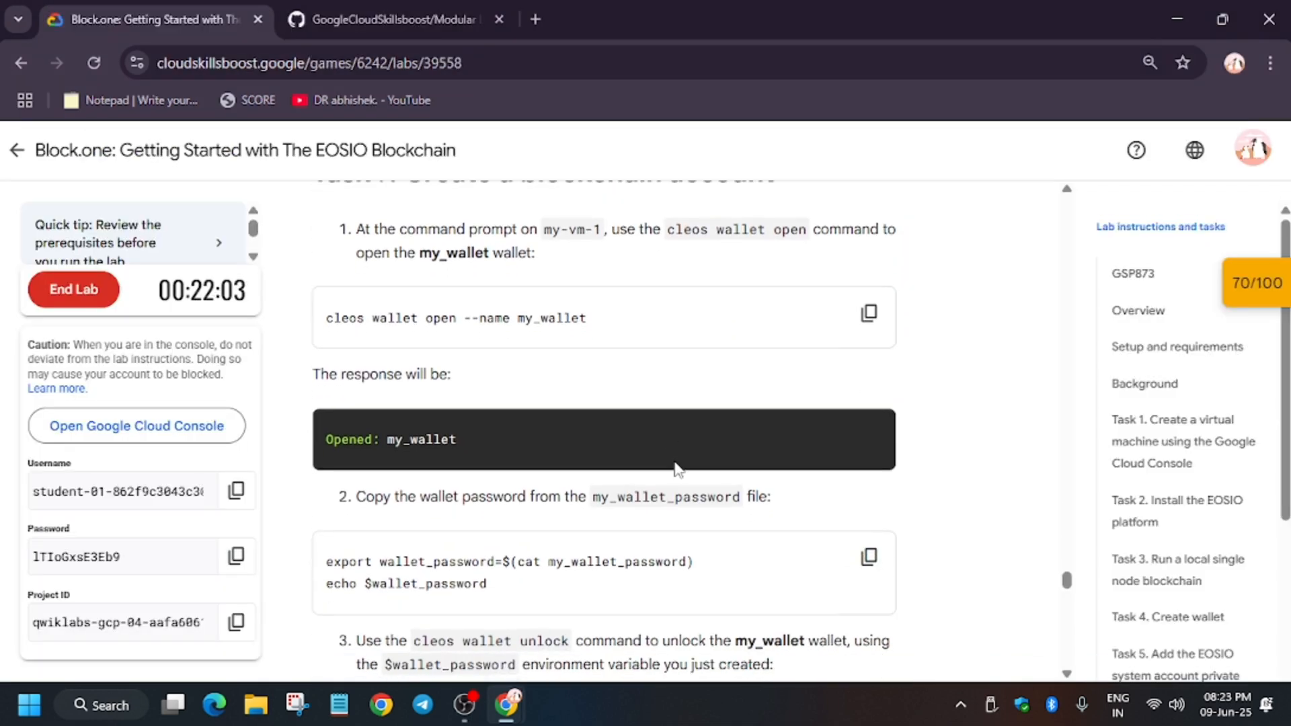
scroll(down, 3)
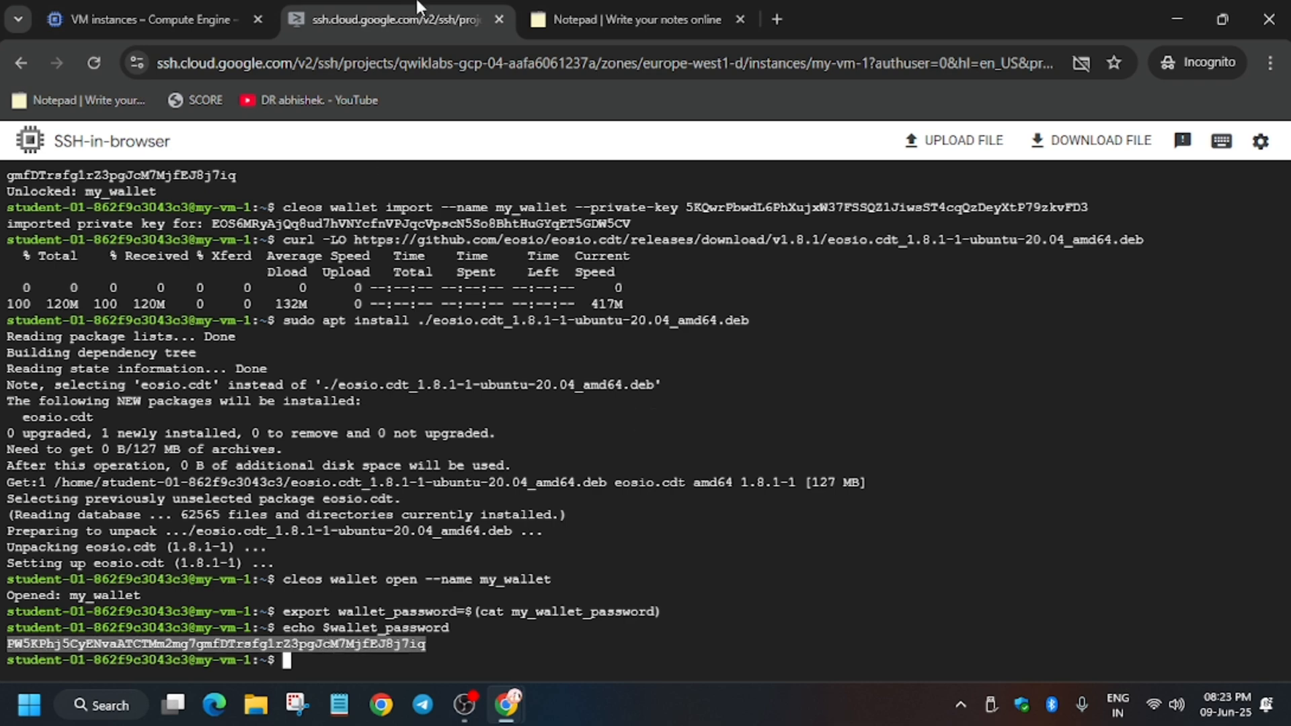
click(633, 19)
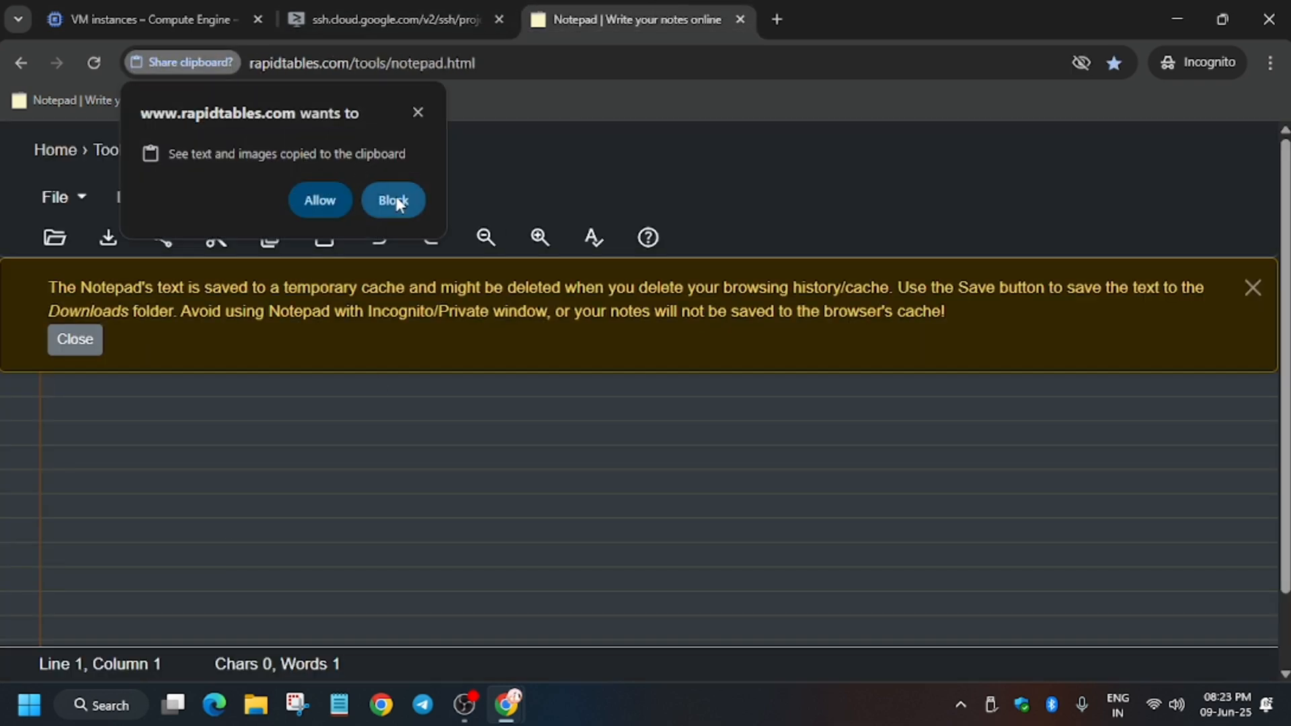
click(393, 200)
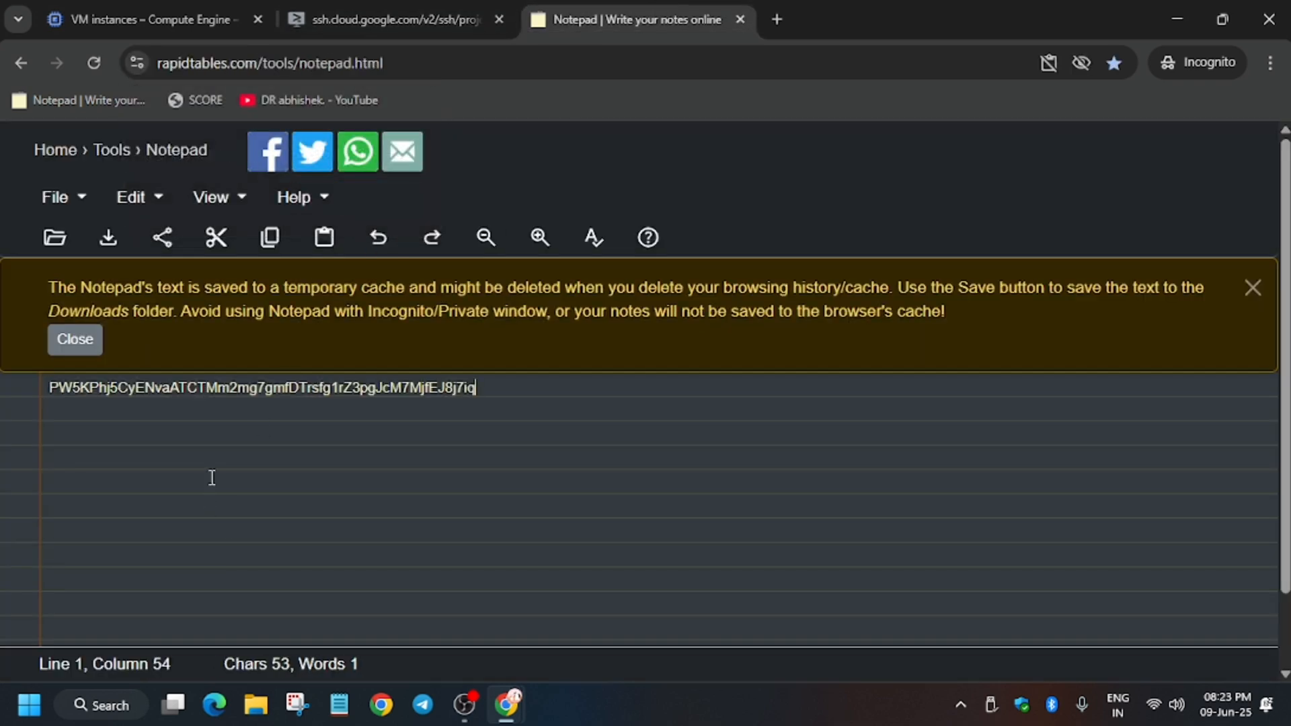
click(395, 18)
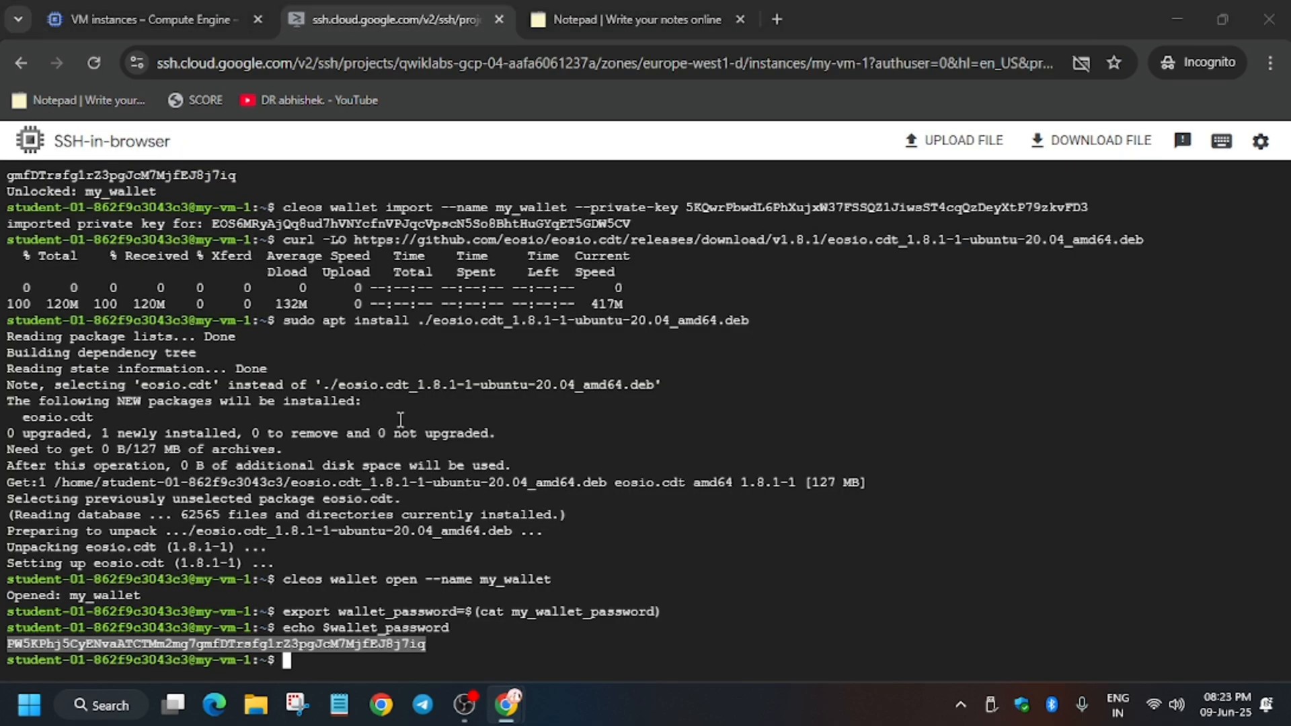
click(148, 19)
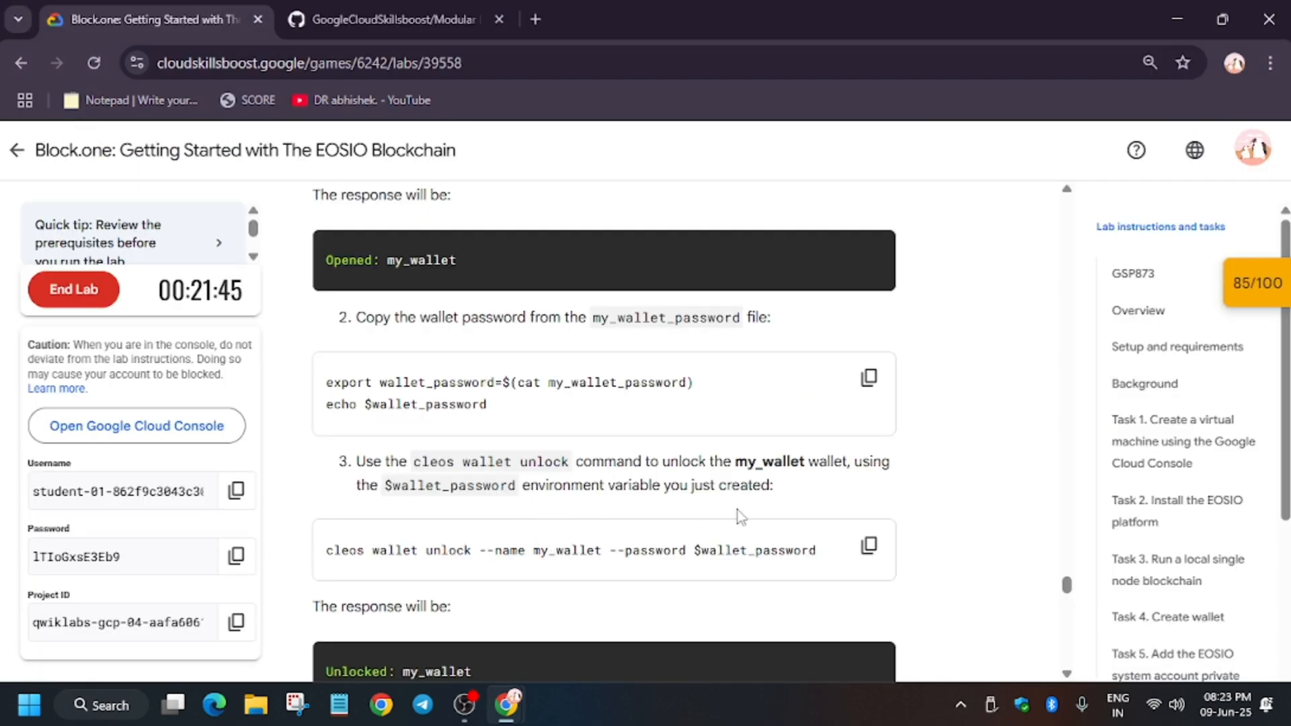
mouse_move(776, 452)
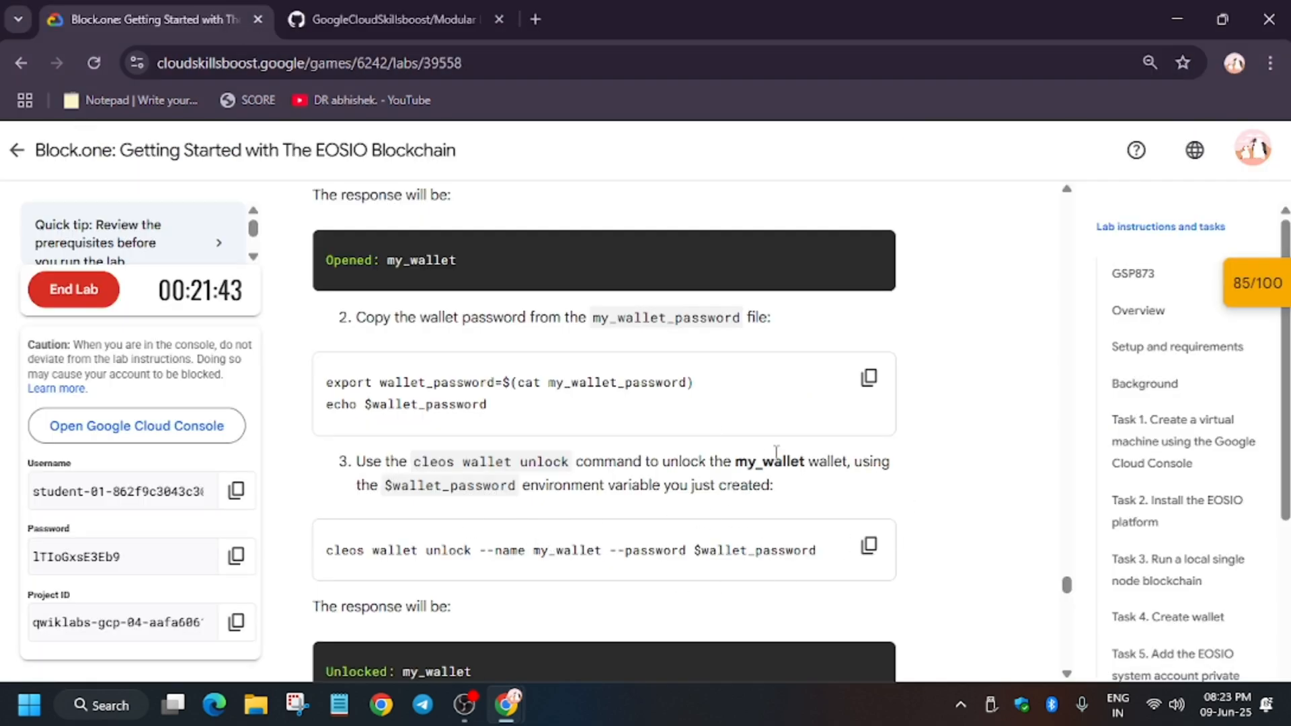
Unlock my_wallet and create a new key pair saved to my_keypair1 using the lab commands
scroll(down, 3)
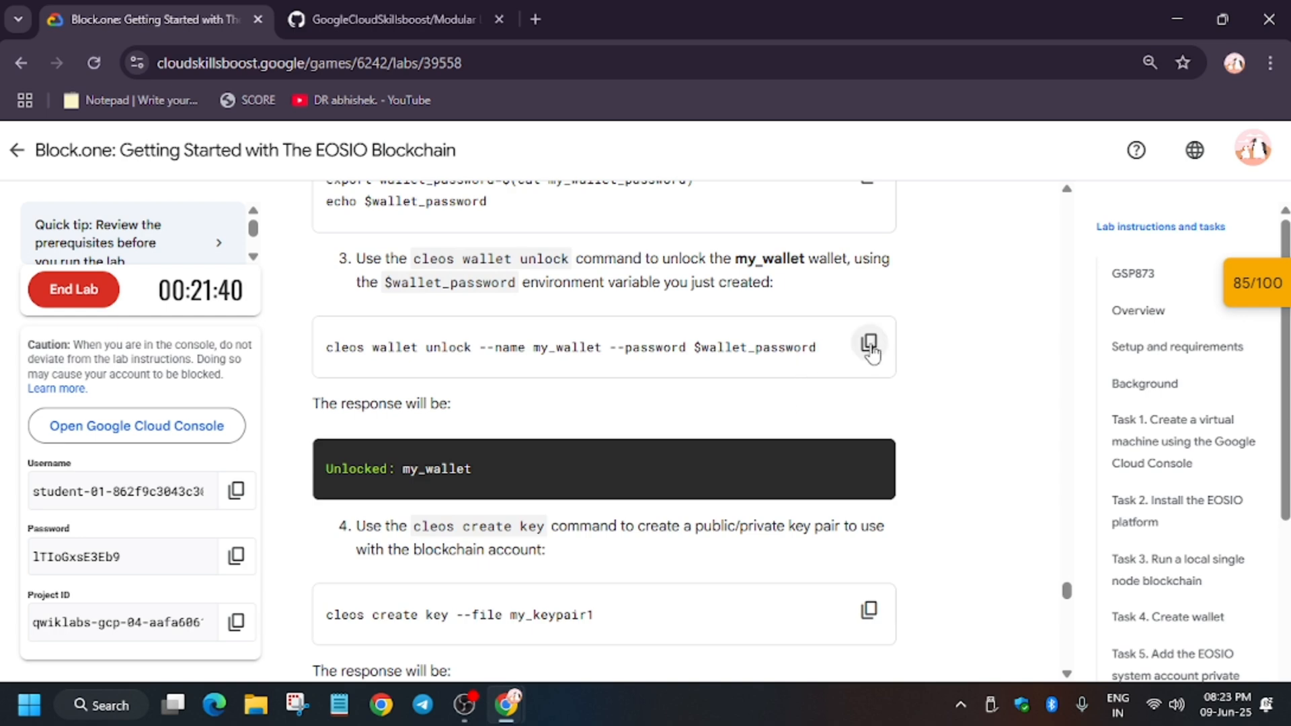
click(396, 19)
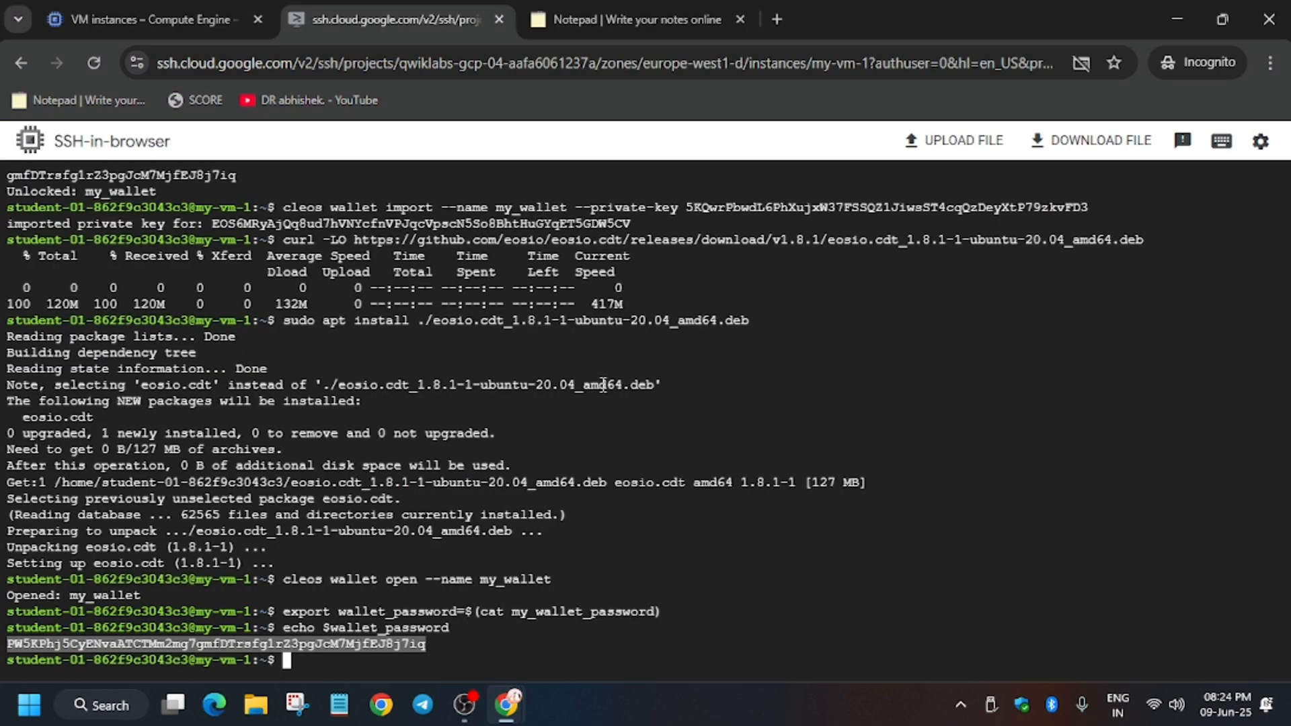
click(148, 19)
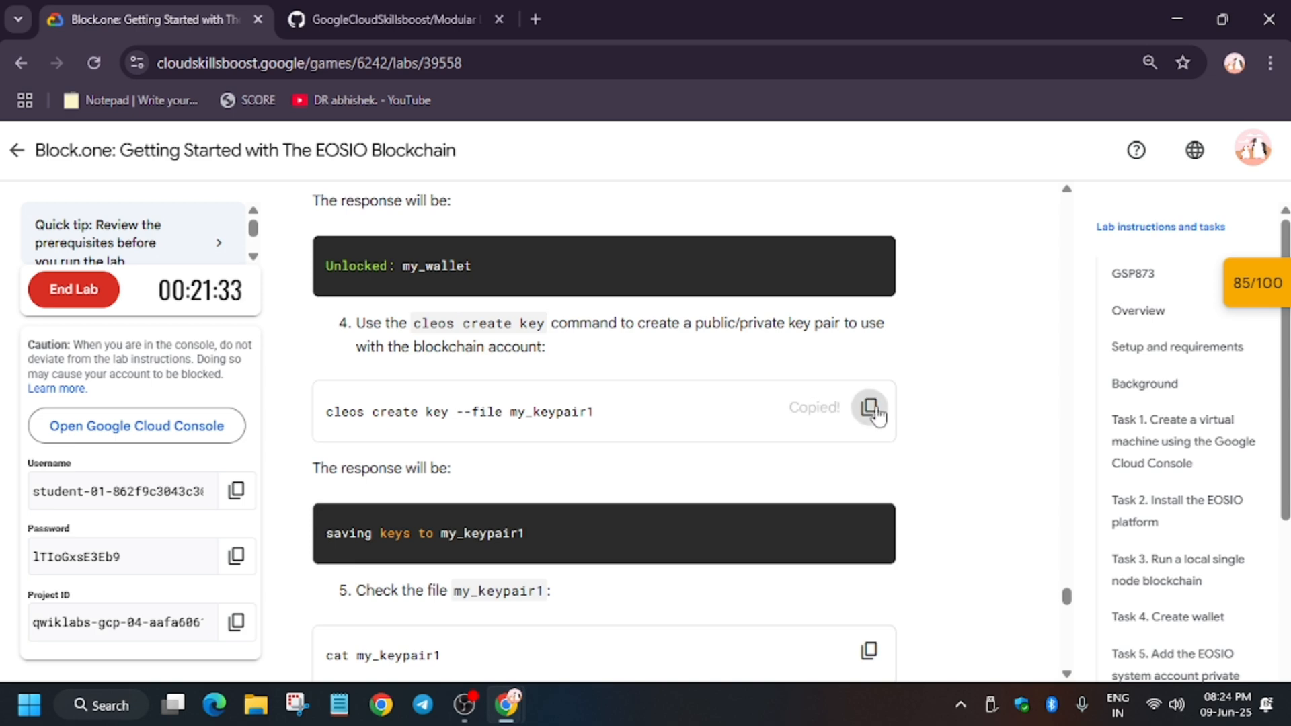
click(391, 19)
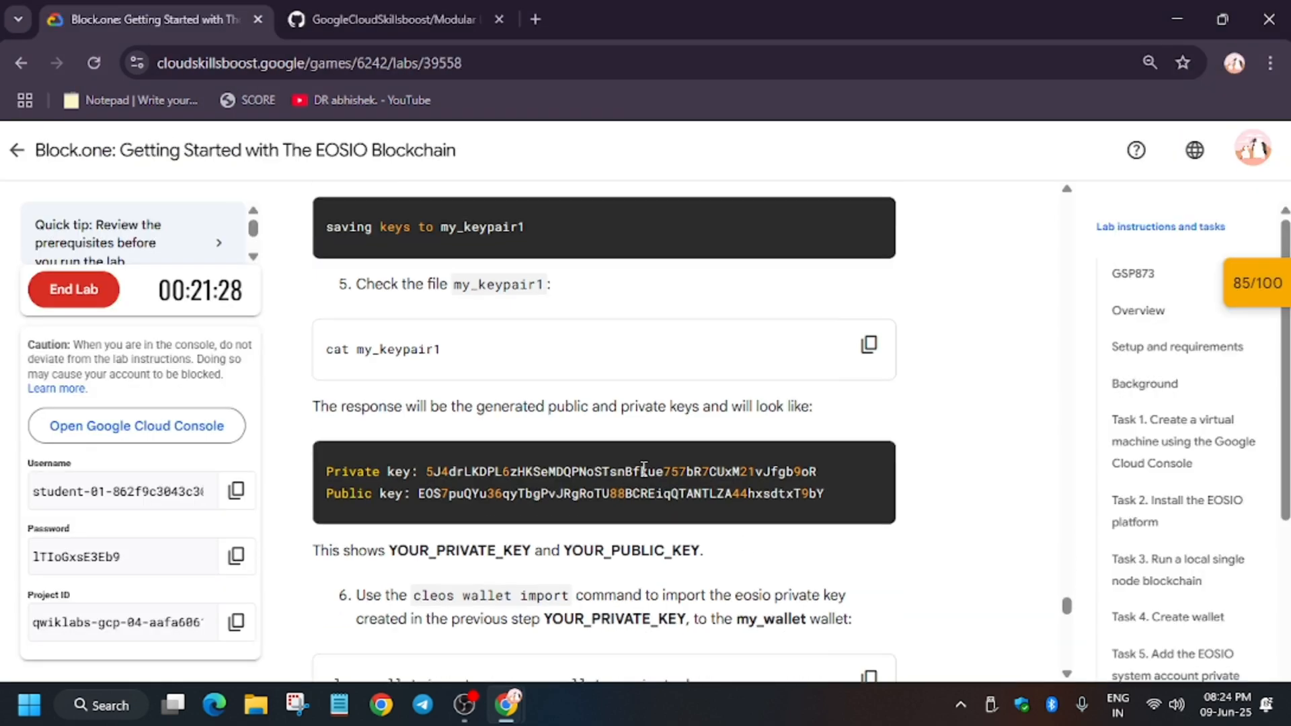
scroll(down, 3)
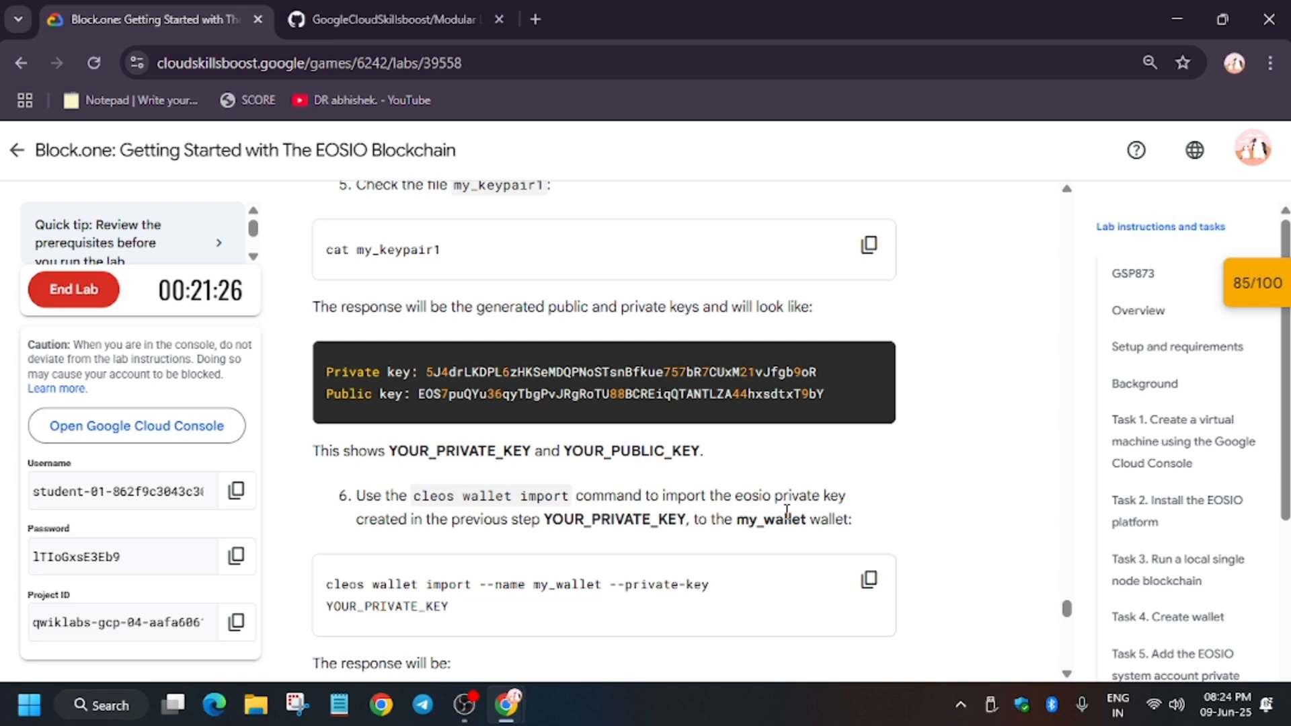
scroll(down, 3)
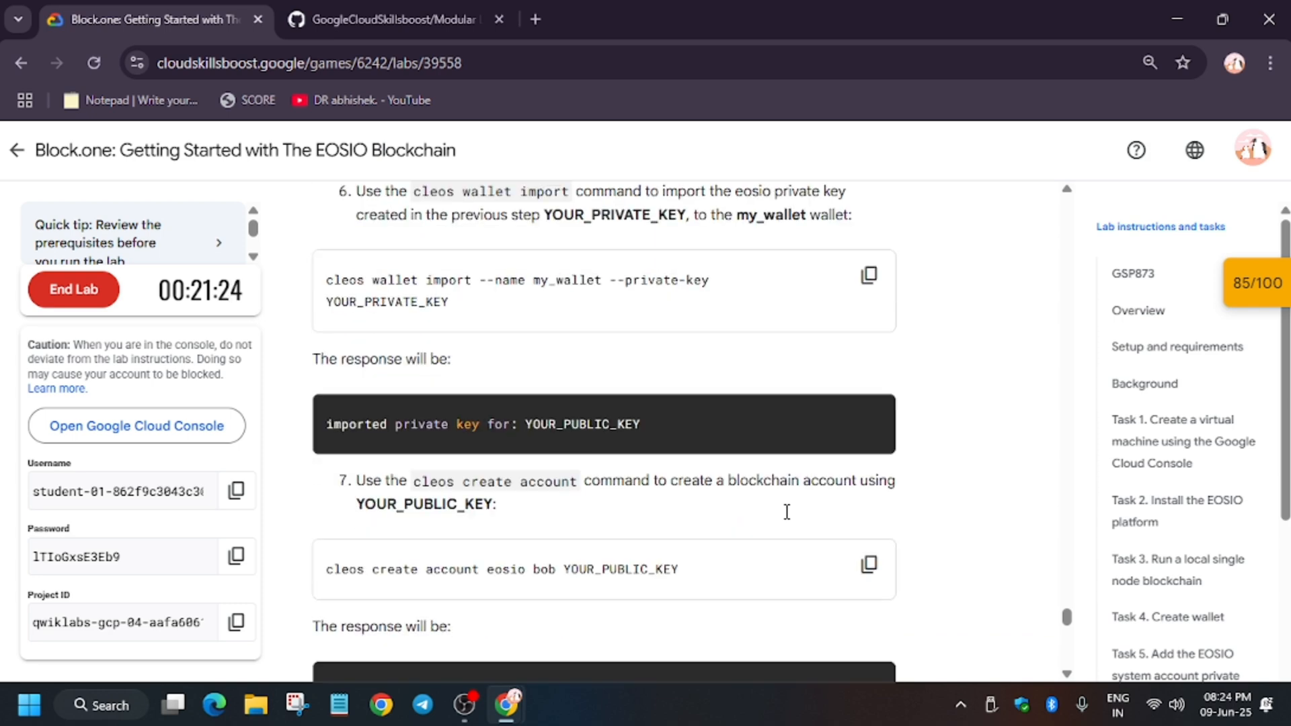
scroll(down, 3)
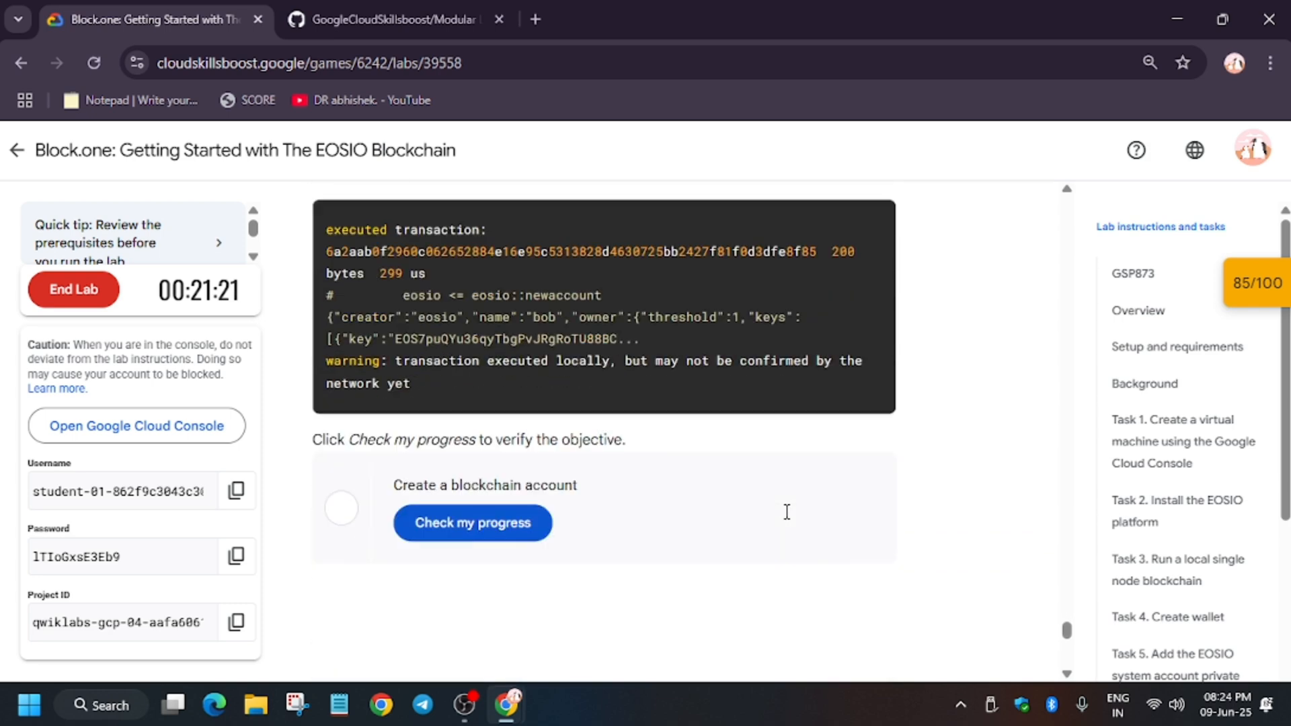
Run the Create a blockchain account progress check and return to the my-vm-1 terminal
click(473, 522)
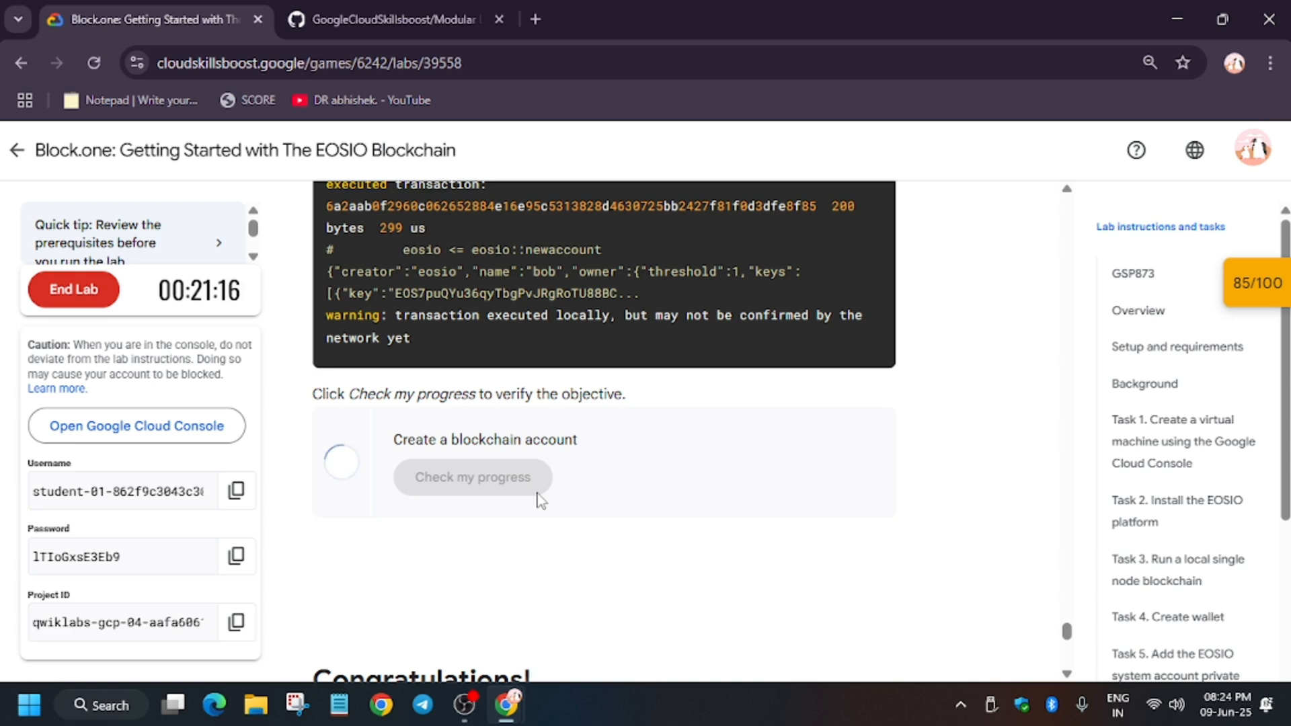
click(472, 478)
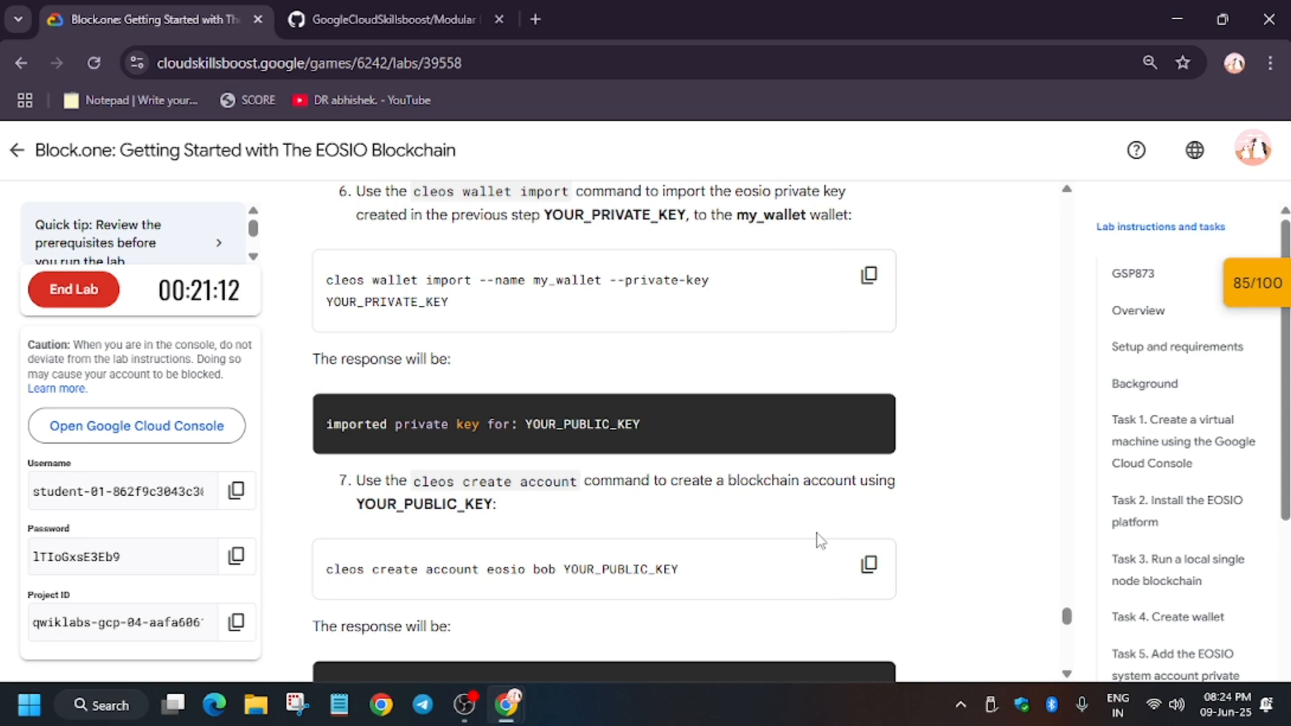
scroll(down, 3)
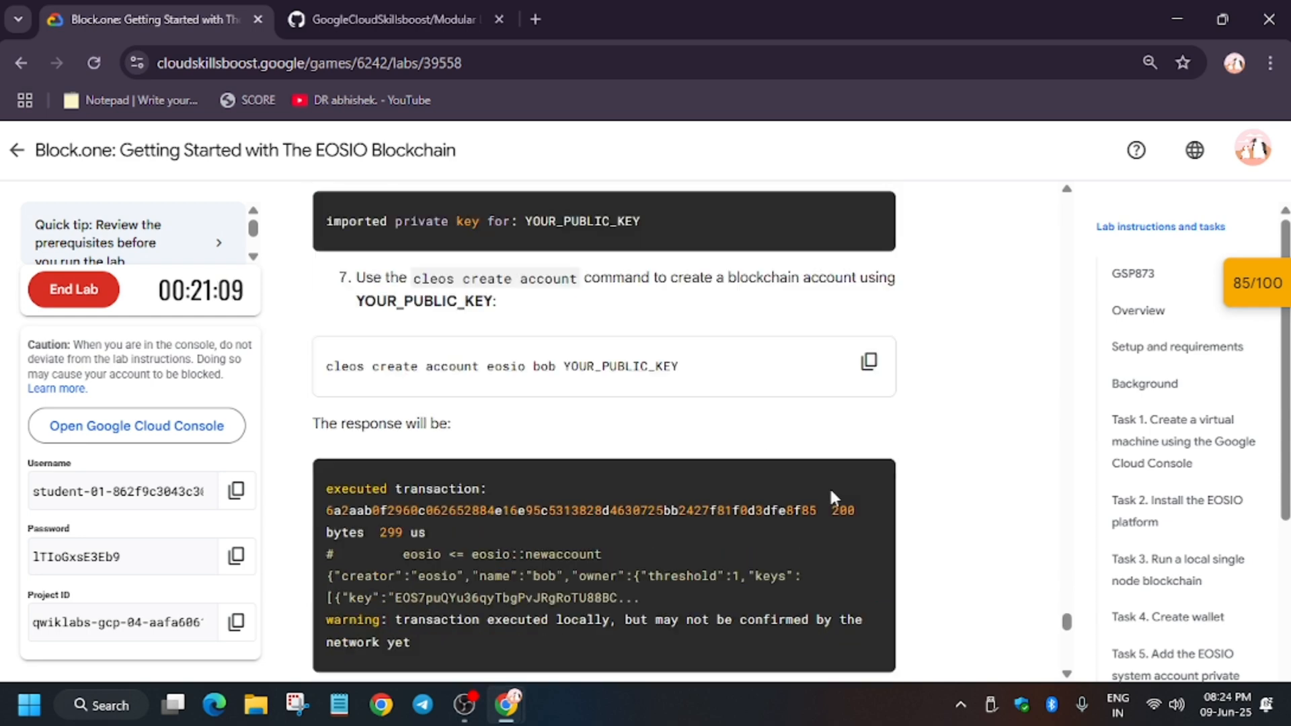
scroll(up, 3)
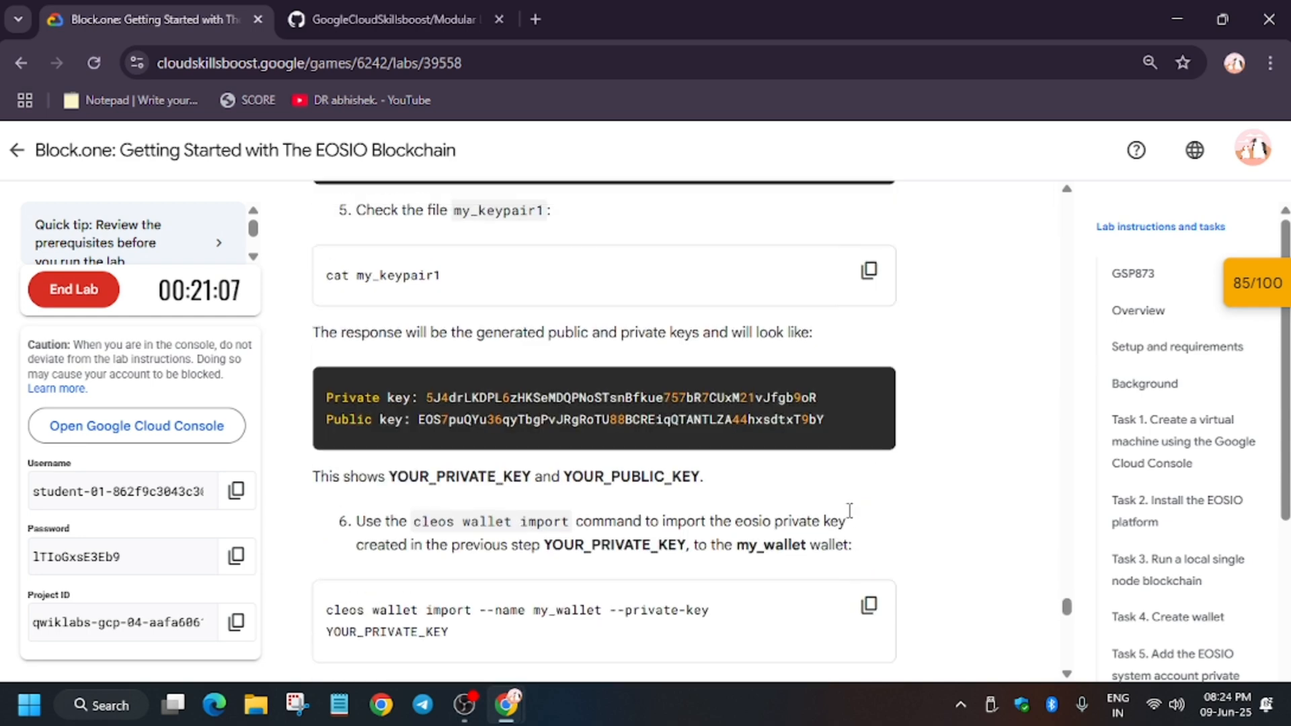
scroll(up, 3)
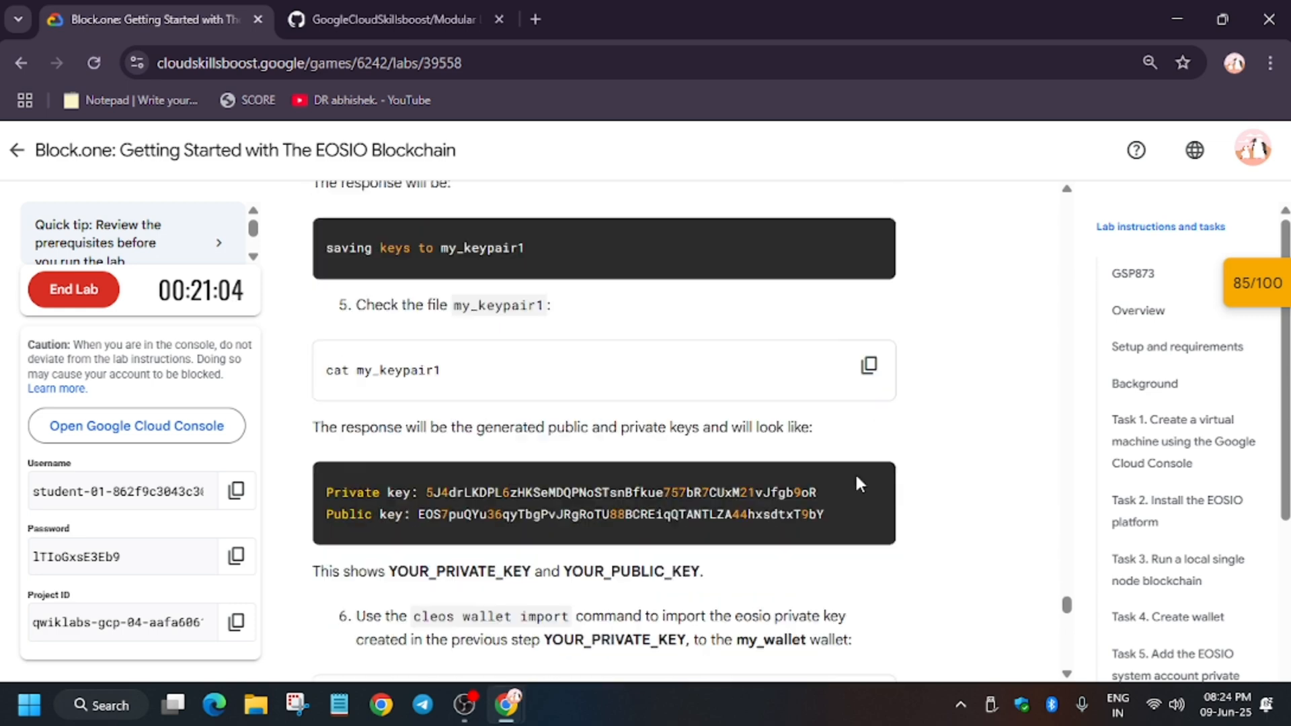
click(869, 366)
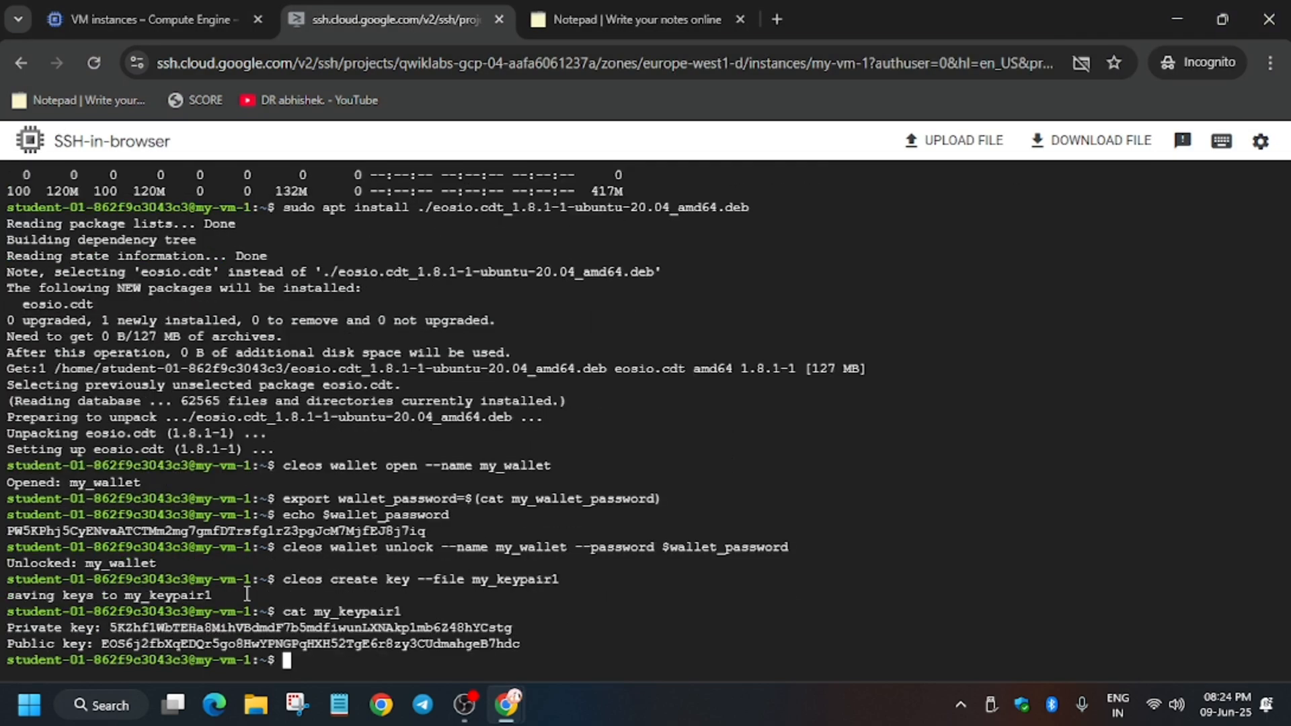
Paste 'cleos create account eosio bob YOUR_PUBLIC_KEY' into Notepad and delete the placeholder key
click(637, 19)
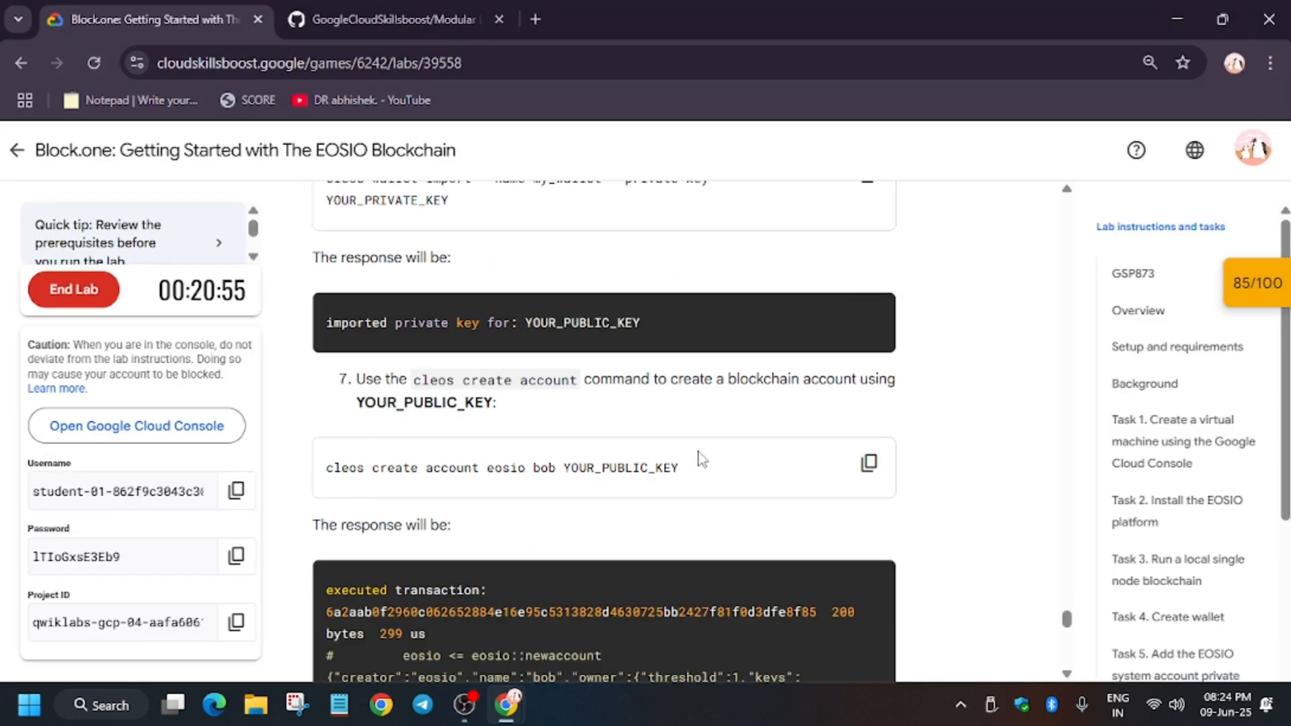
click(868, 468)
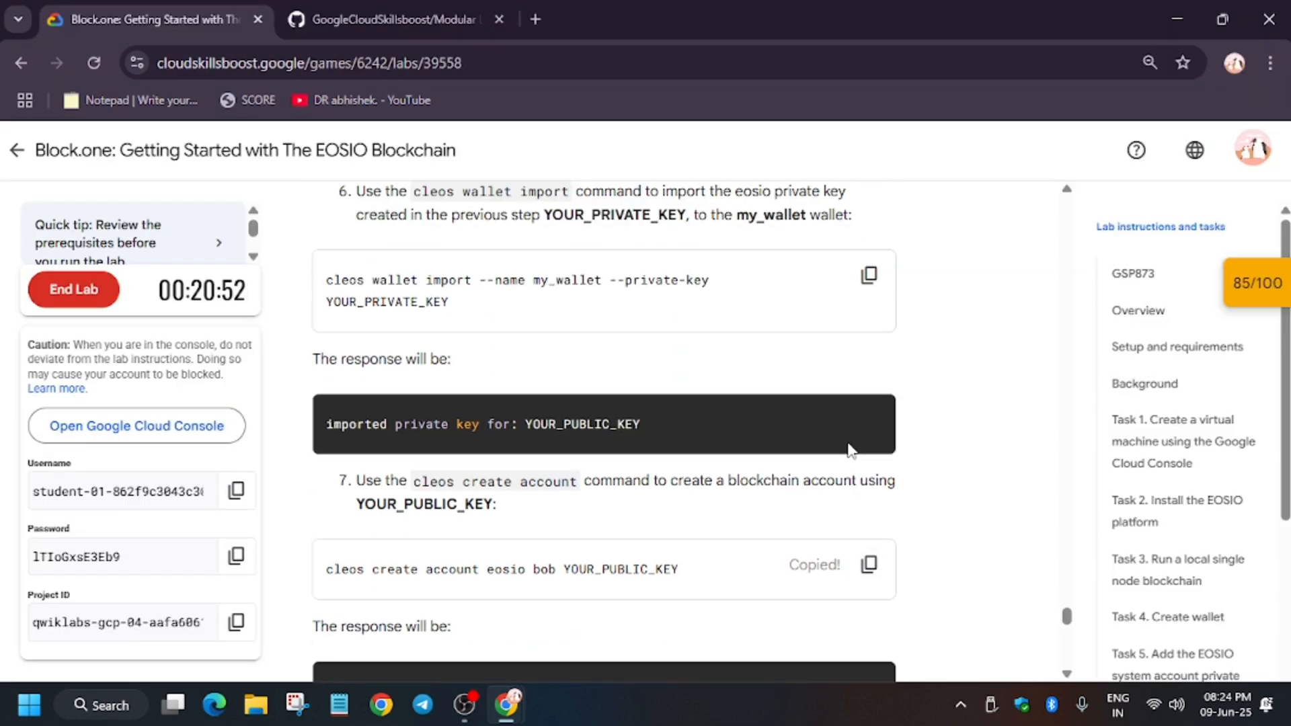
click(637, 19)
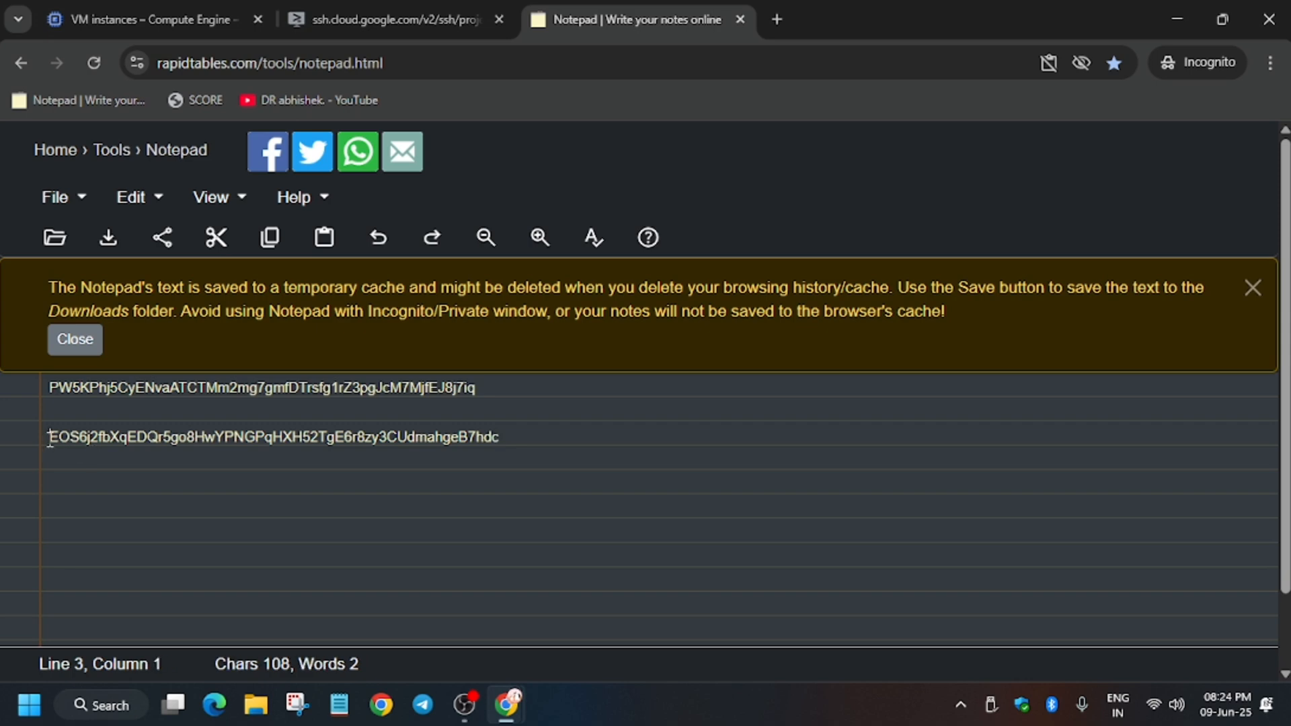
text(cleos create account eosio bob YOUR_PUBLIC_KEY)
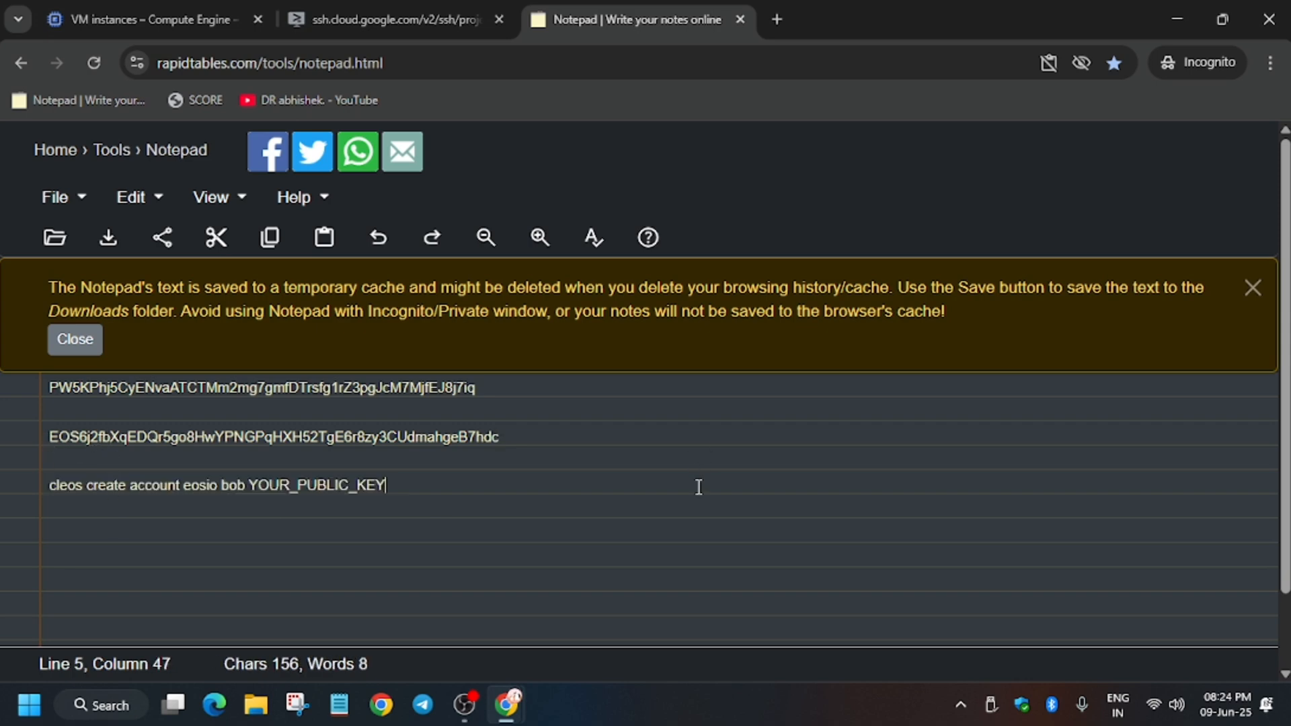
key(Backspace)
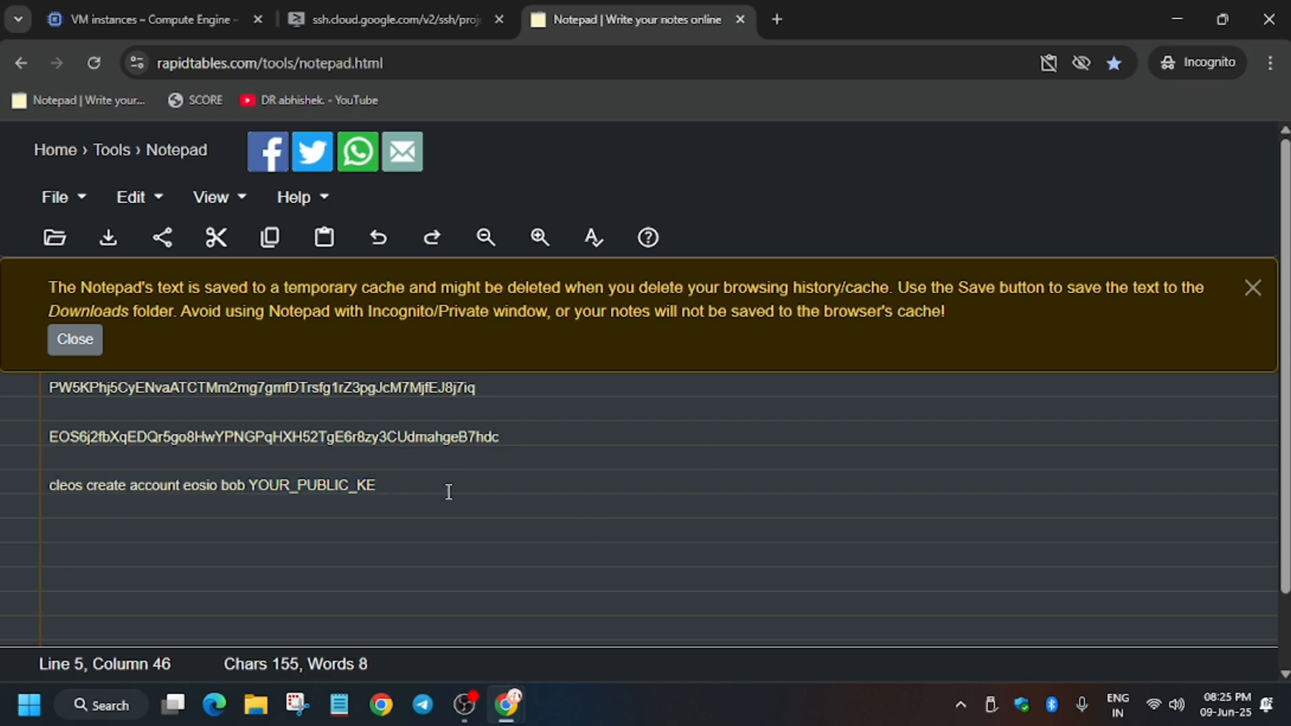
key(backspace)
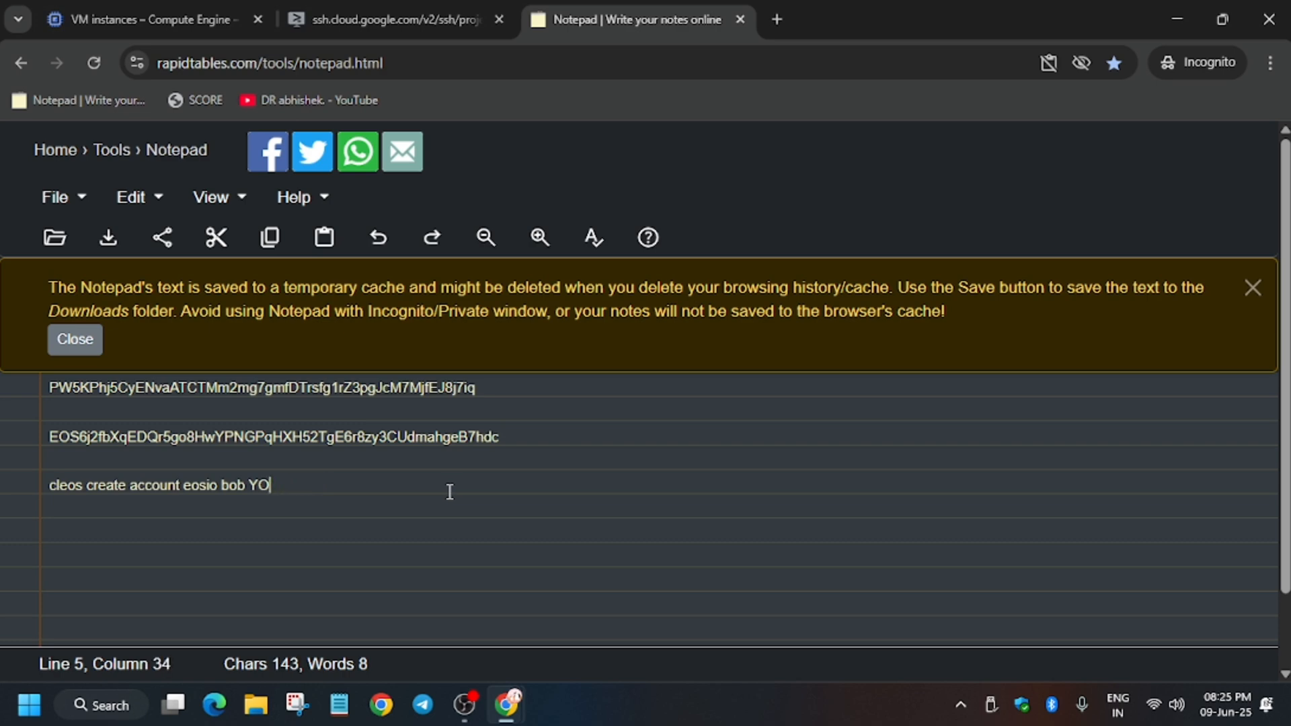
click(148, 19)
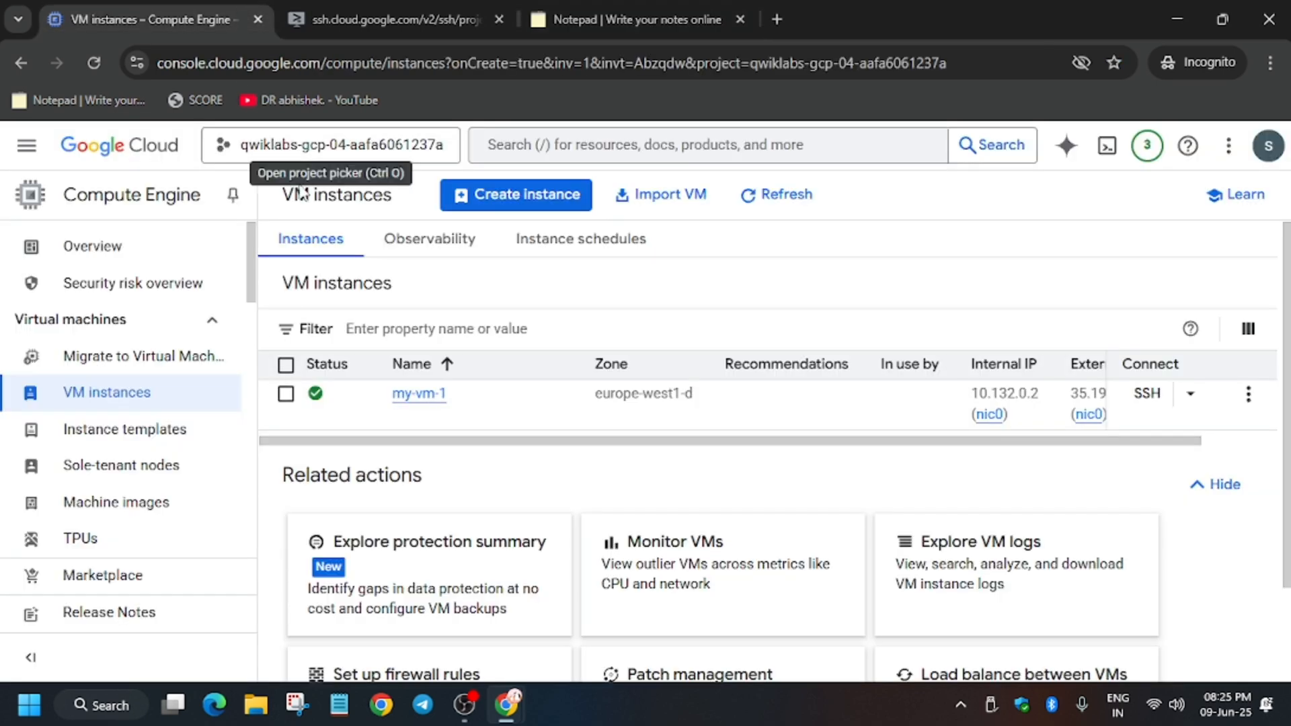
Insert the new public key into the create account command and run it to create account bob
click(395, 19)
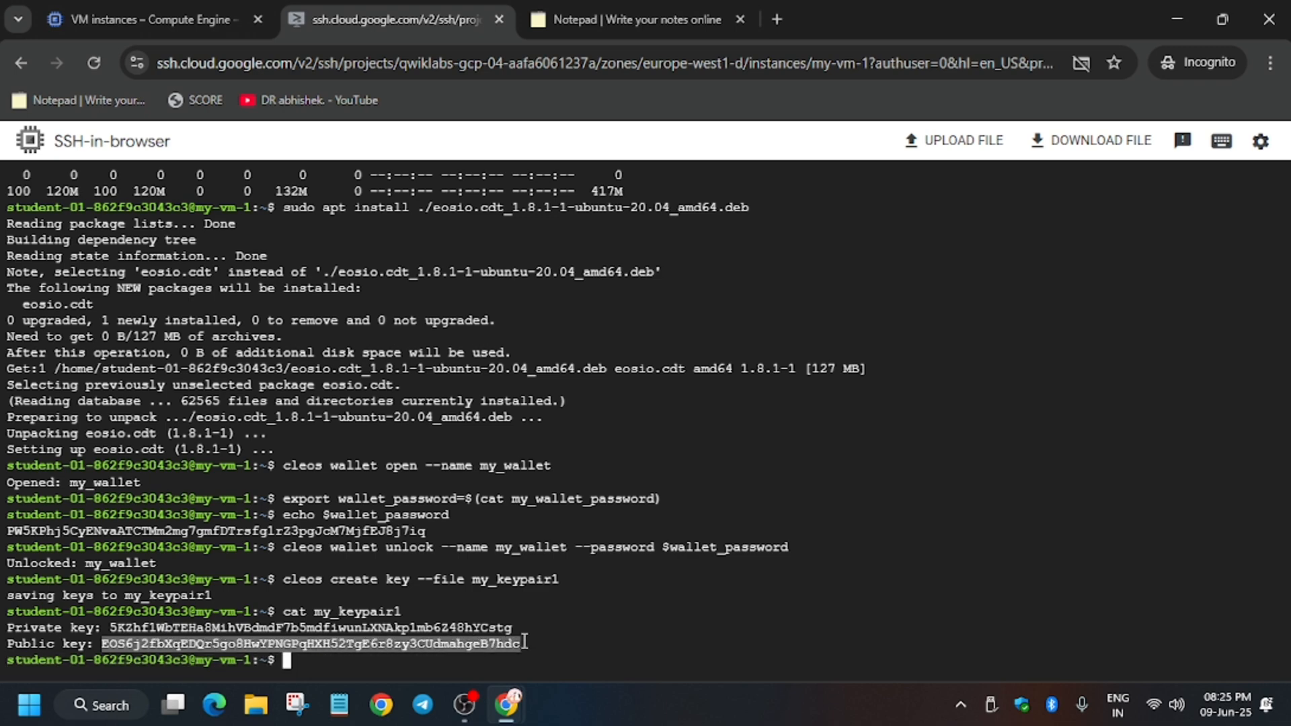
click(634, 19)
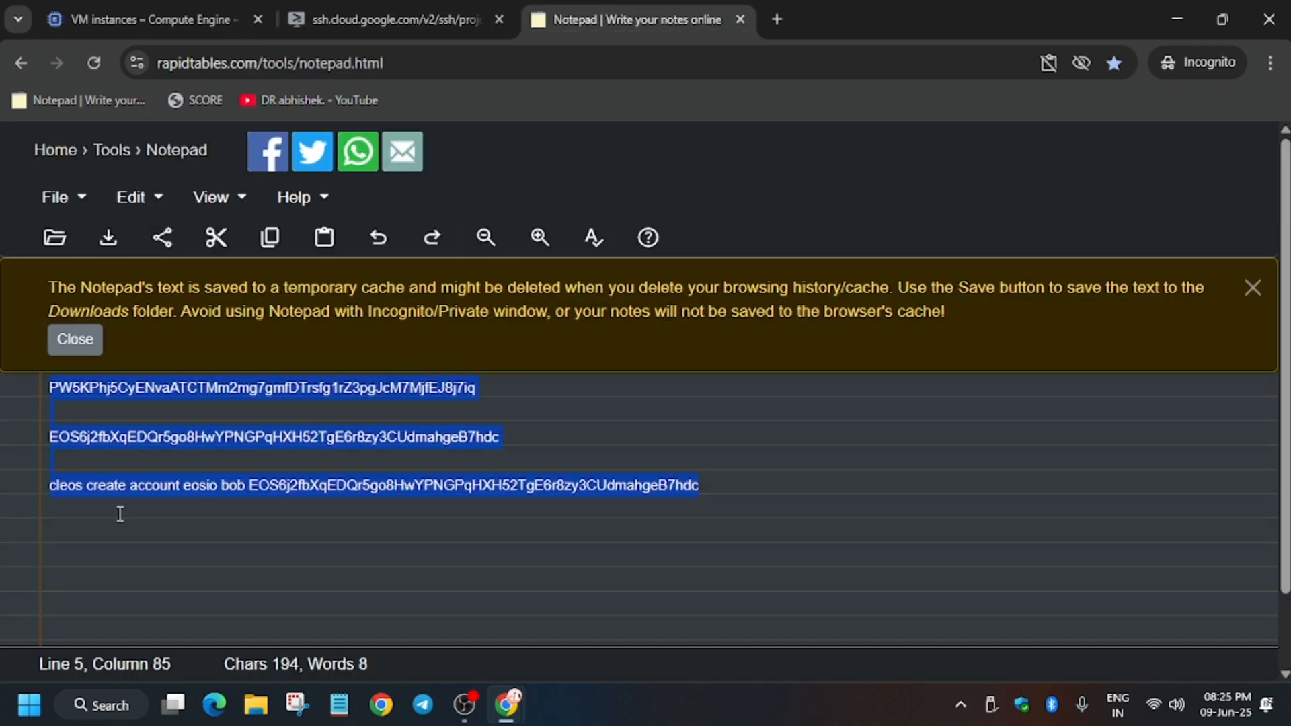
click(624, 621)
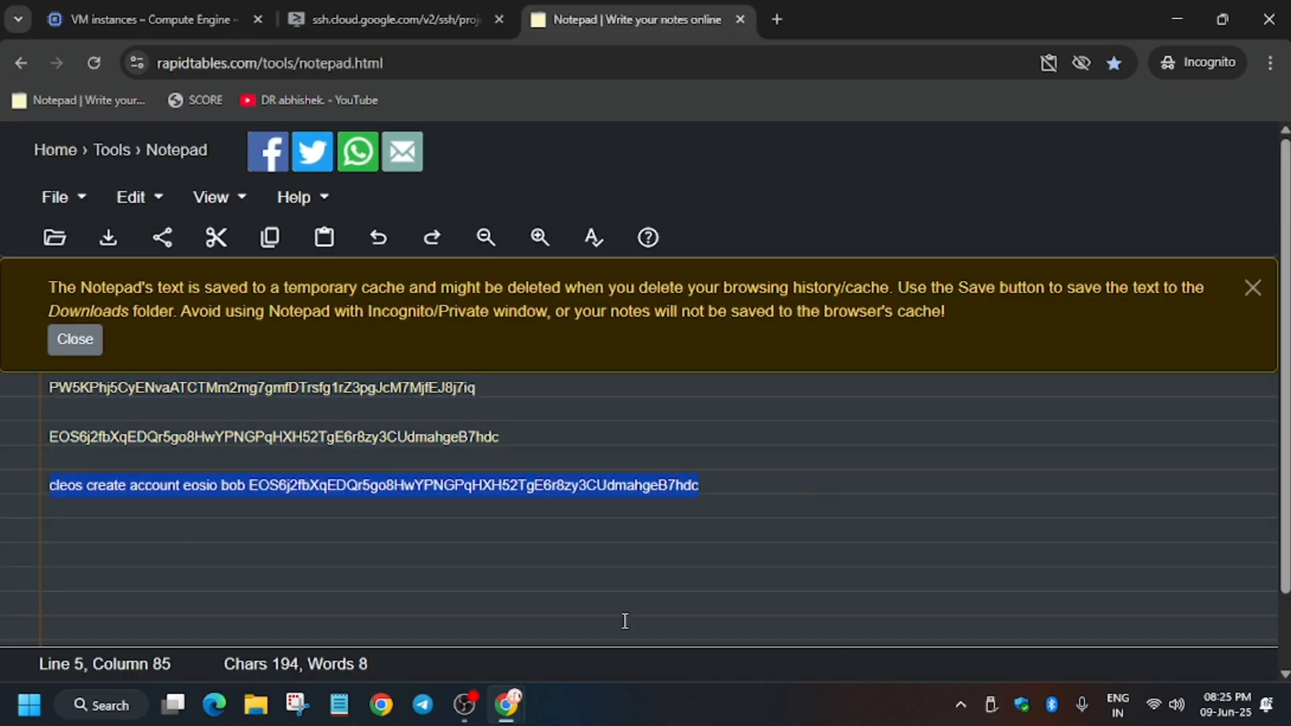
click(395, 19)
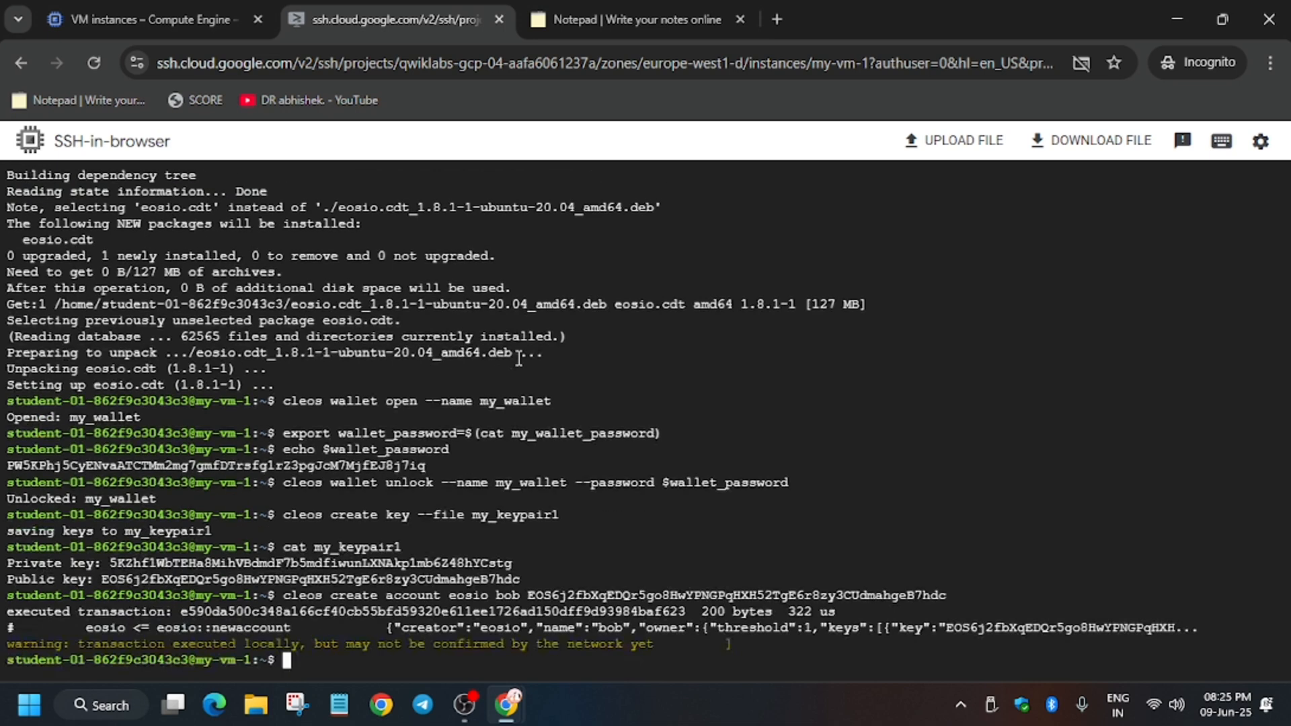
mouse_move(853, 655)
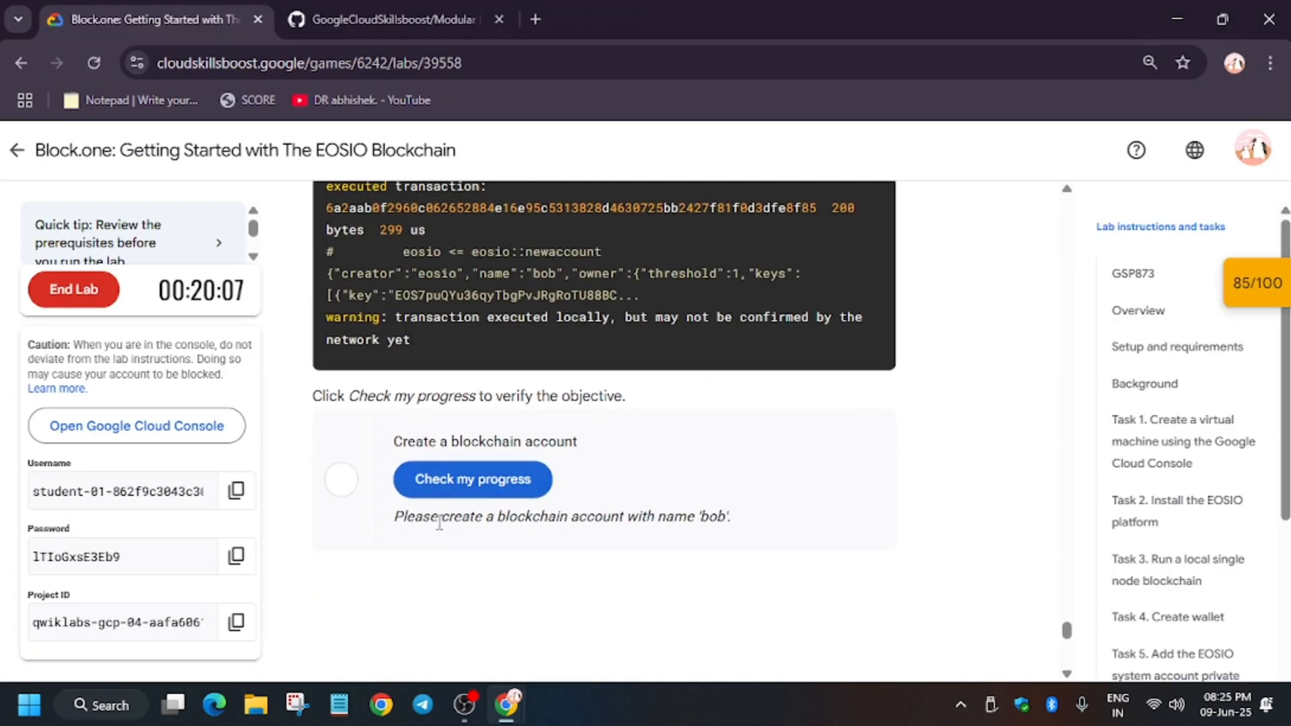
Re-run the Create a blockchain account progress check now that bob exists
click(472, 479)
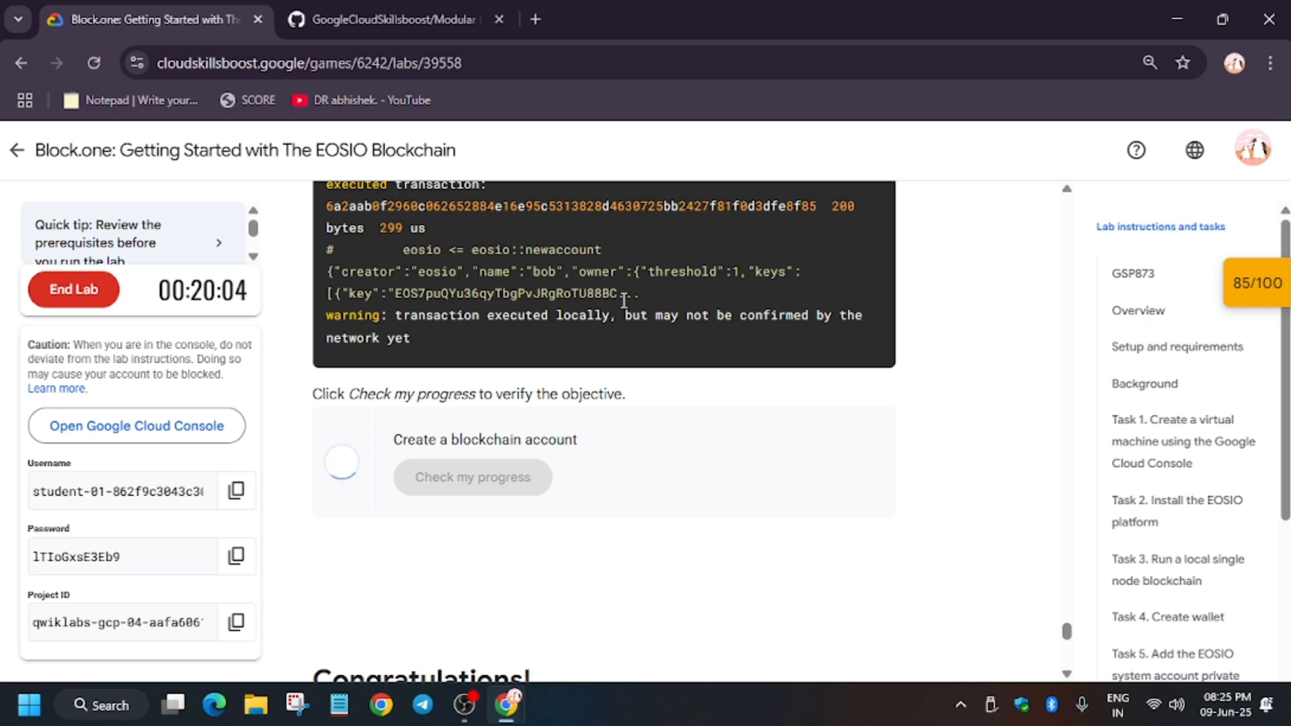
mouse_move(566, 538)
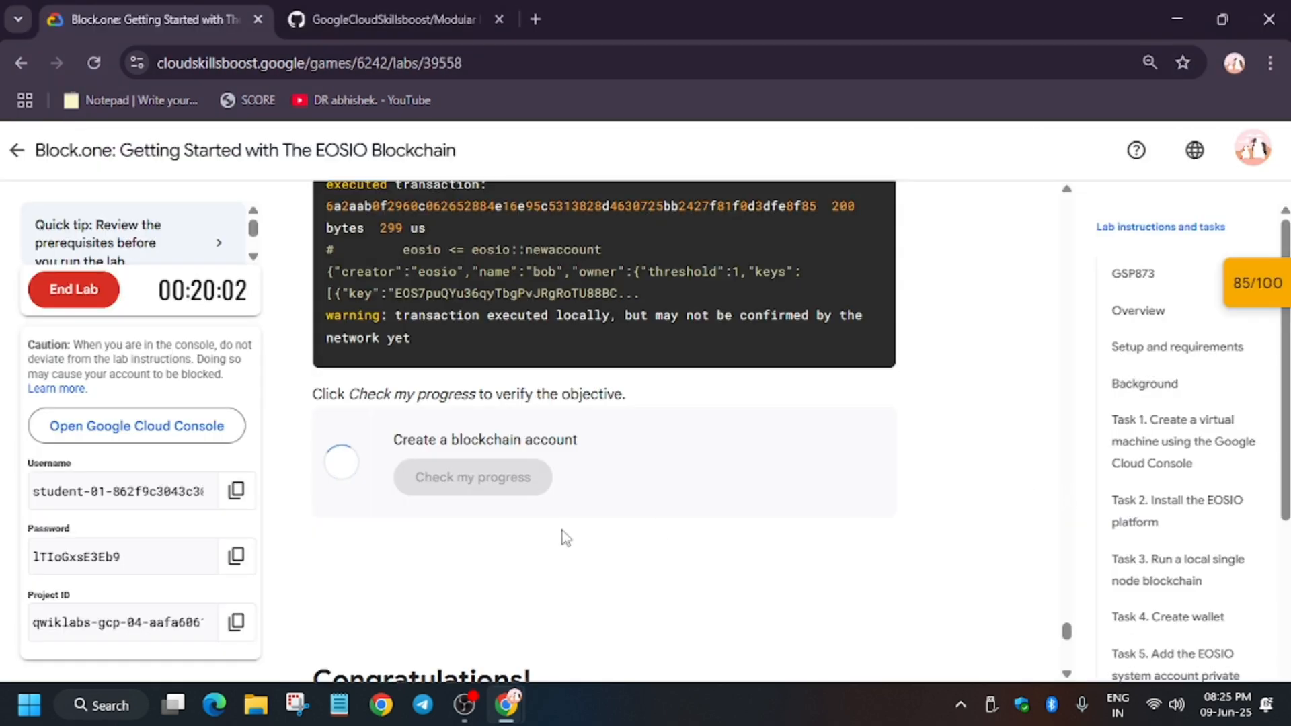
scroll(up, 3)
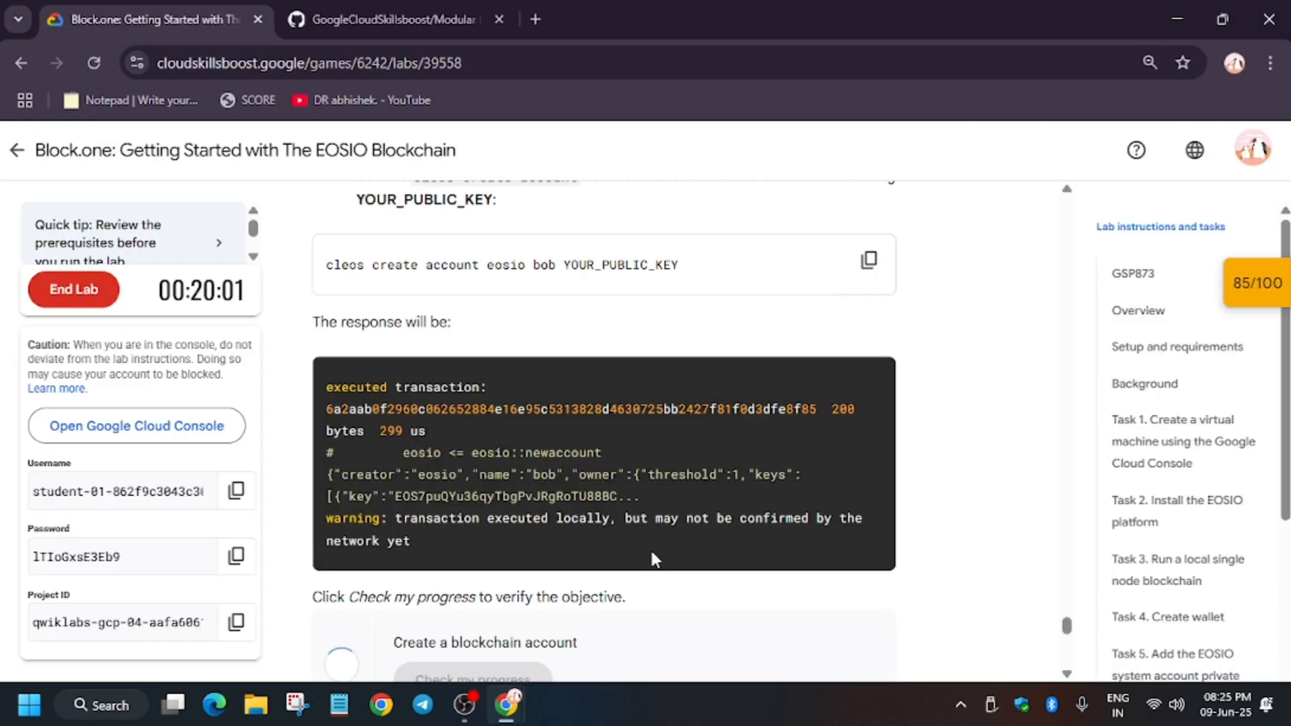